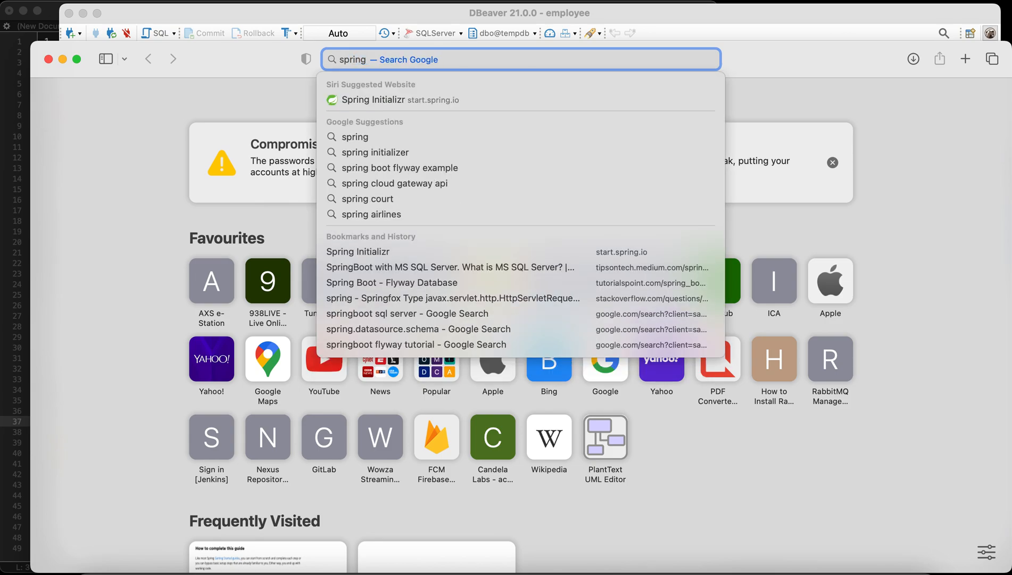
Step: Start a Maven Java project on start.spring.io with group com.demo.jpa.sql.server
left_click(373, 99)
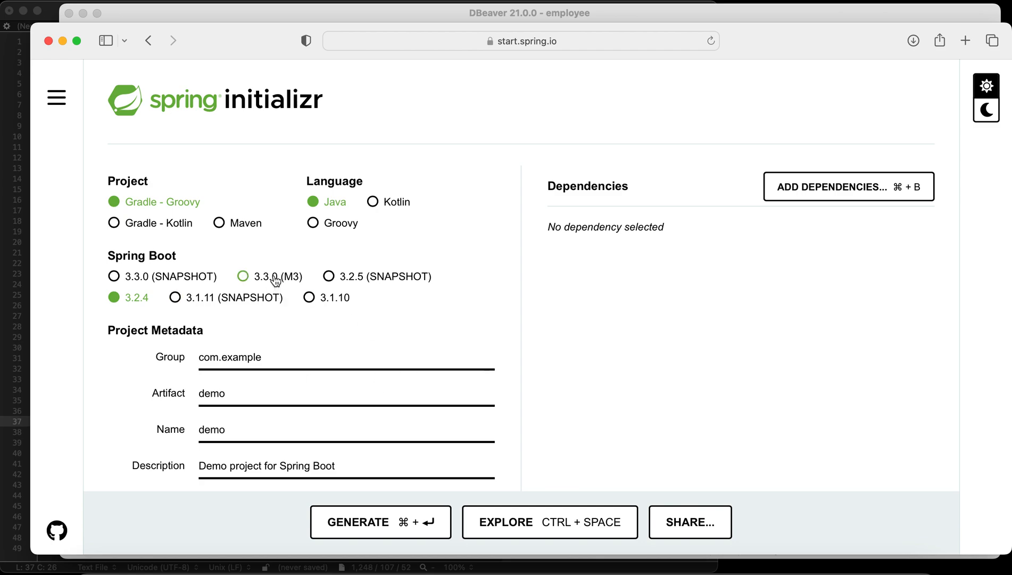
mouse_move(316, 202)
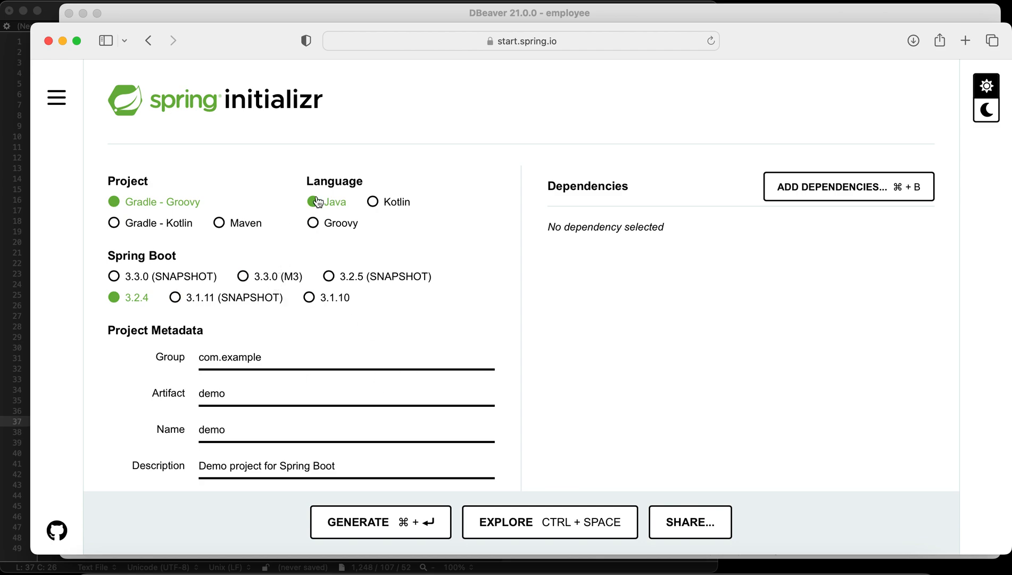
left_click(220, 223)
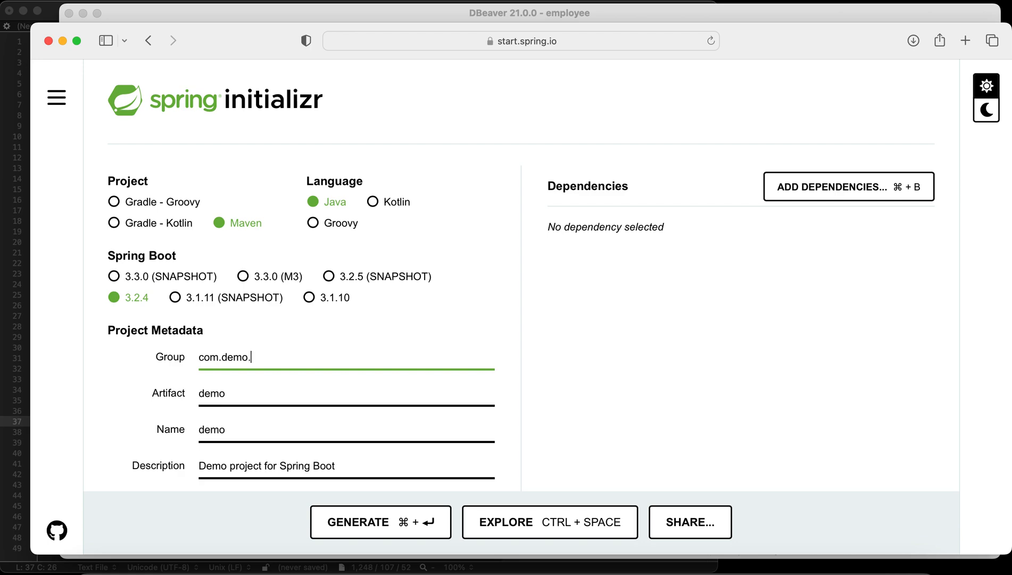
type("sql.")
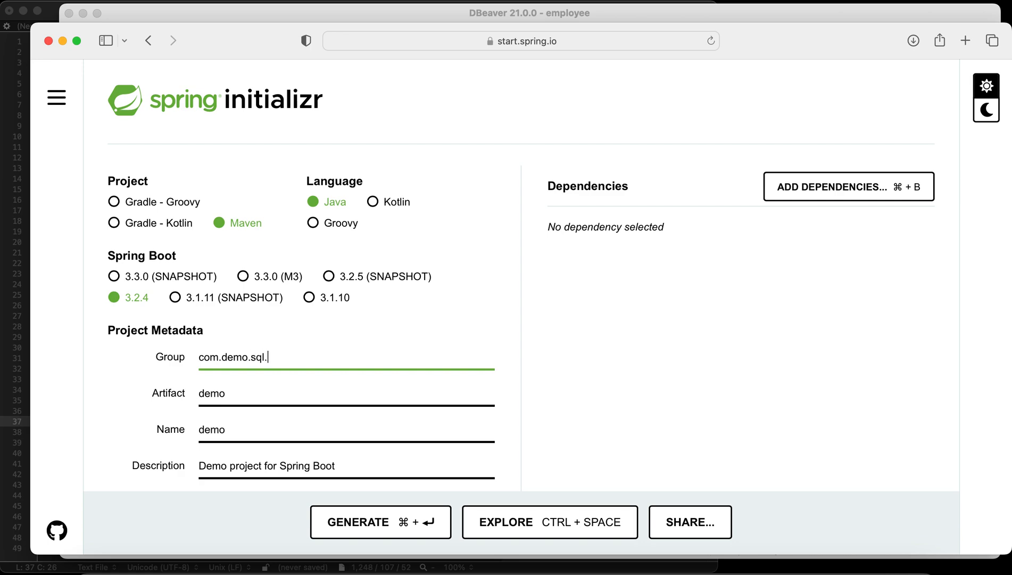
type("server")
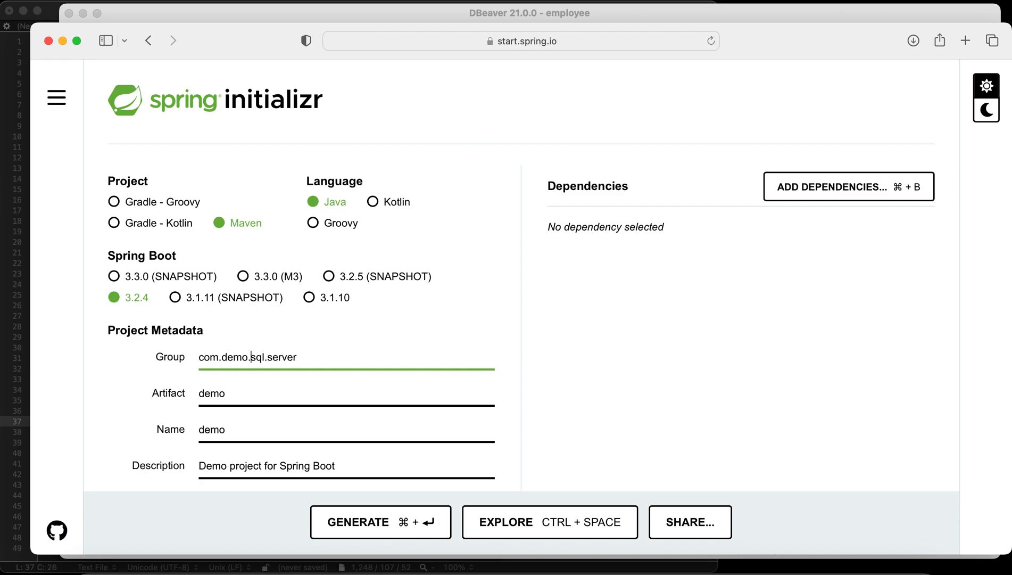
type("jpa.")
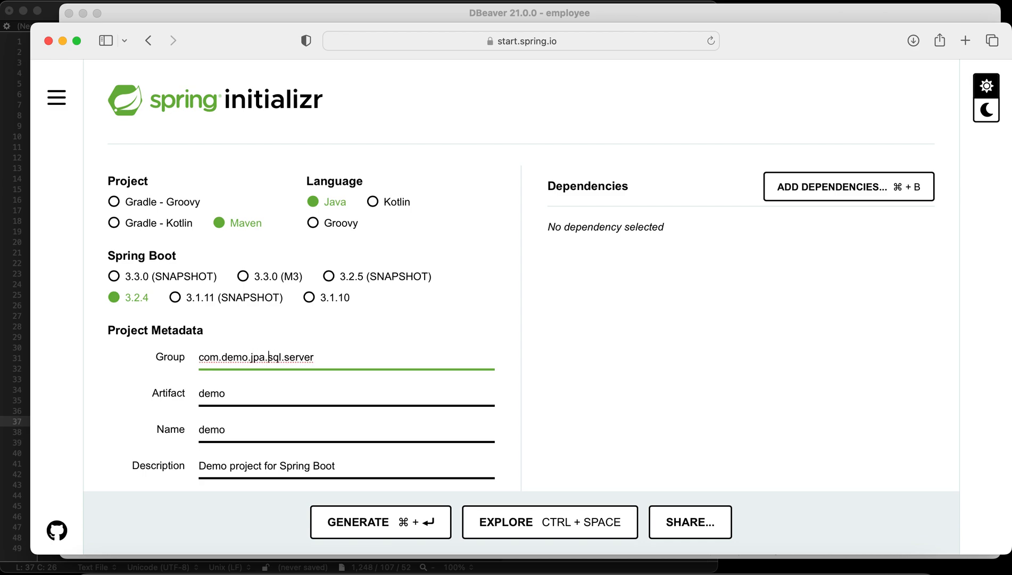
mouse_move(279, 405)
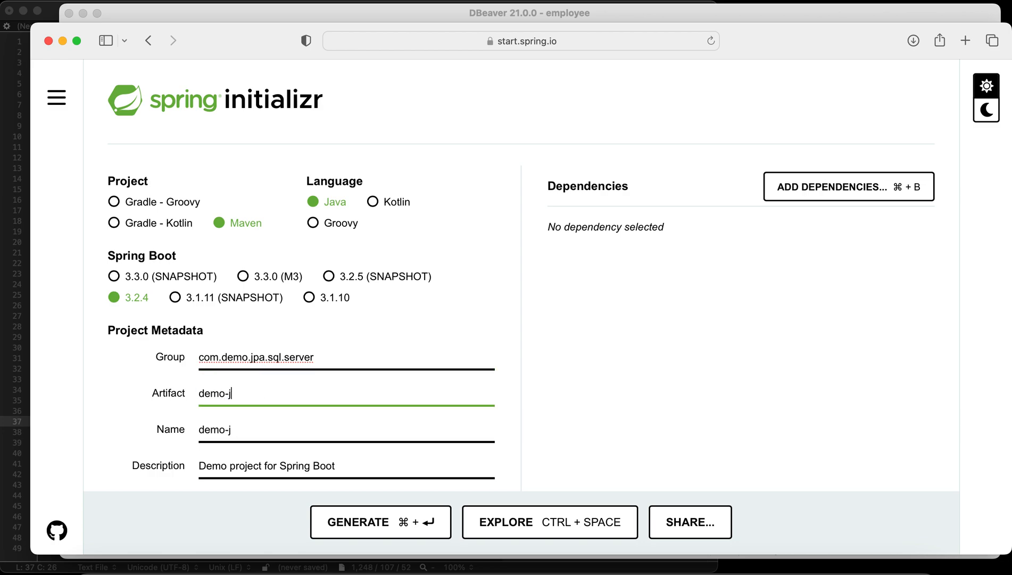
Step: Set the artifact to demo-jpa-sqlserver, keeping Jar packaging and Java 17
type("pa-sqlser")
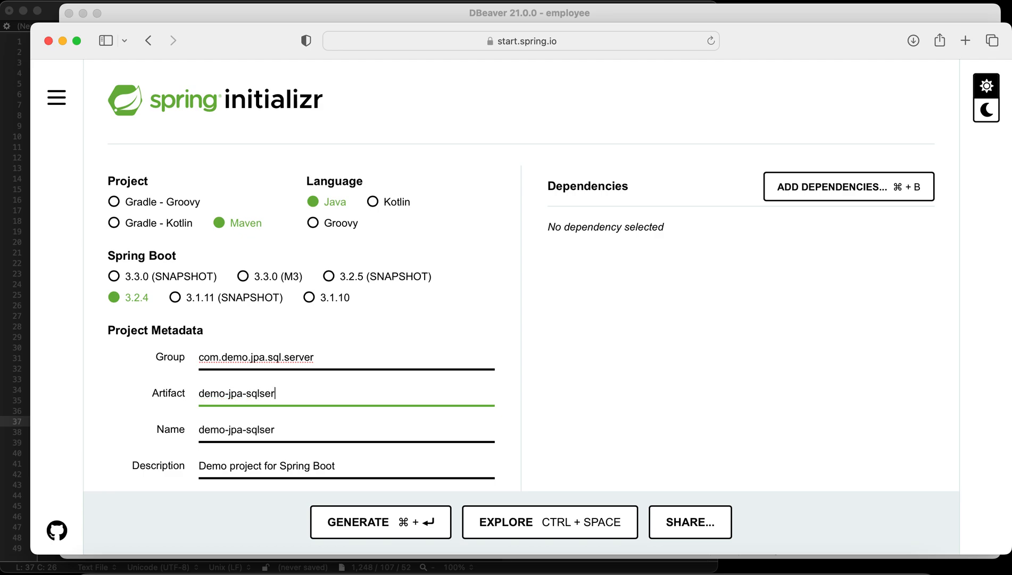
type("ver")
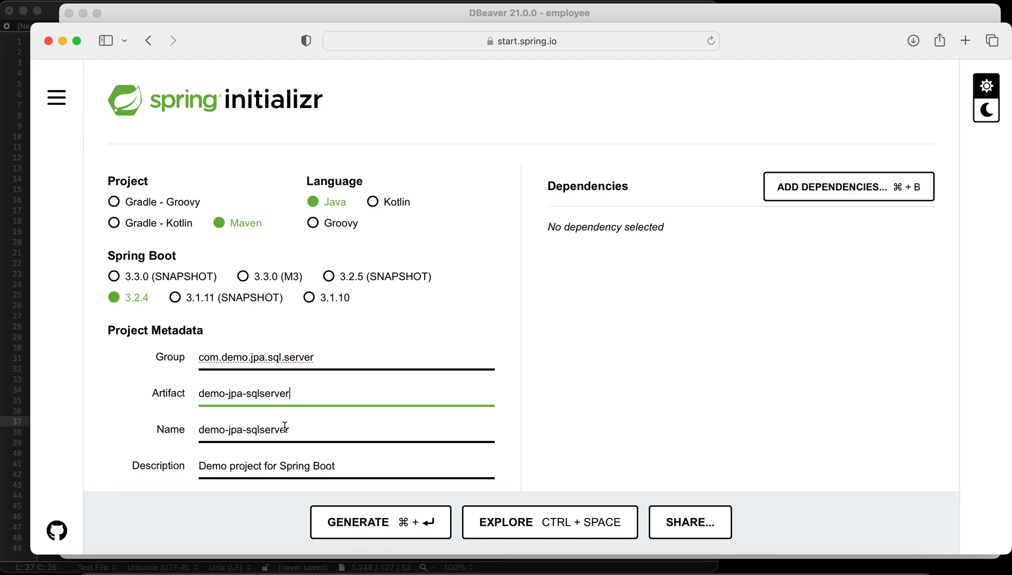
scroll("down", 3)
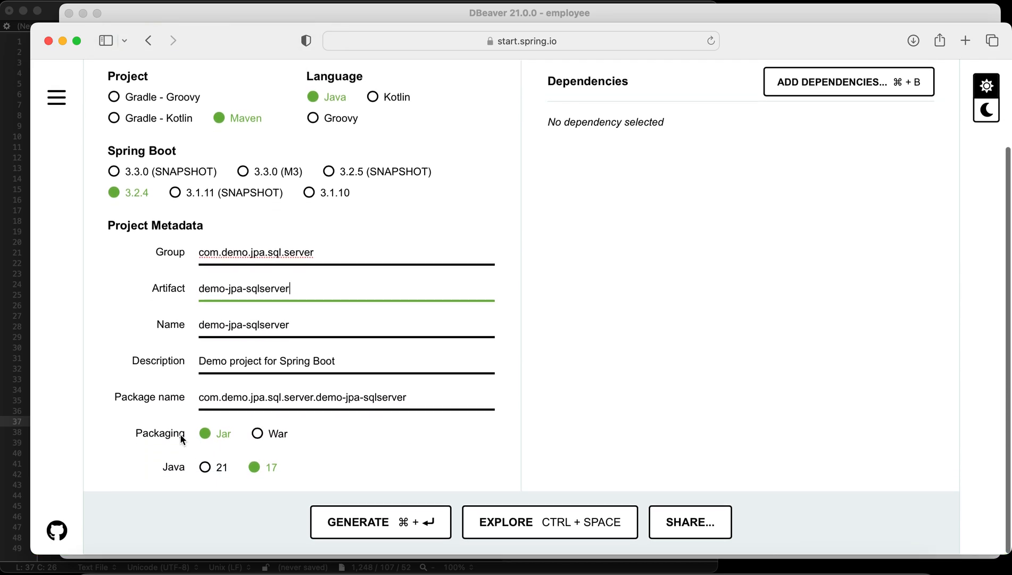
mouse_move(188, 447)
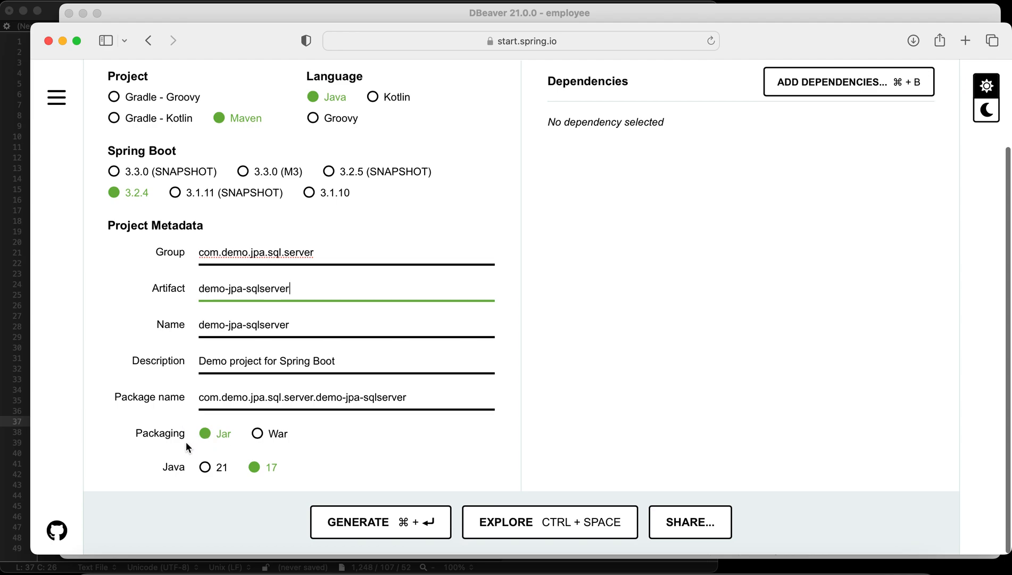
mouse_move(249, 487)
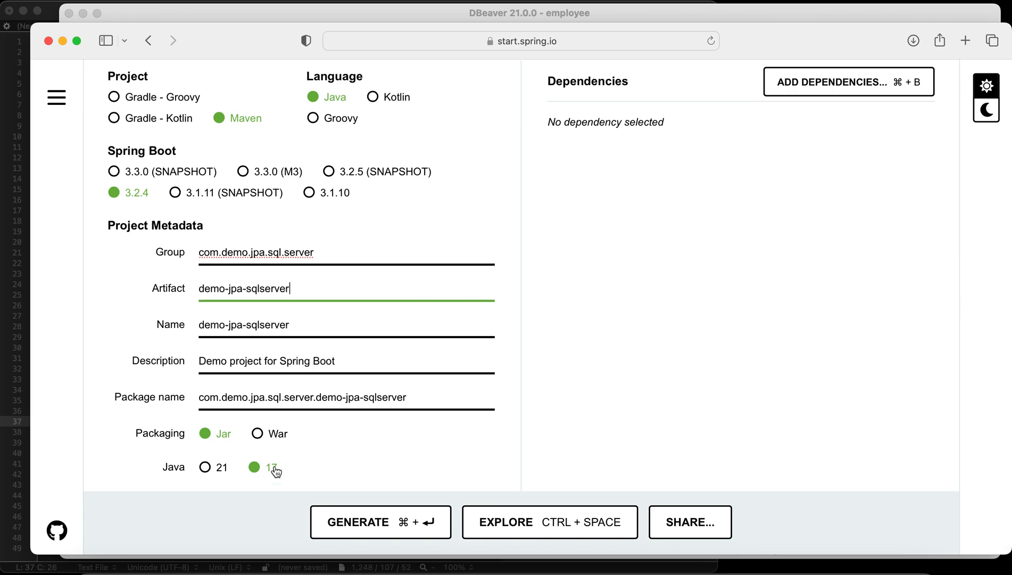
scroll("up", 3)
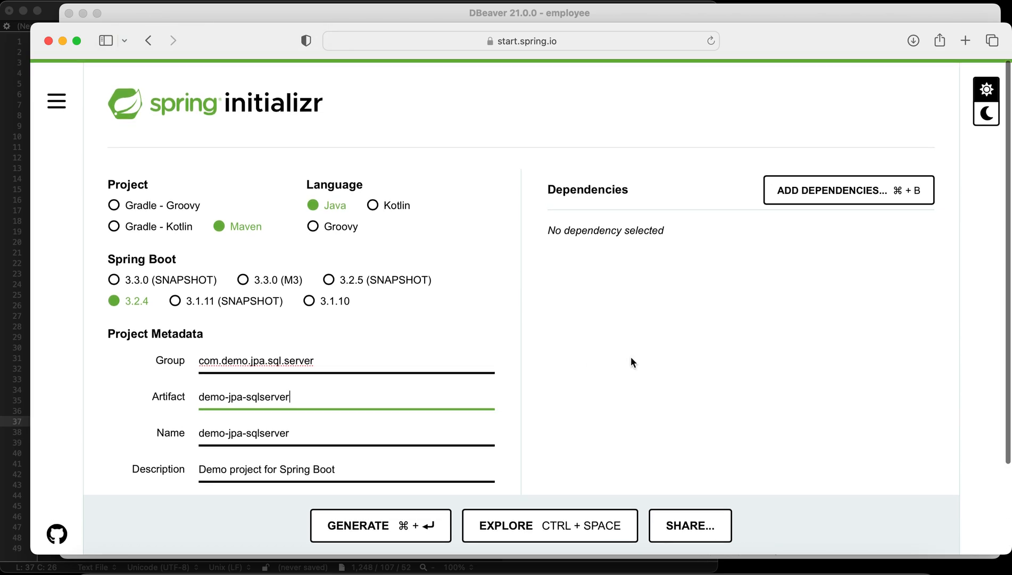
Step: Add the Spring Web, Spring Data JPA and MS SQL Server Driver dependencies
left_click(848, 190)
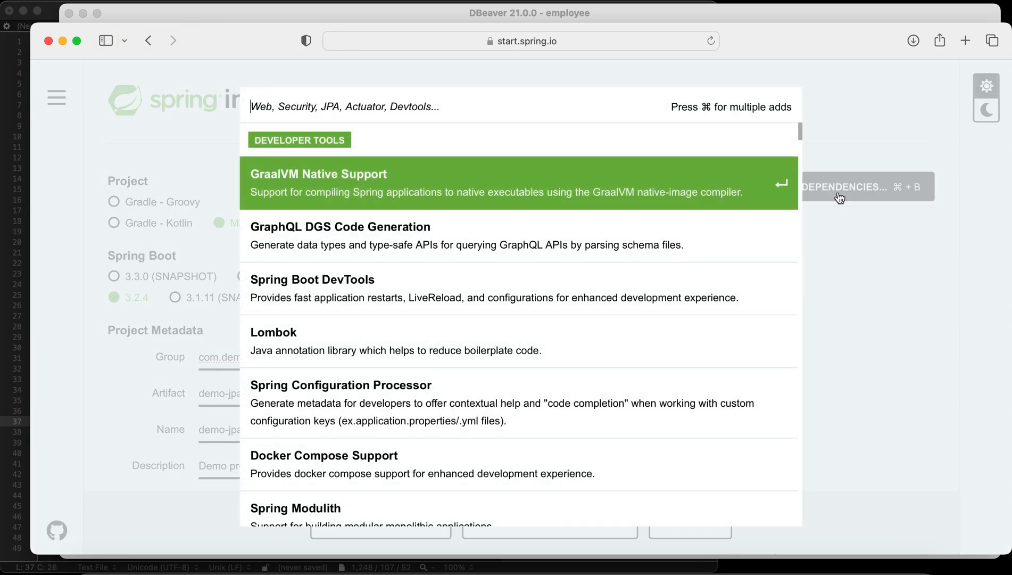
type("web")
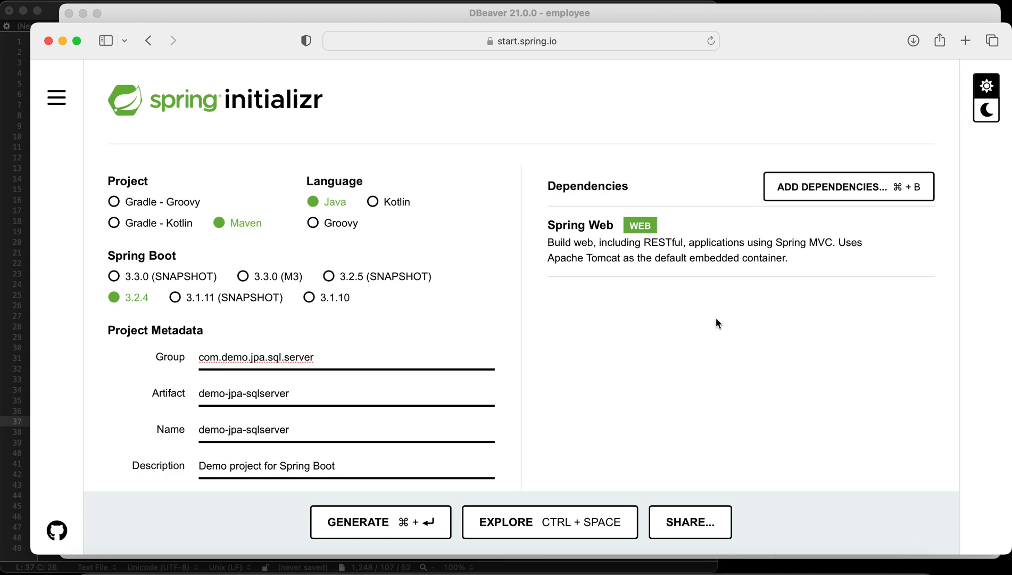
mouse_move(831, 234)
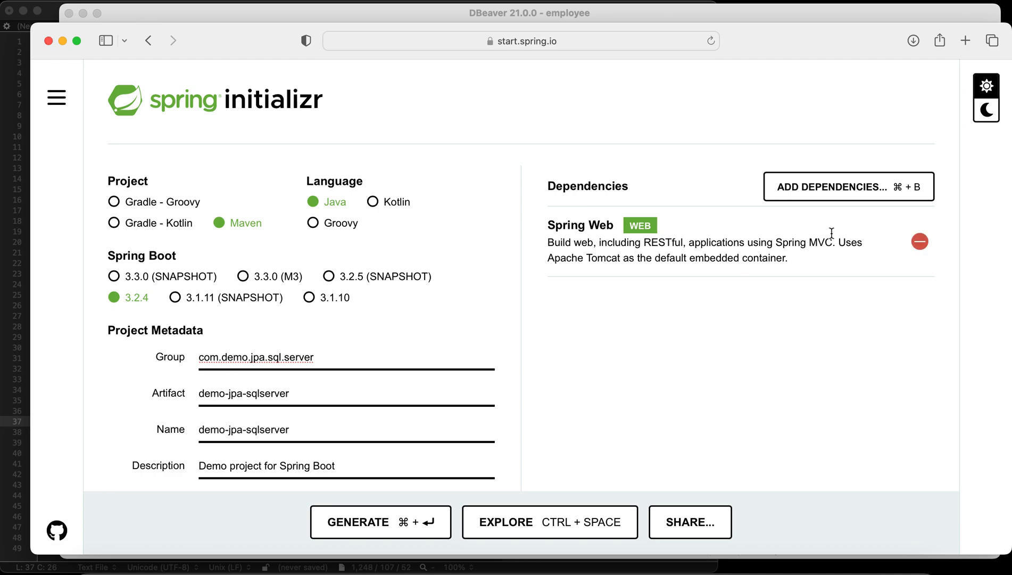
left_click(847, 186)
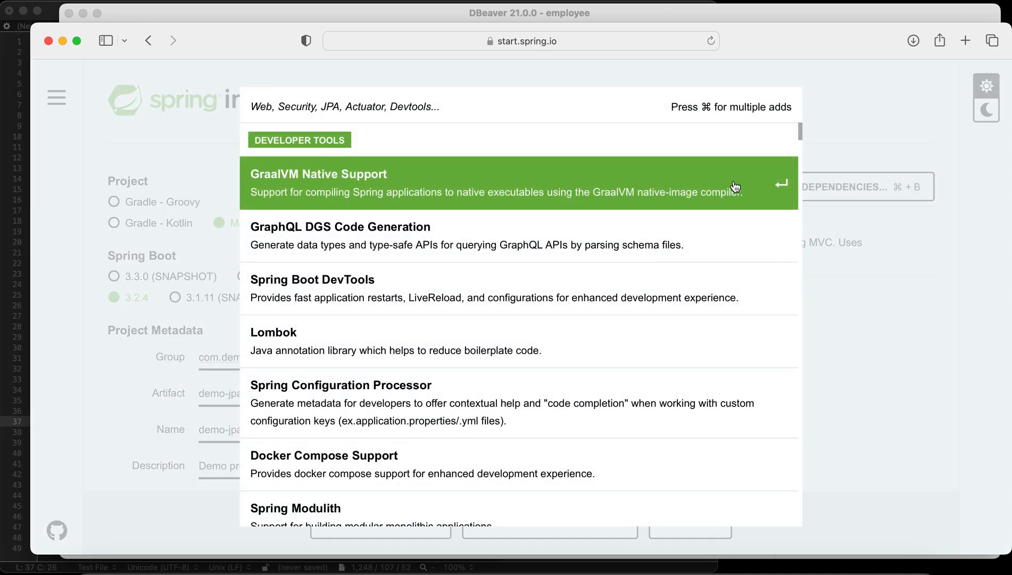
type("spring")
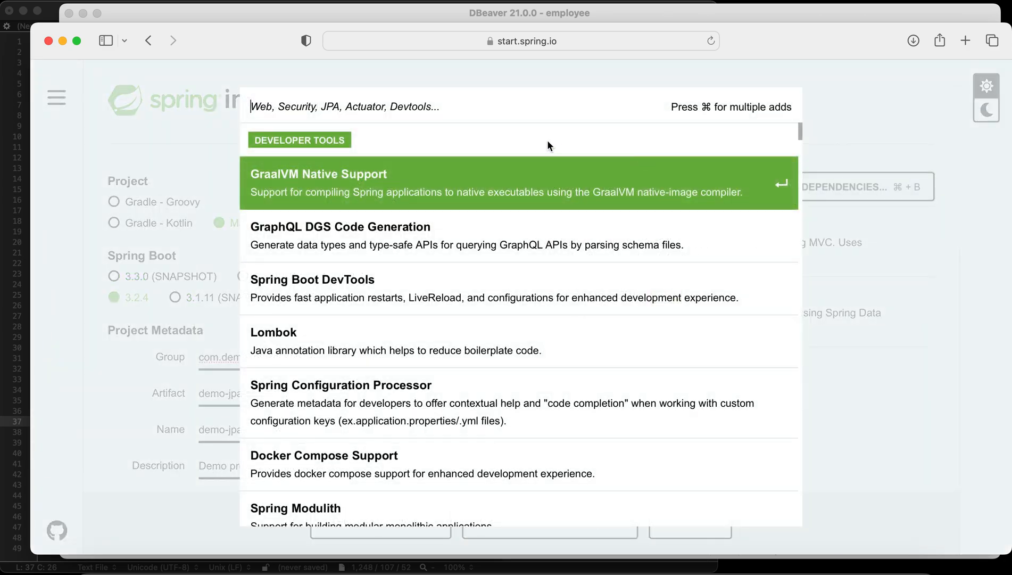
type("sql")
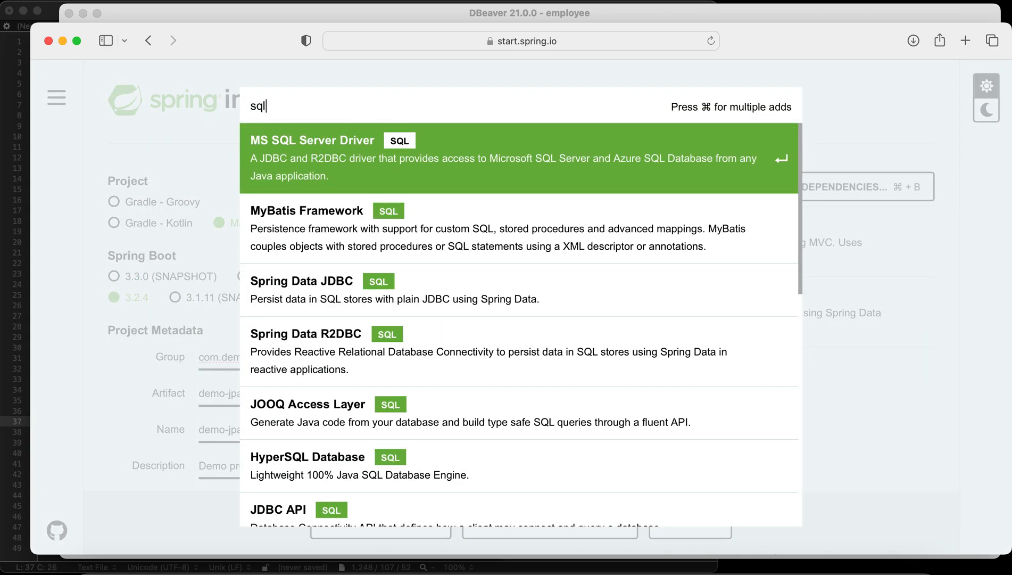
mouse_move(347, 143)
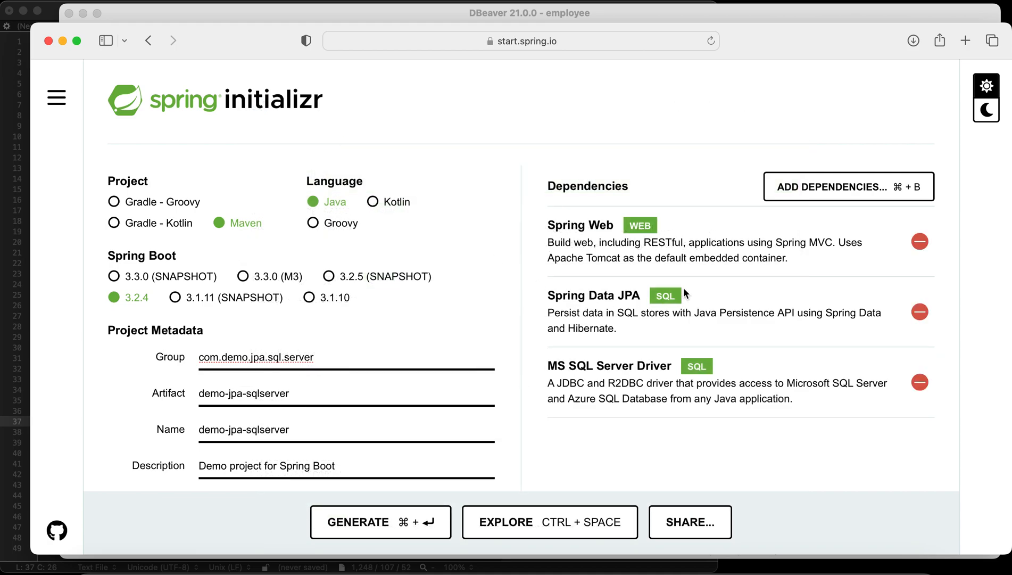
scroll("down", 3)
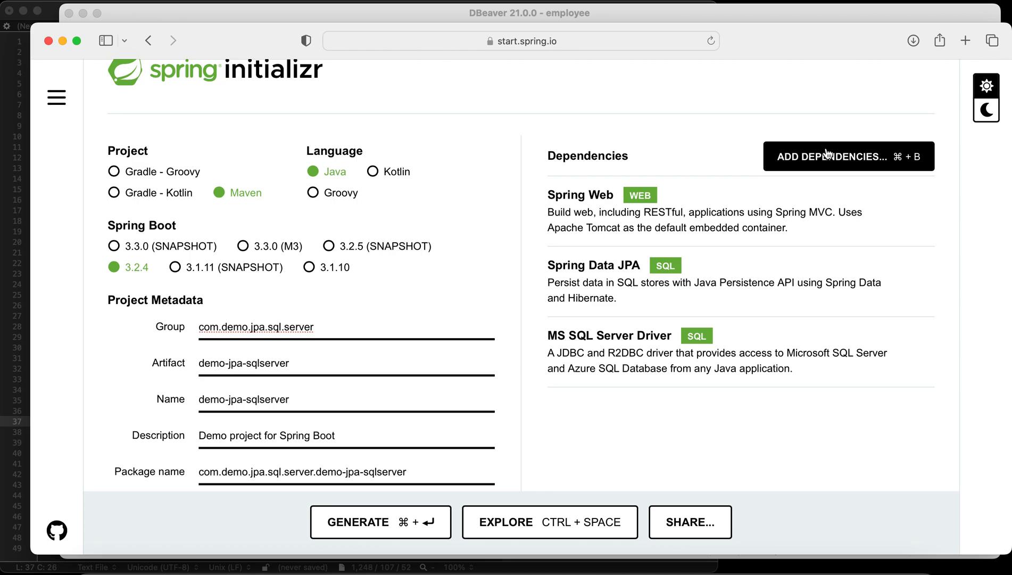
Step: Add Lombok as the fourth project dependency
left_click(847, 155)
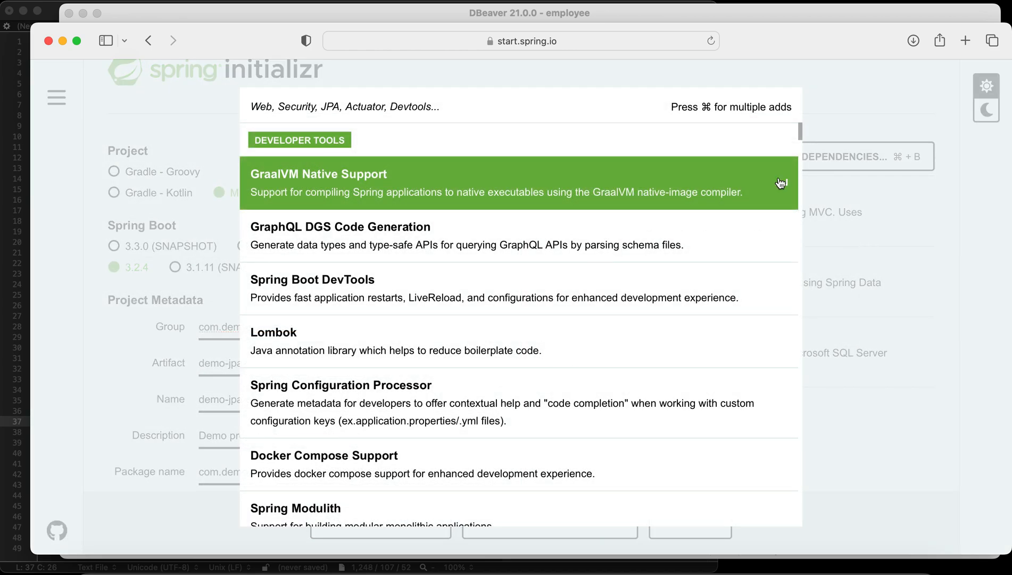
type("lombo")
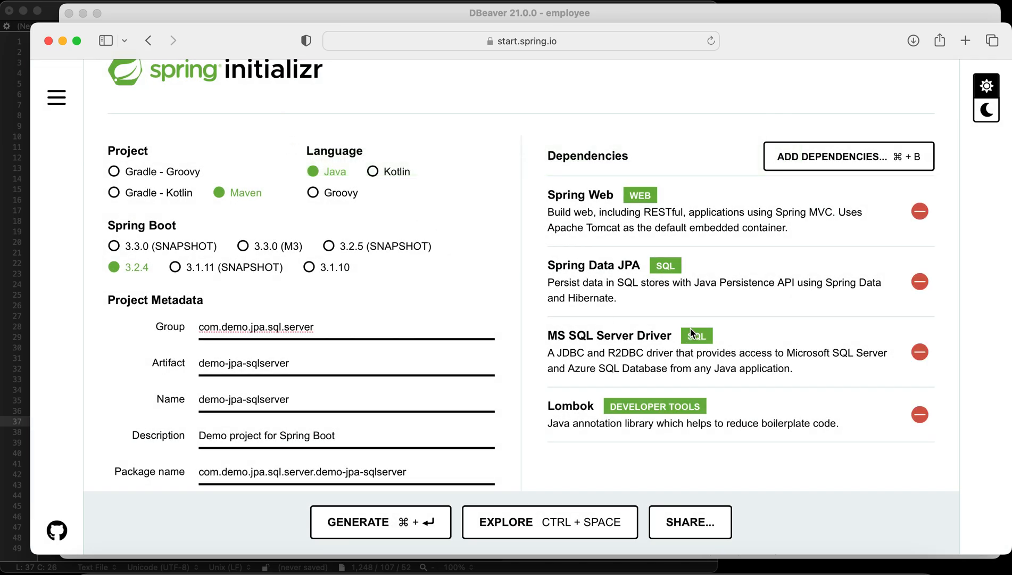
scroll("down", 3)
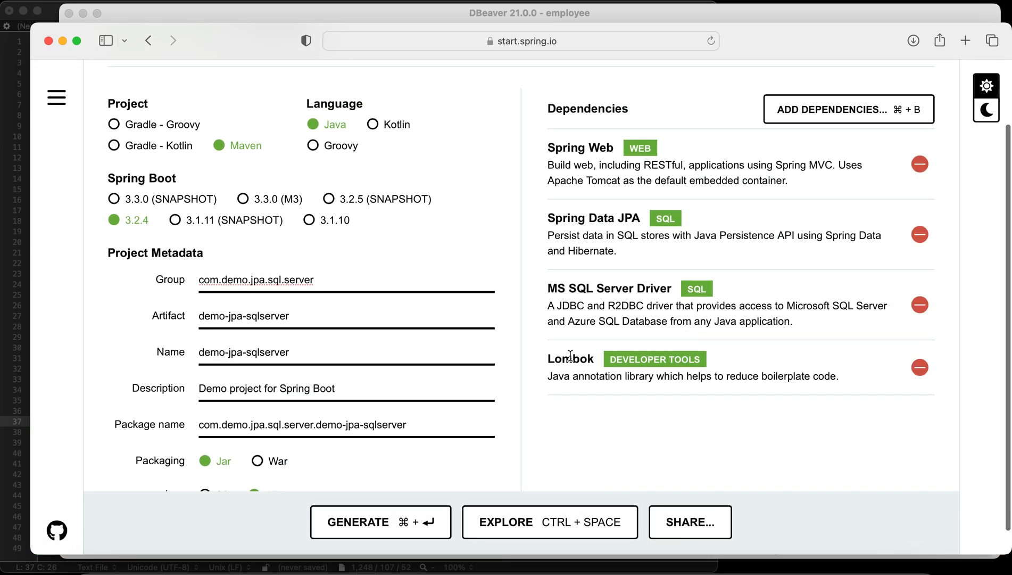
mouse_move(580, 366)
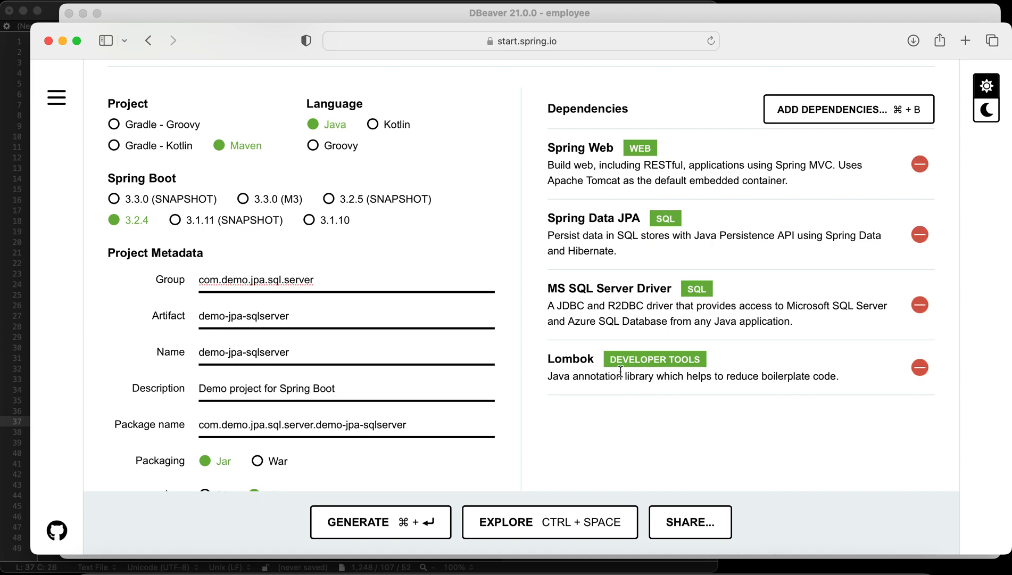
Step: Move demo-jpa-sqlserver.zip from Downloads to the Bin, leaving only the extracted folder
scroll("up", 3)
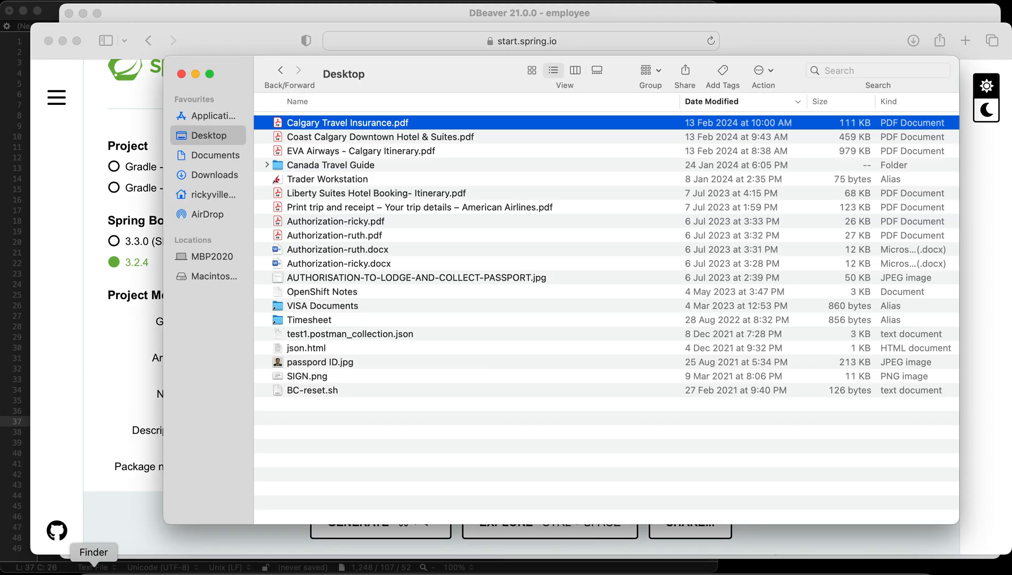
mouse_move(226, 162)
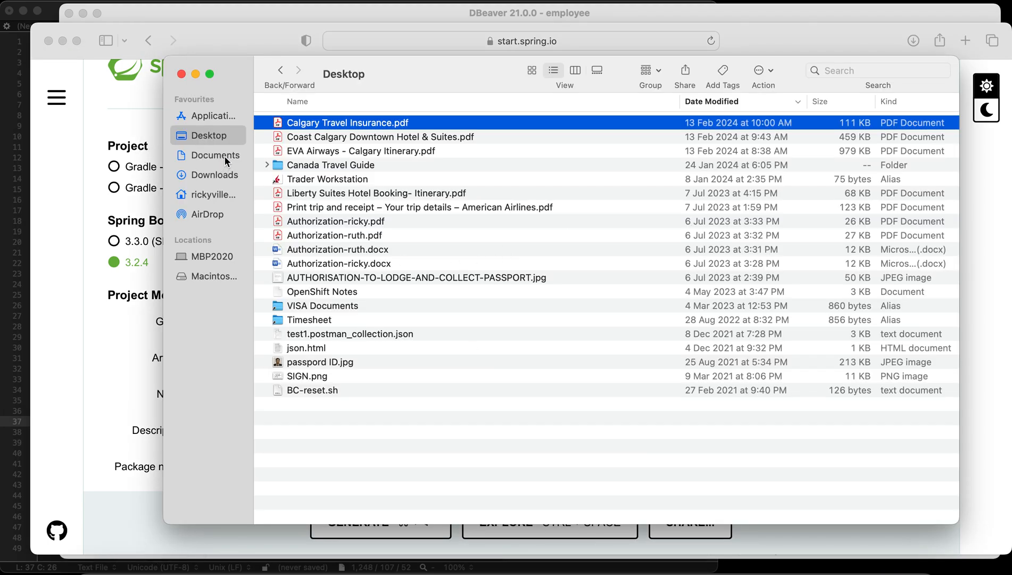
left_click(214, 175)
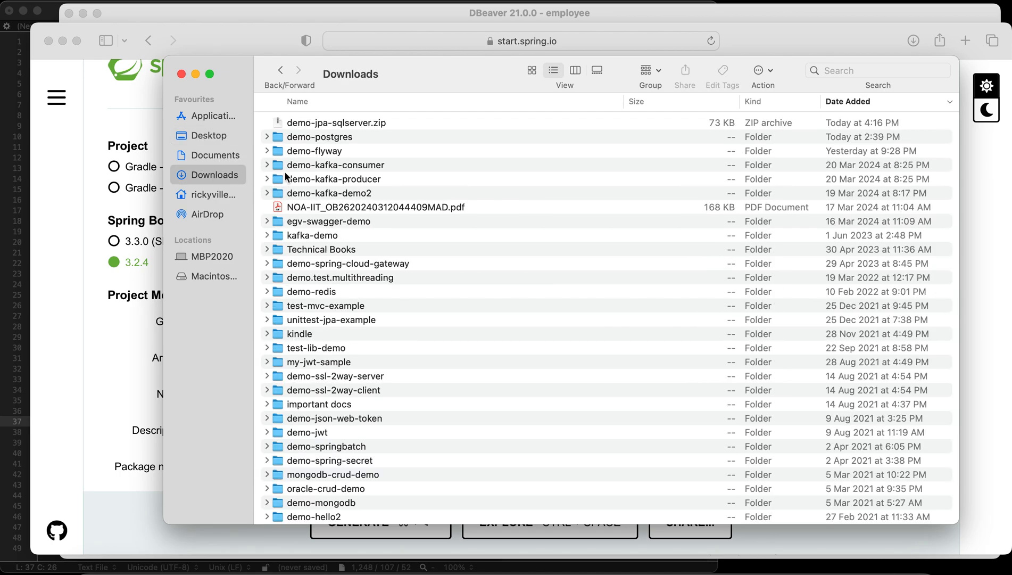
right_click(335, 122)
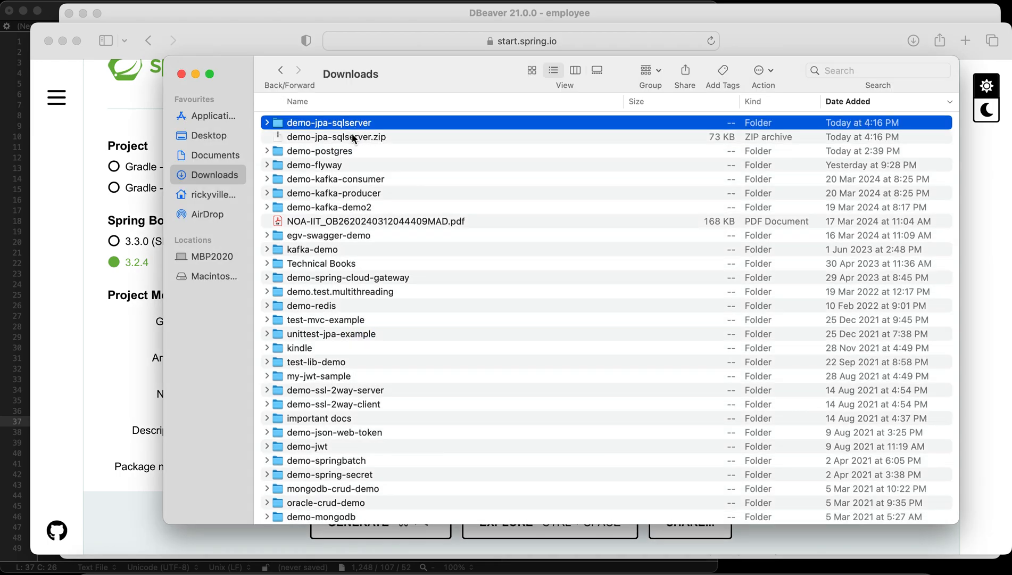
right_click(335, 136)
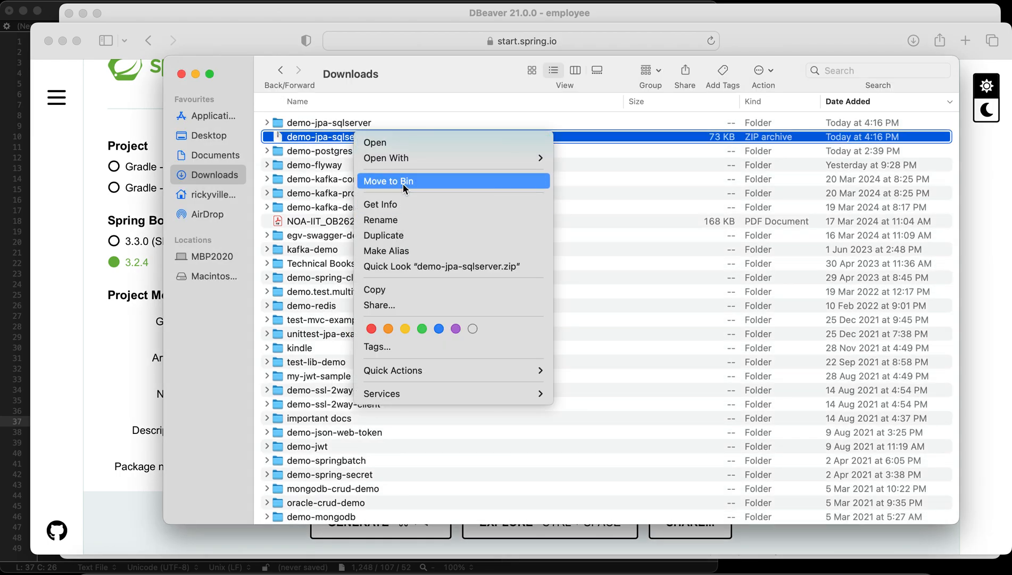
left_click(388, 181)
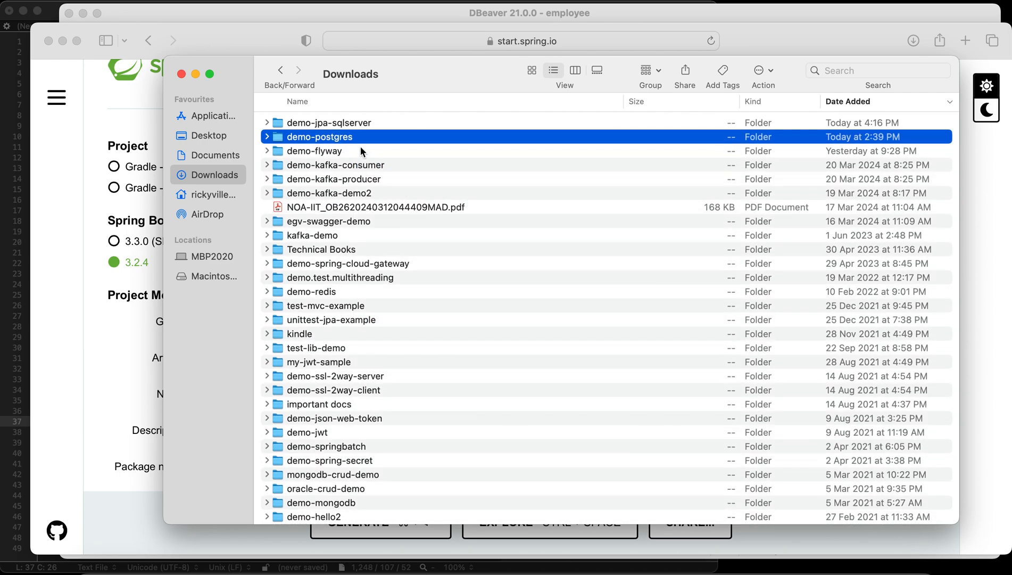
Step: Open the Downloads/demo-jpa-sqlserver folder as a project from the IntelliJ welcome screen
double_click(329, 122)
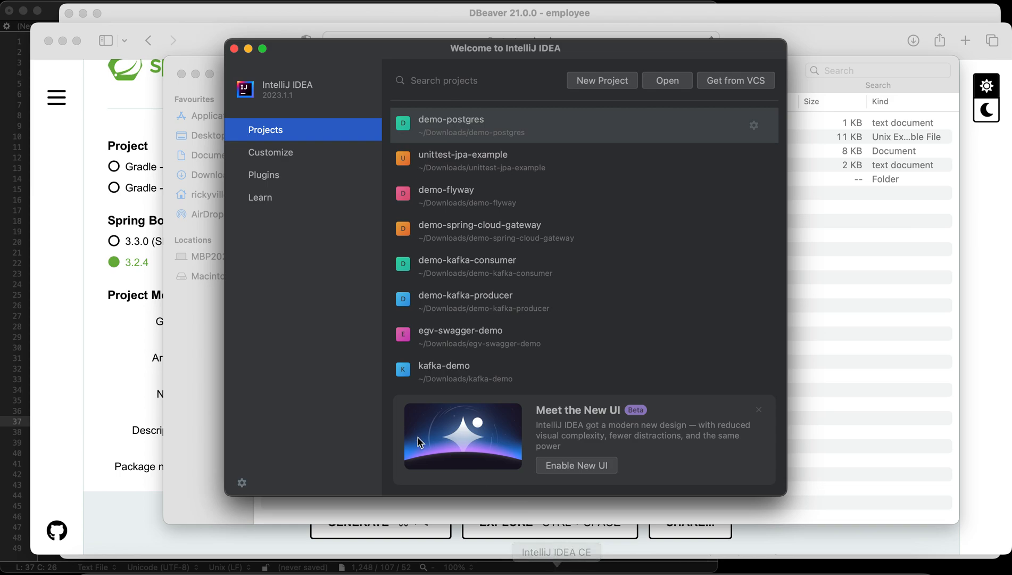
mouse_move(663, 108)
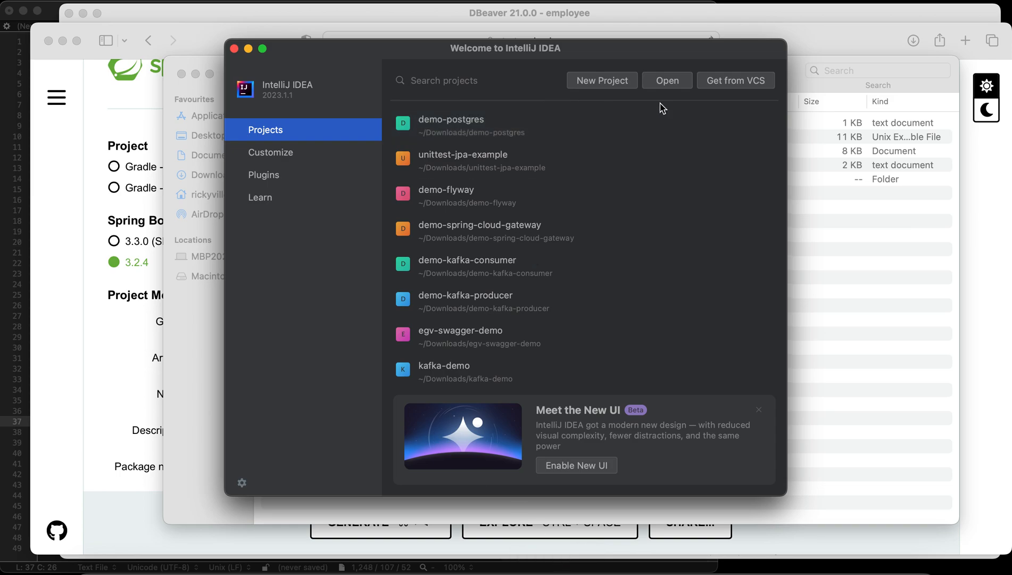
mouse_move(674, 91)
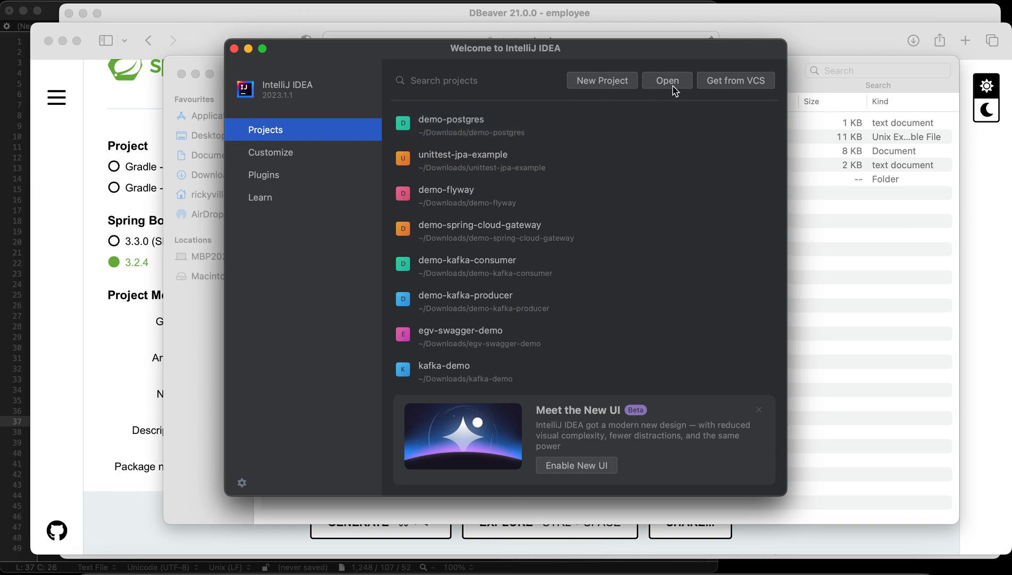
left_click(668, 80)
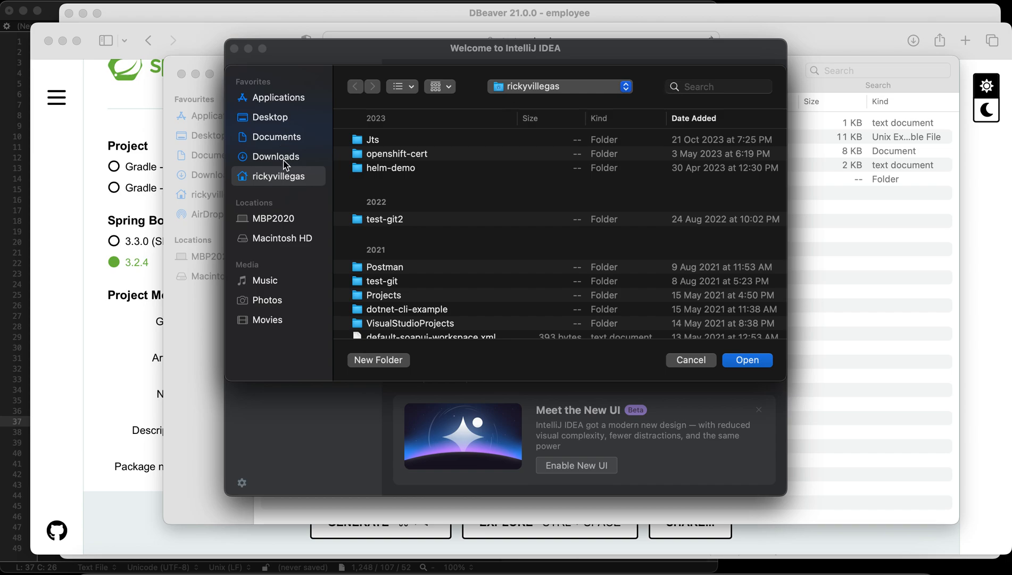
left_click(275, 156)
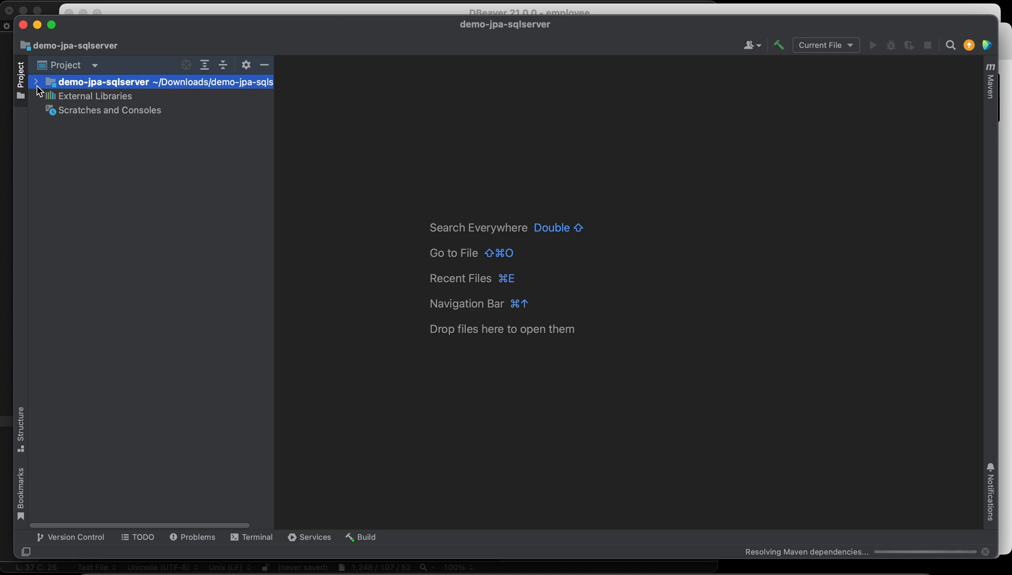
Step: Expand the project root and bring pom.xml into the editor
left_click(37, 82)
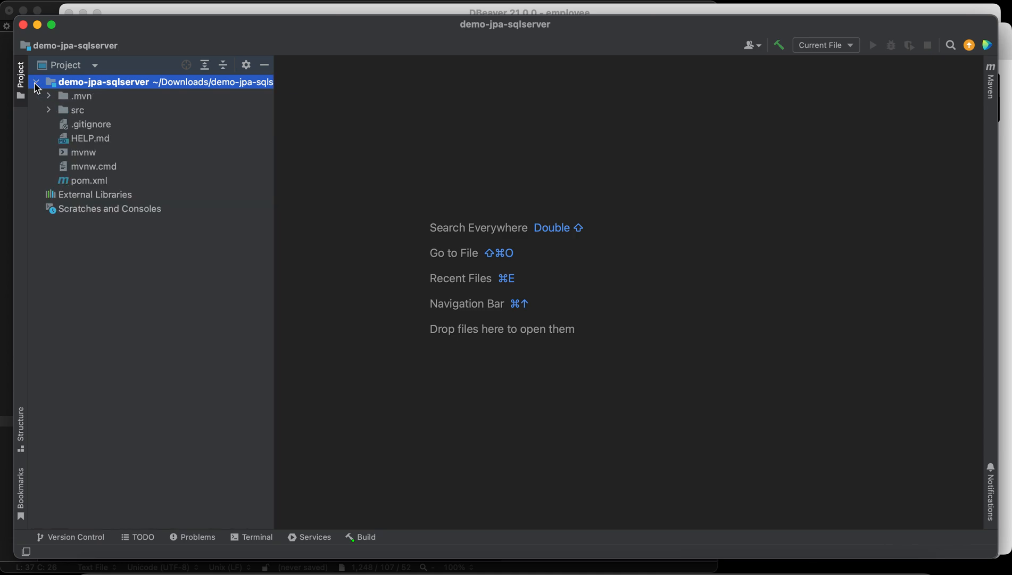
left_click(89, 180)
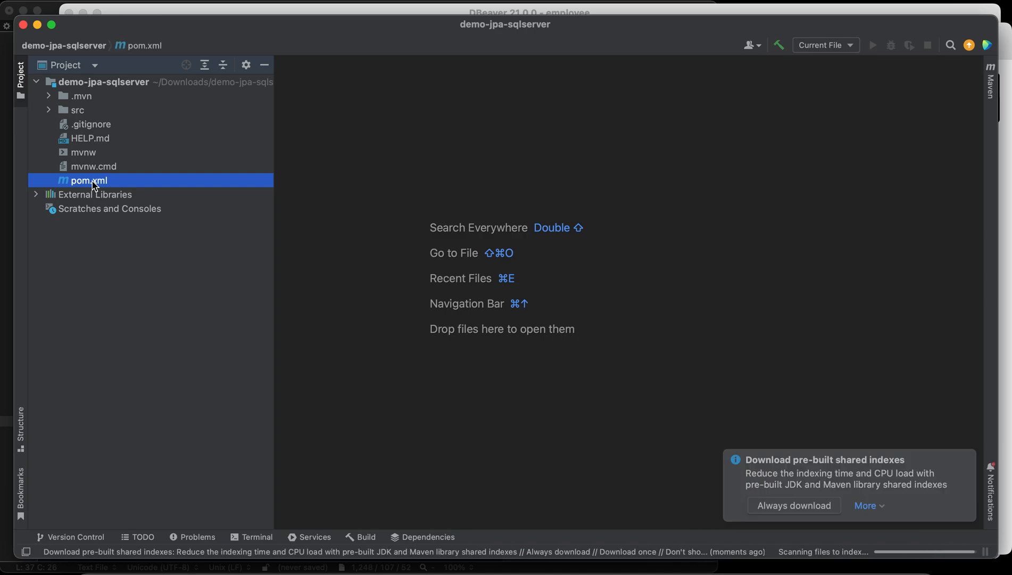
double_click(88, 180)
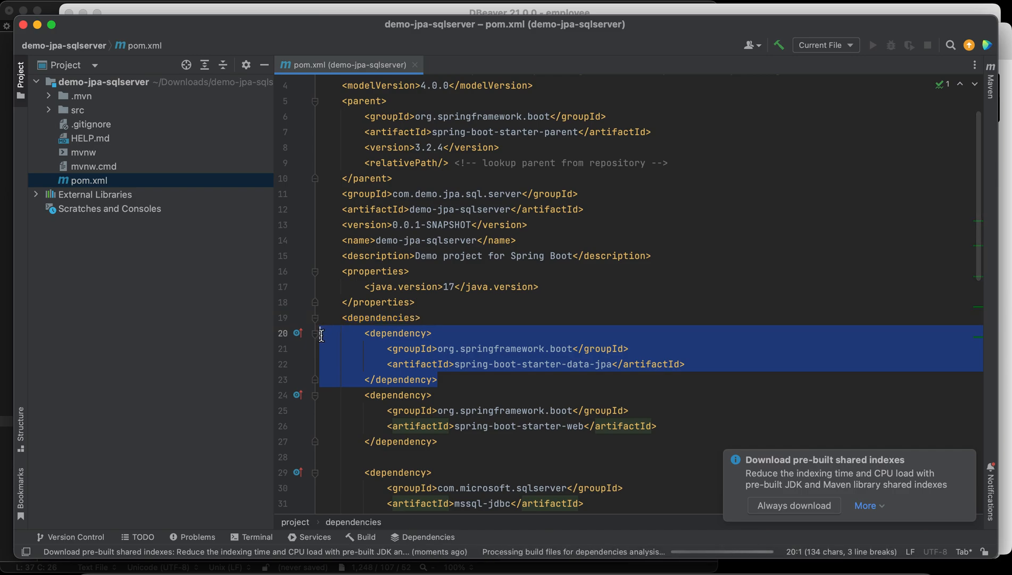
Step: Review the data-jpa, web, mssql-jdbc, lombok and test dependencies, then expand src
scroll("down", 3)
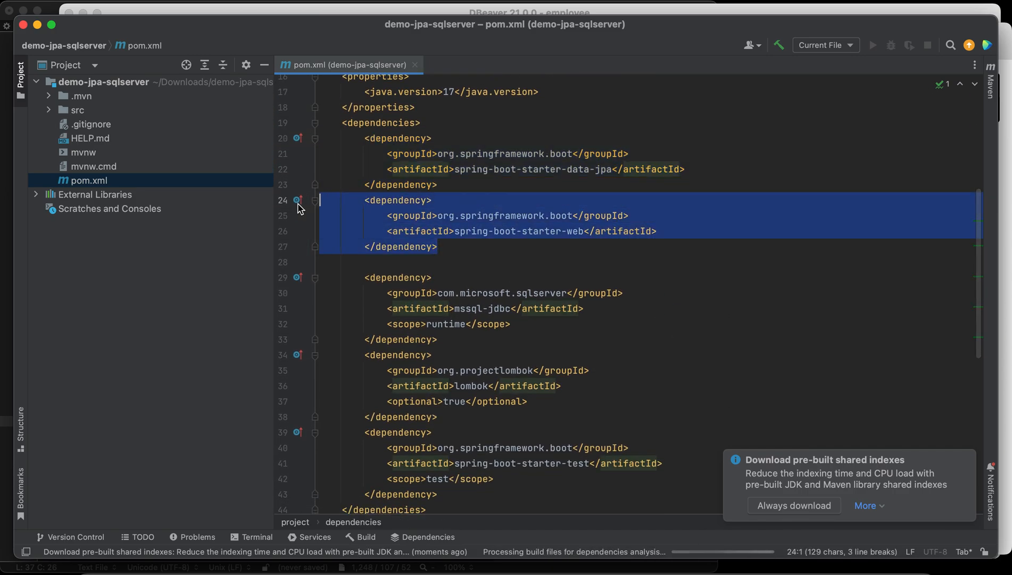
scroll("down", 3)
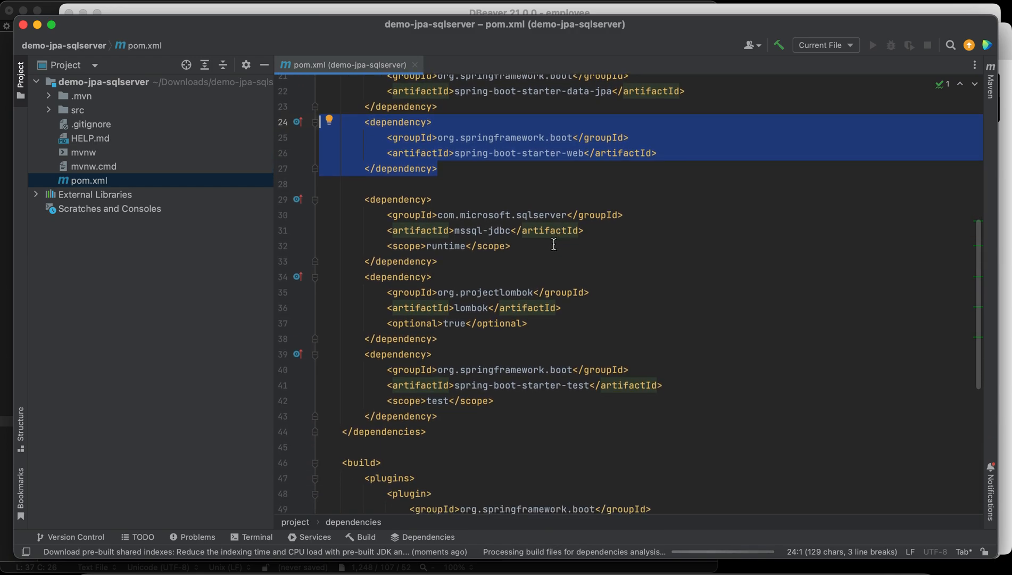
mouse_move(469, 259)
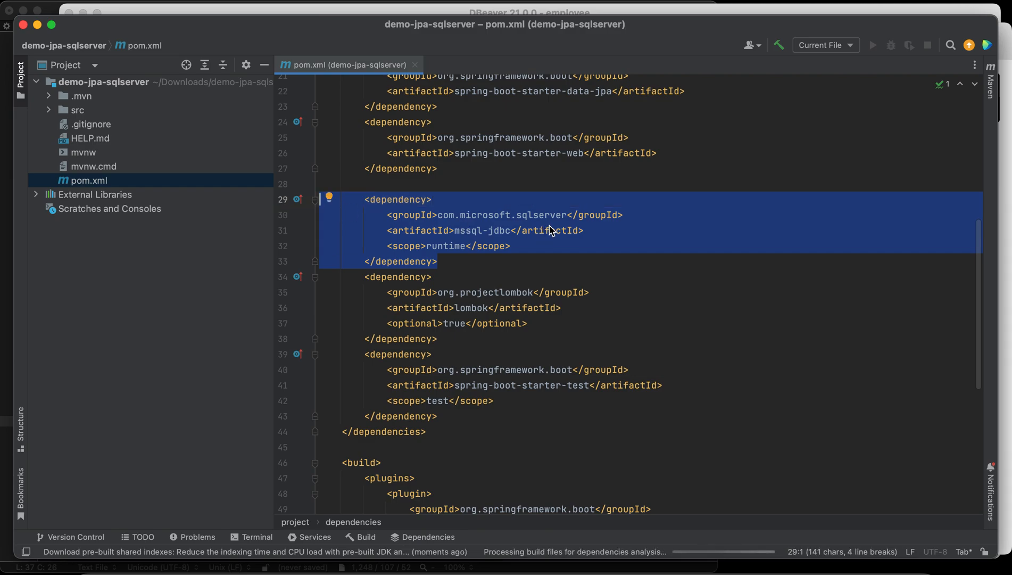
mouse_move(502, 235)
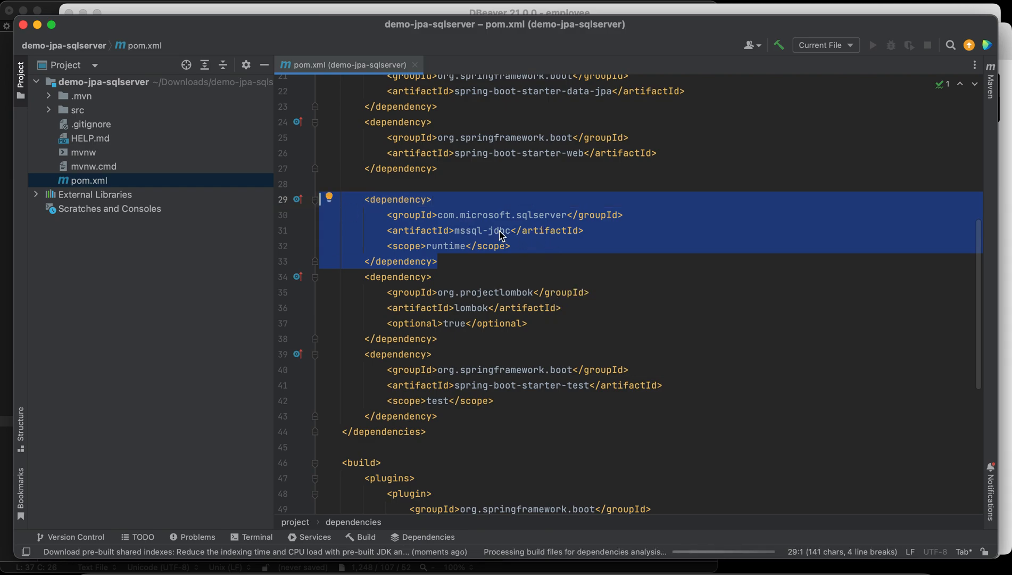
mouse_move(441, 337)
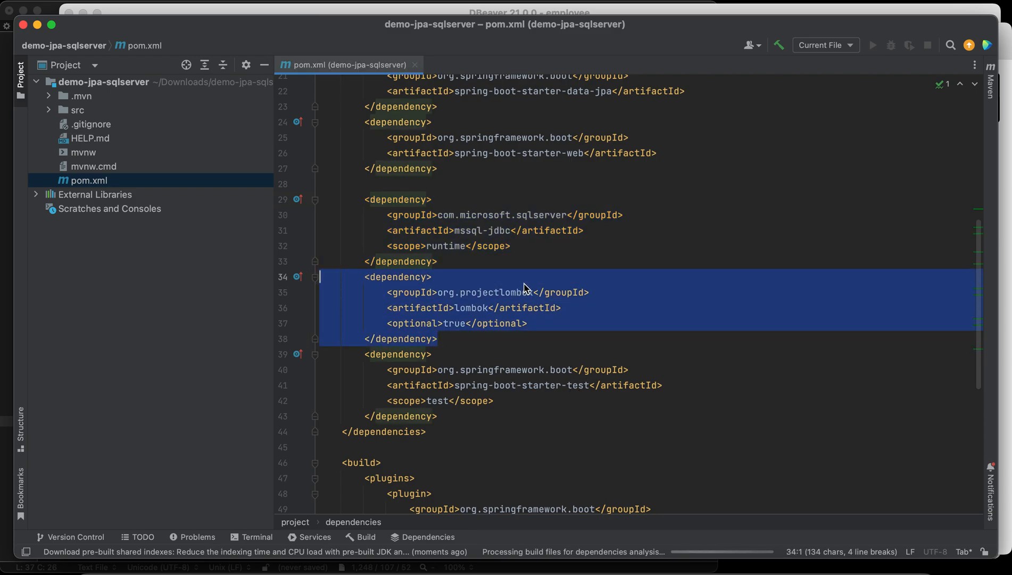
scroll("down", 3)
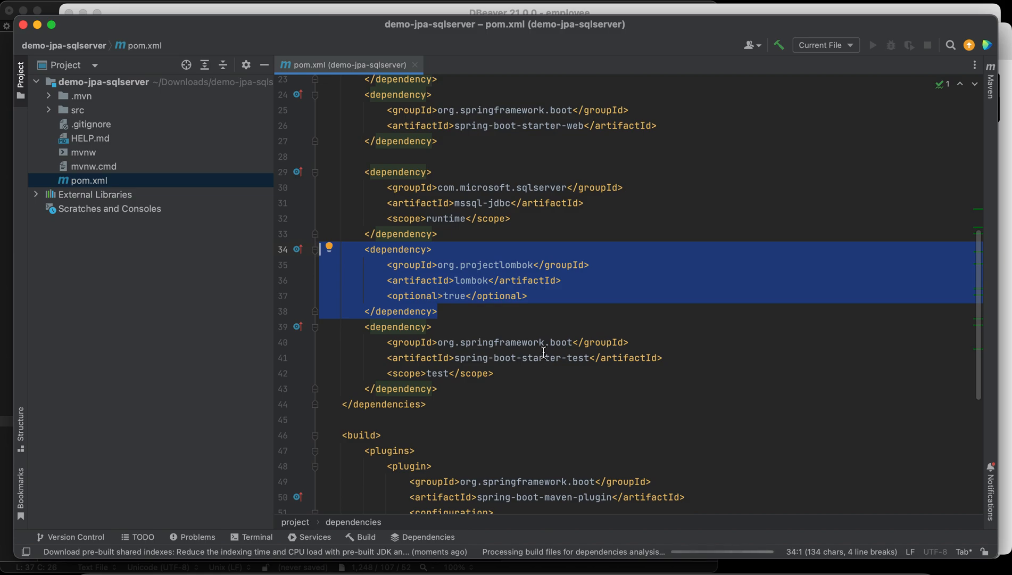
mouse_move(471, 398)
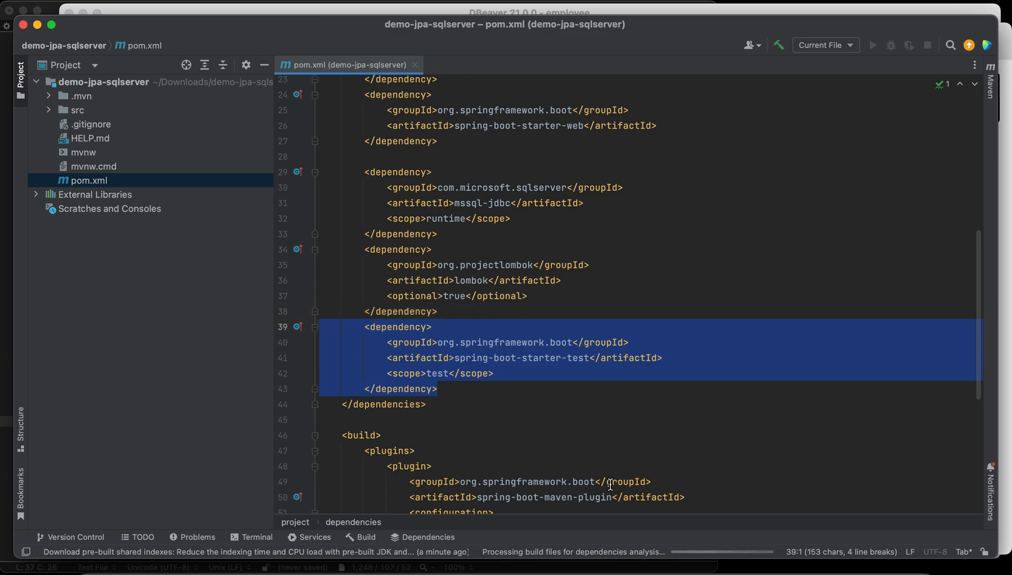
scroll("down", 3)
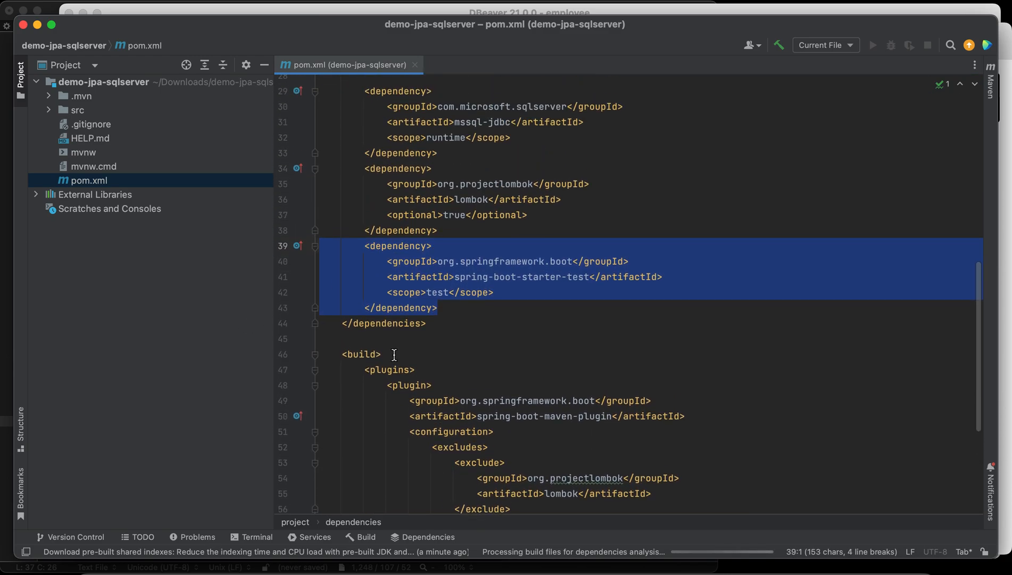
scroll("up", 3)
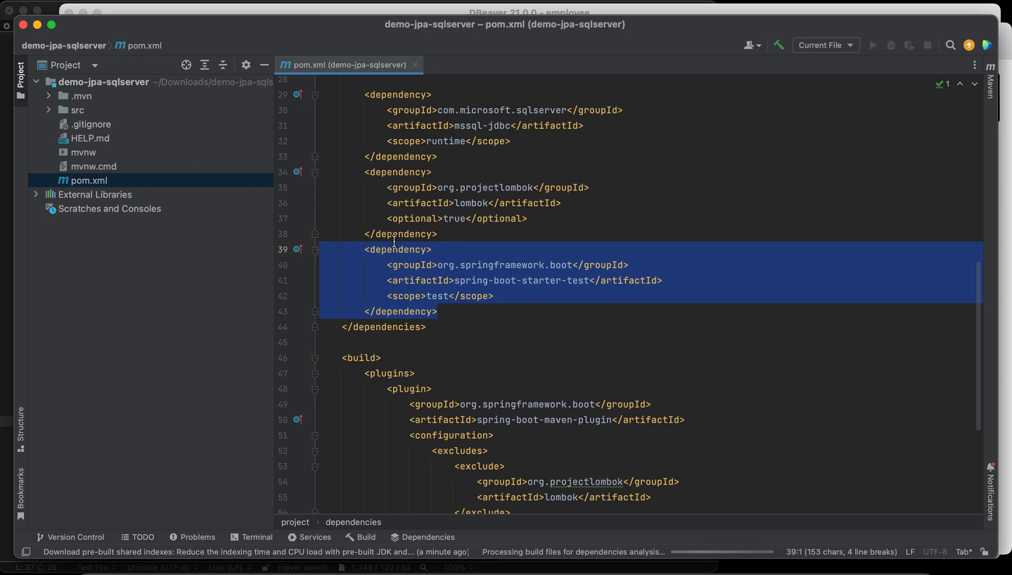
scroll("up", 3)
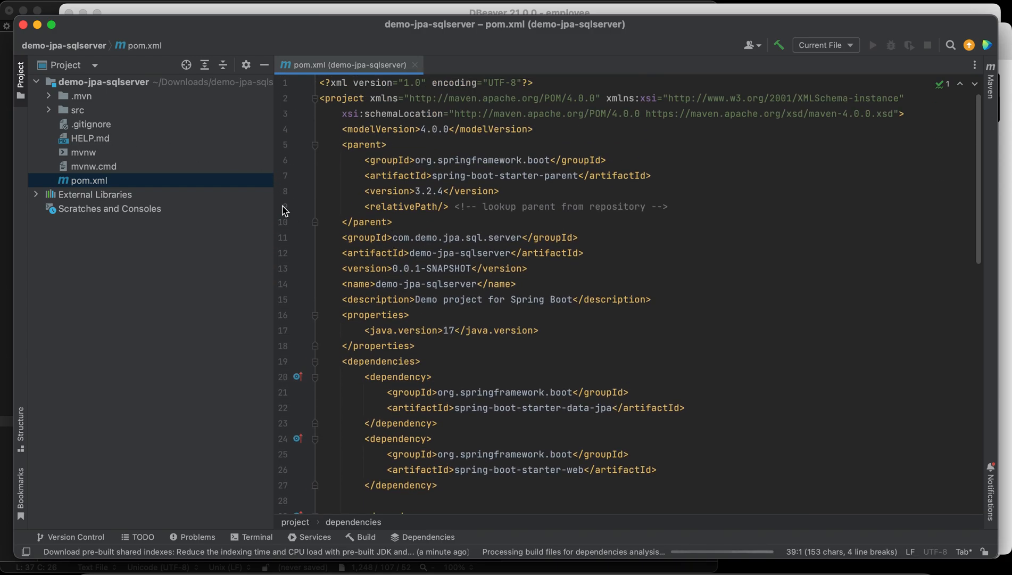
left_click(48, 110)
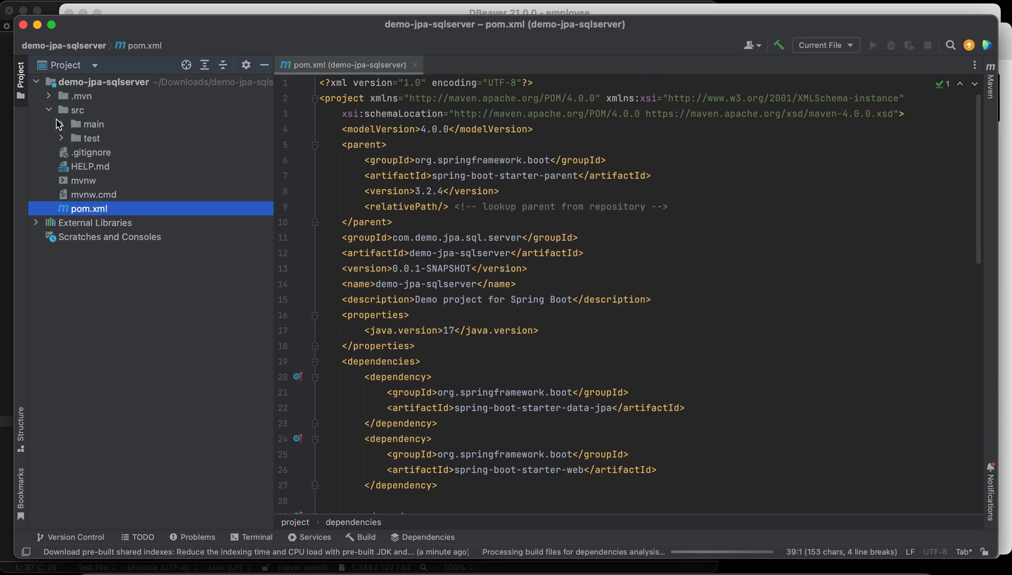
Step: Fill application.properties with the SQL Server tempdb url, login, SQLServer dialect and ddl-auto update from the BBEdit notes
left_click(78, 124)
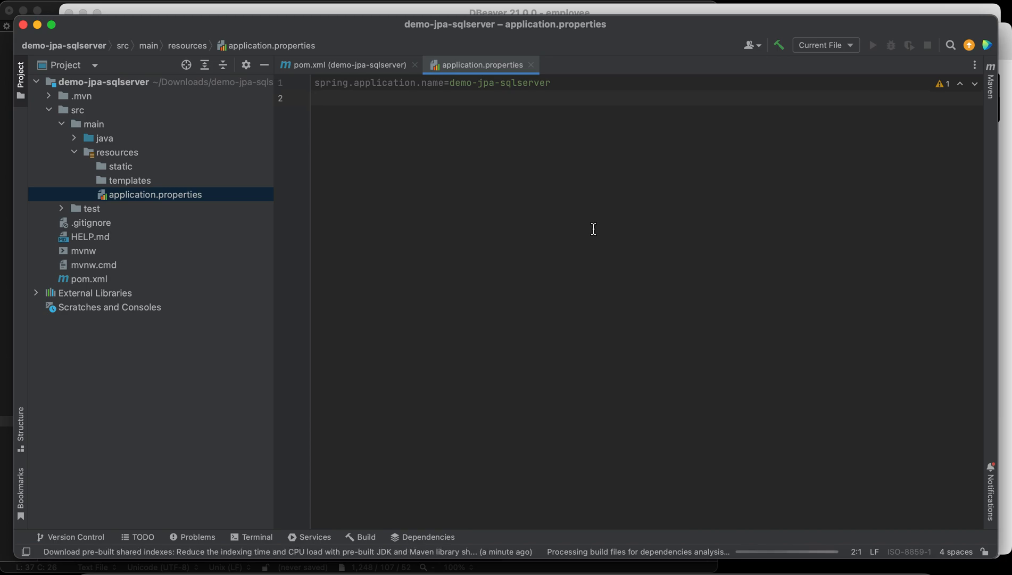
mouse_move(626, 362)
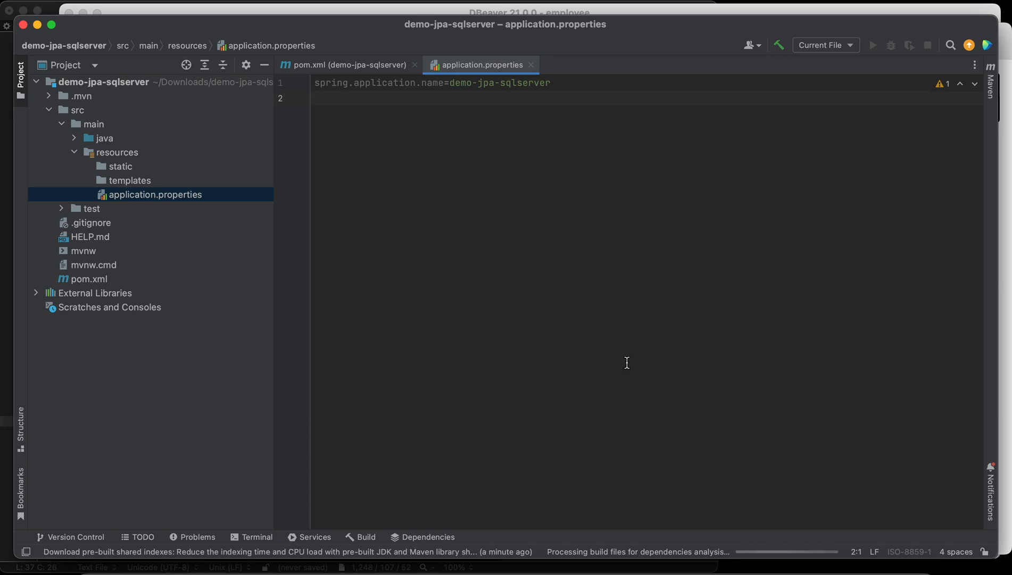
mouse_move(524, 253)
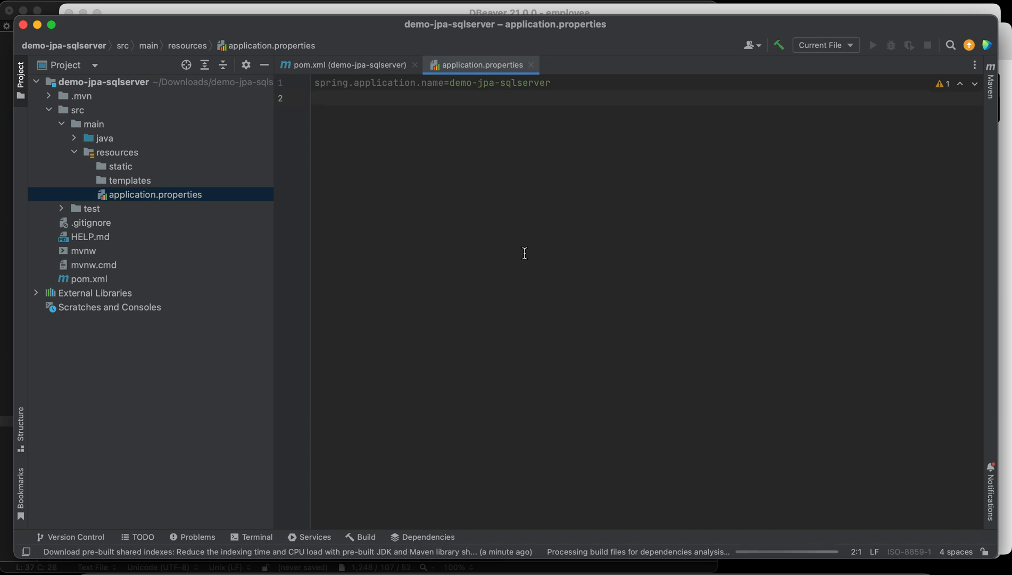
mouse_move(493, 255)
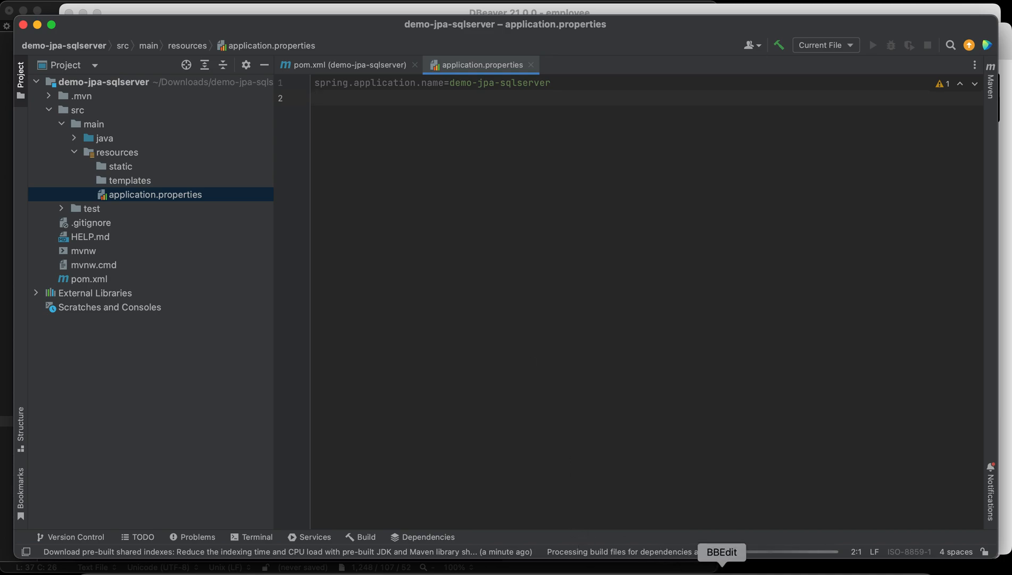
left_click(721, 551)
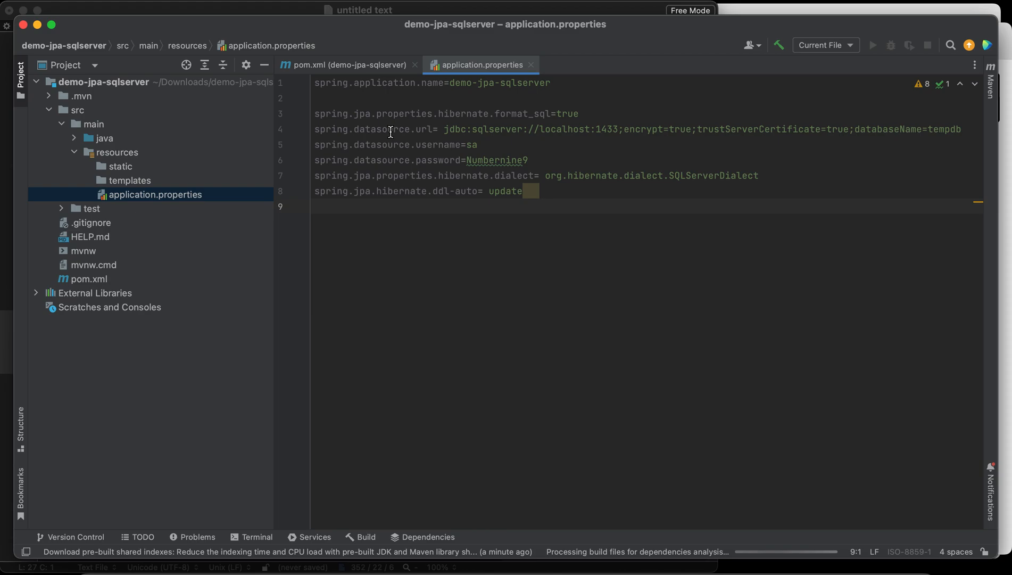
mouse_move(512, 147)
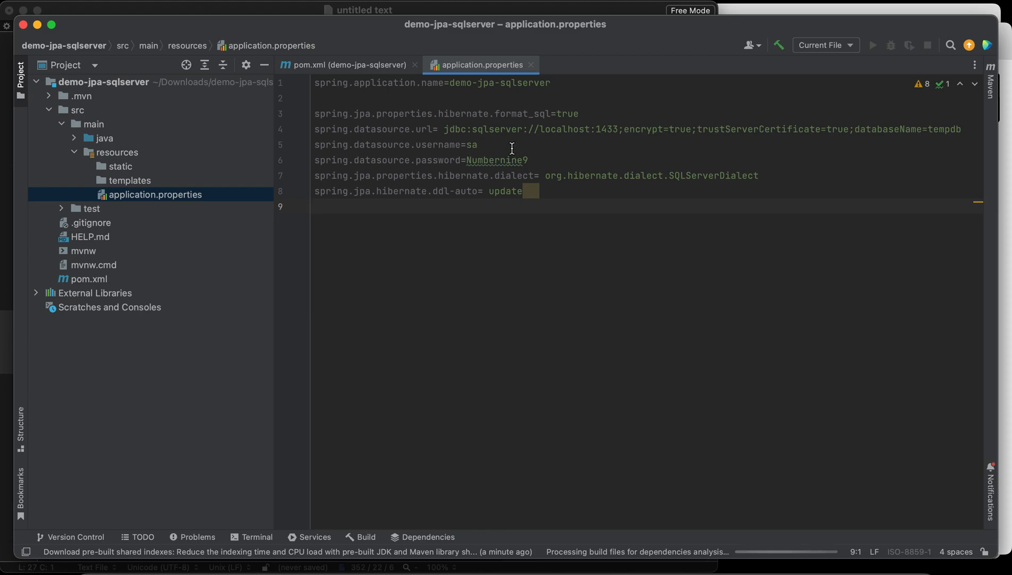
mouse_move(560, 169)
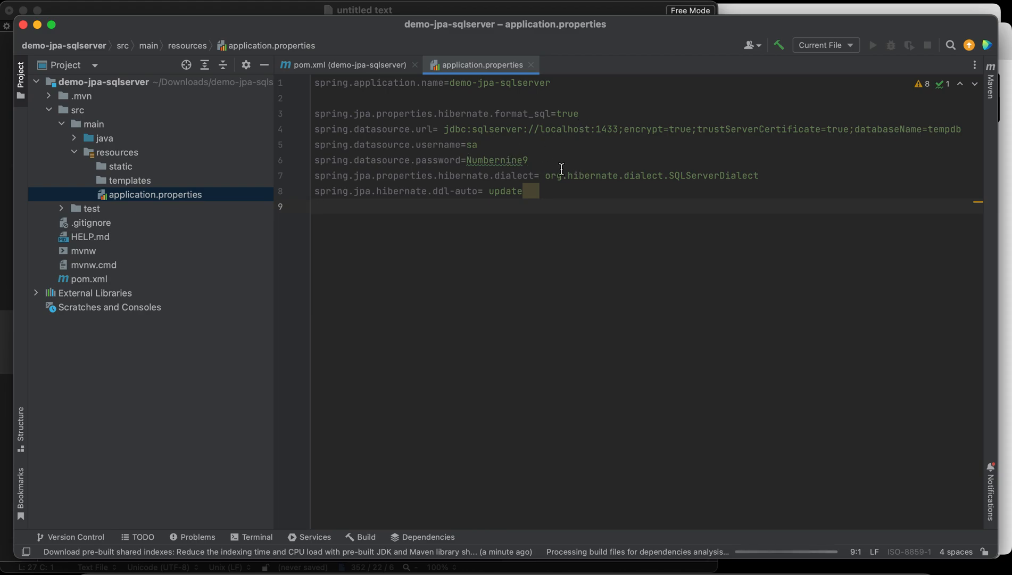
mouse_move(436, 139)
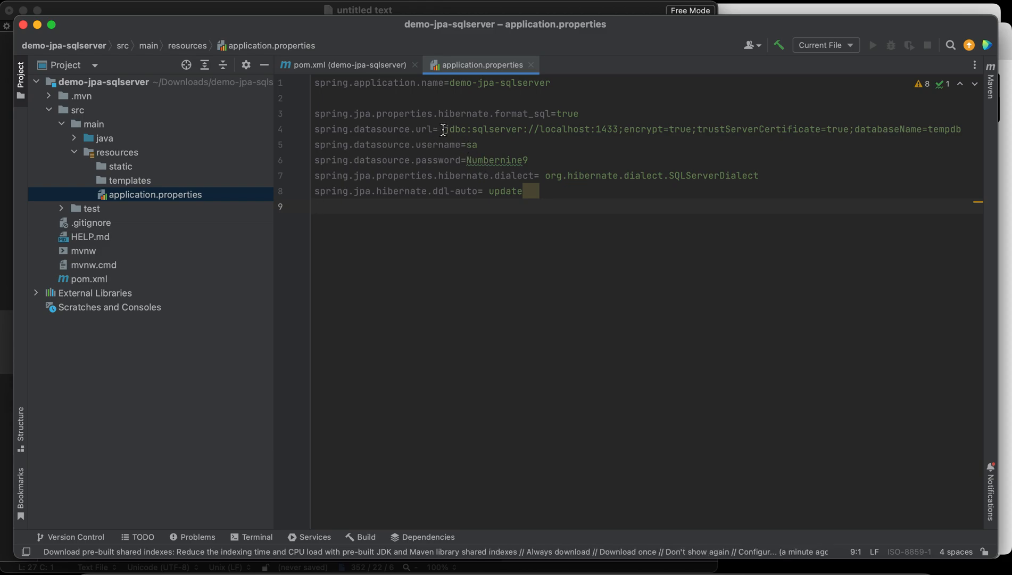
double_click(453, 129)
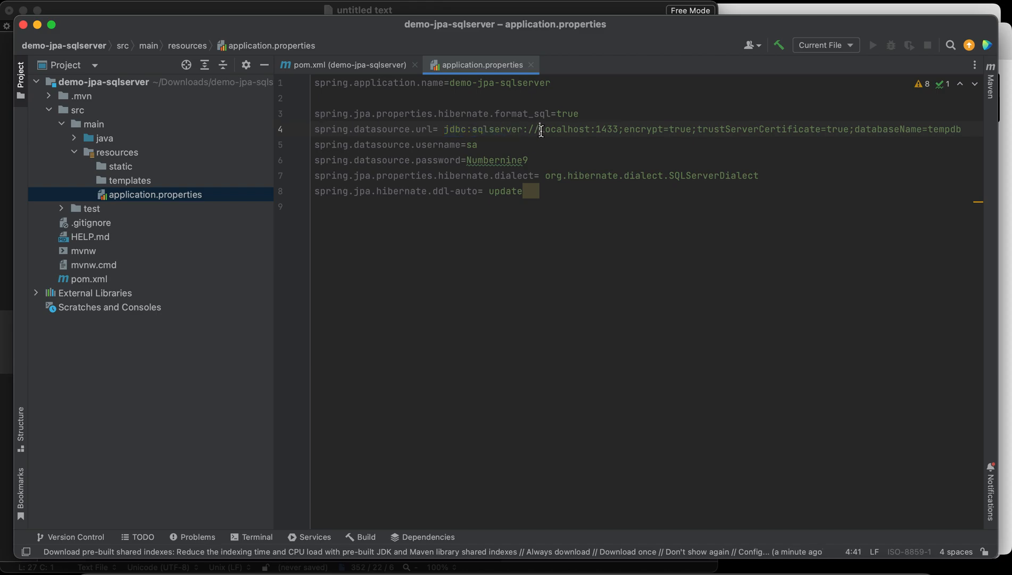
Step: Delete the employee table from tempdb's dbo schema so no tables remain
double_click(565, 129)
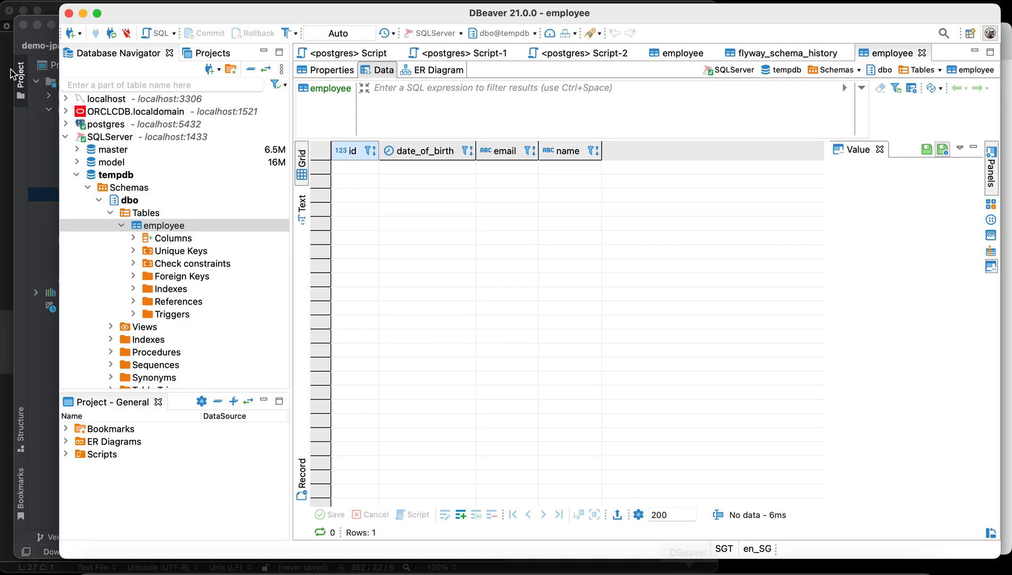
mouse_move(181, 147)
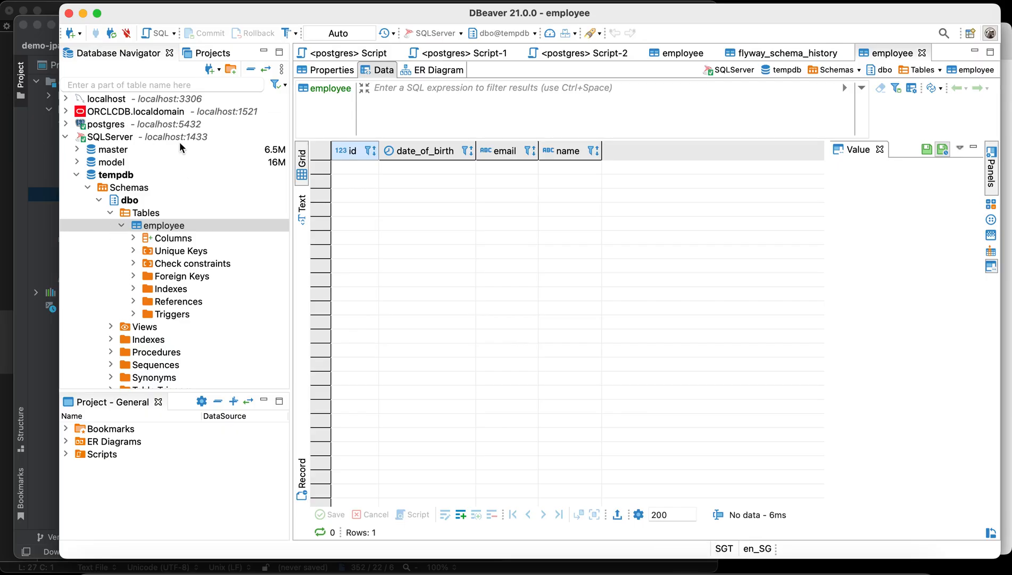
left_click(118, 175)
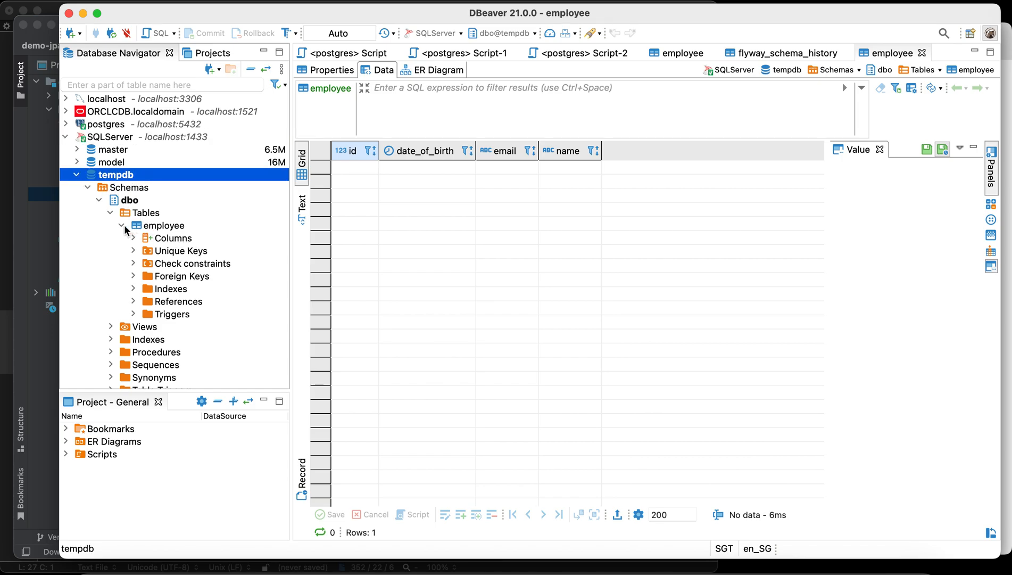
right_click(165, 225)
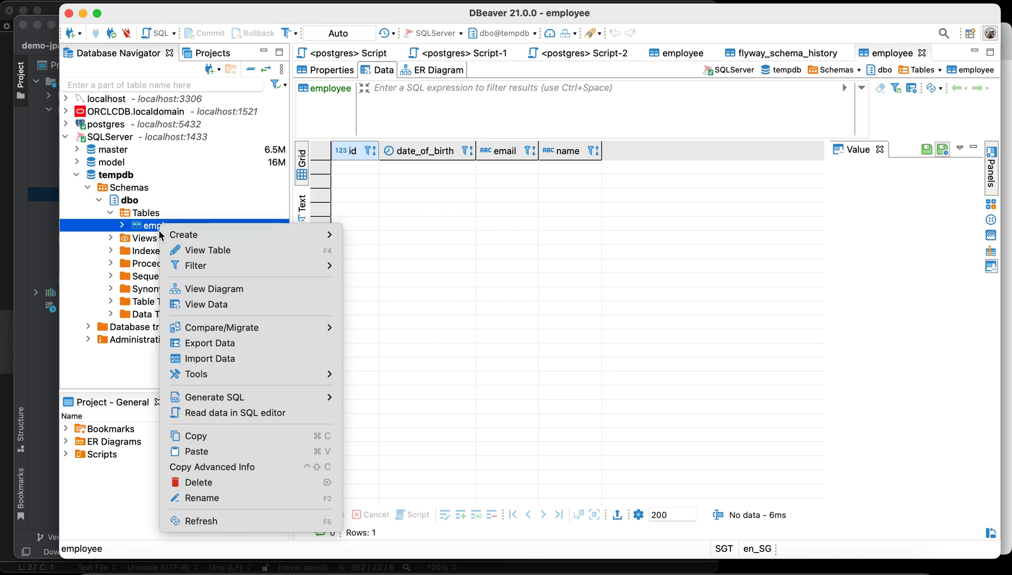
mouse_move(626, 331)
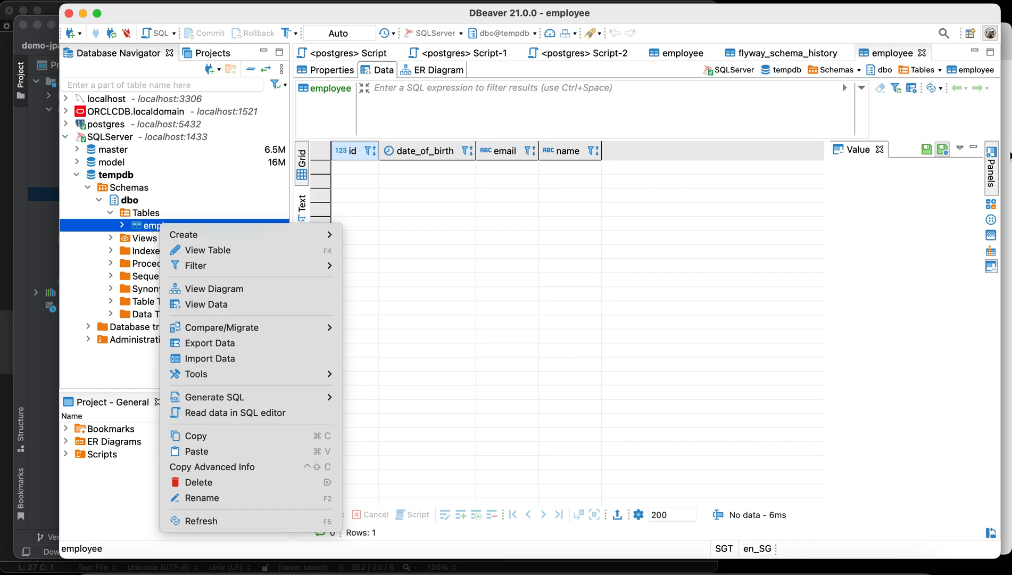
key("Escape")
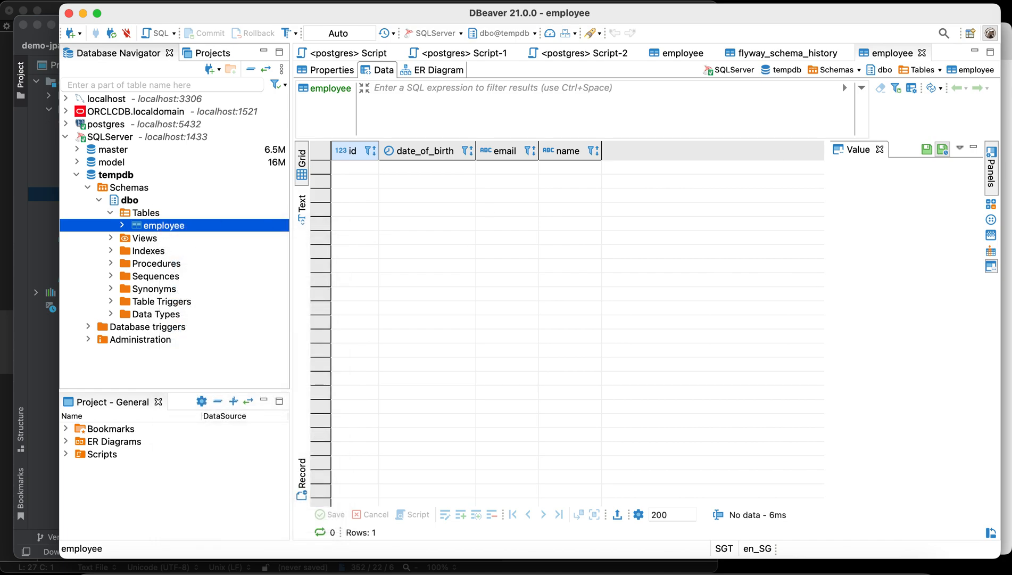
mouse_move(200, 234)
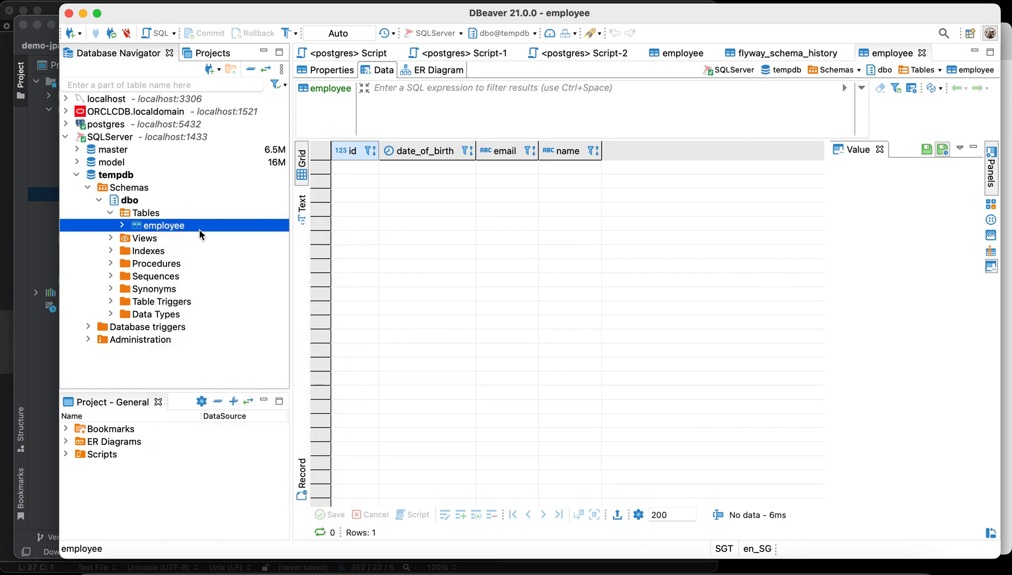
right_click(162, 224)
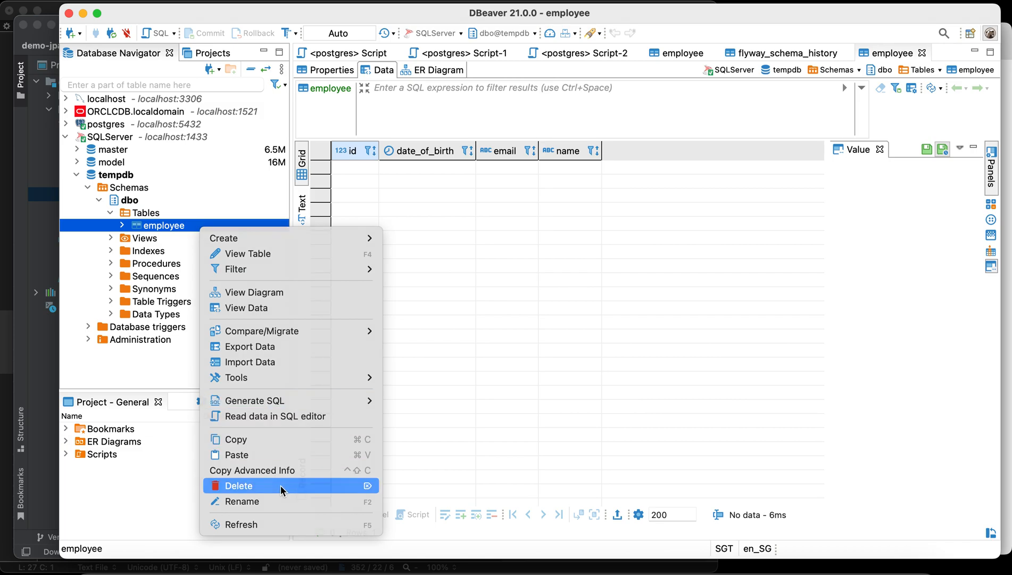
left_click(238, 485)
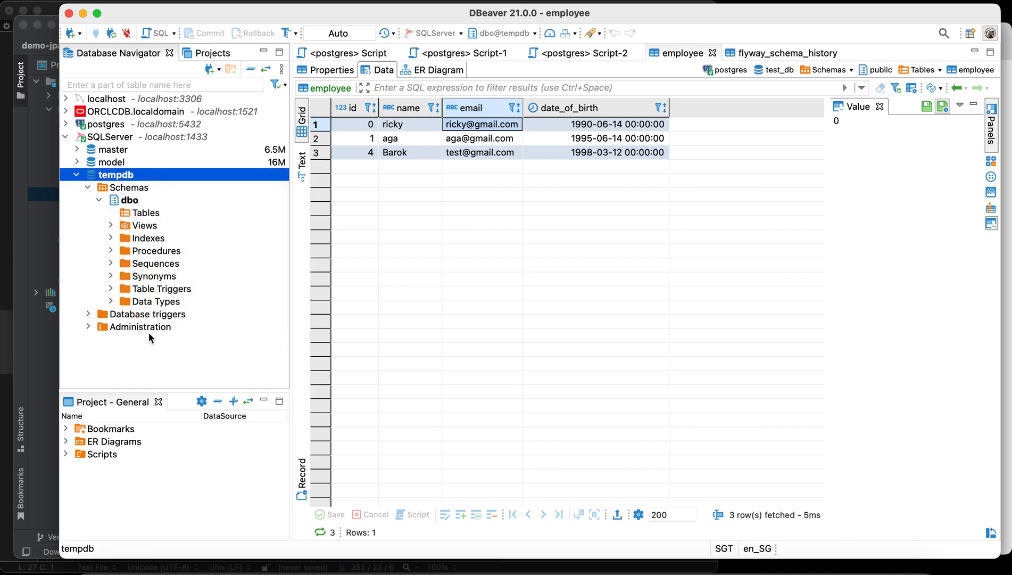
left_click(145, 213)
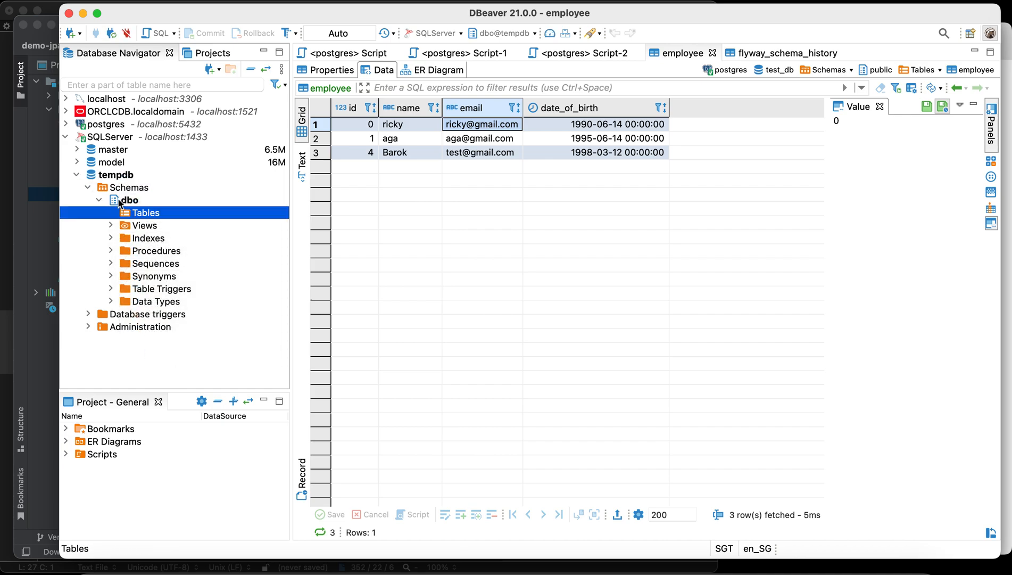
mouse_move(593, 196)
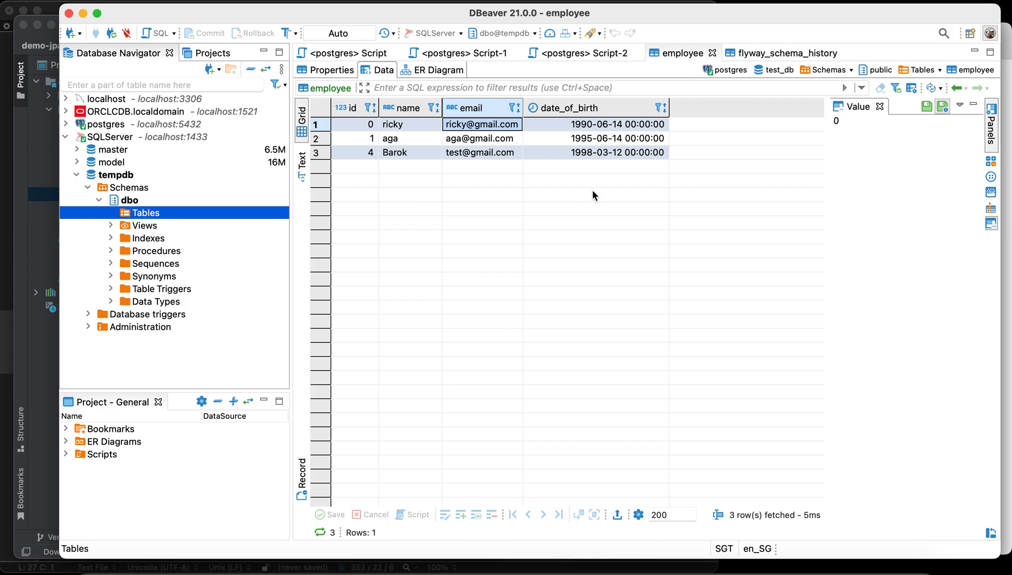
mouse_move(853, 120)
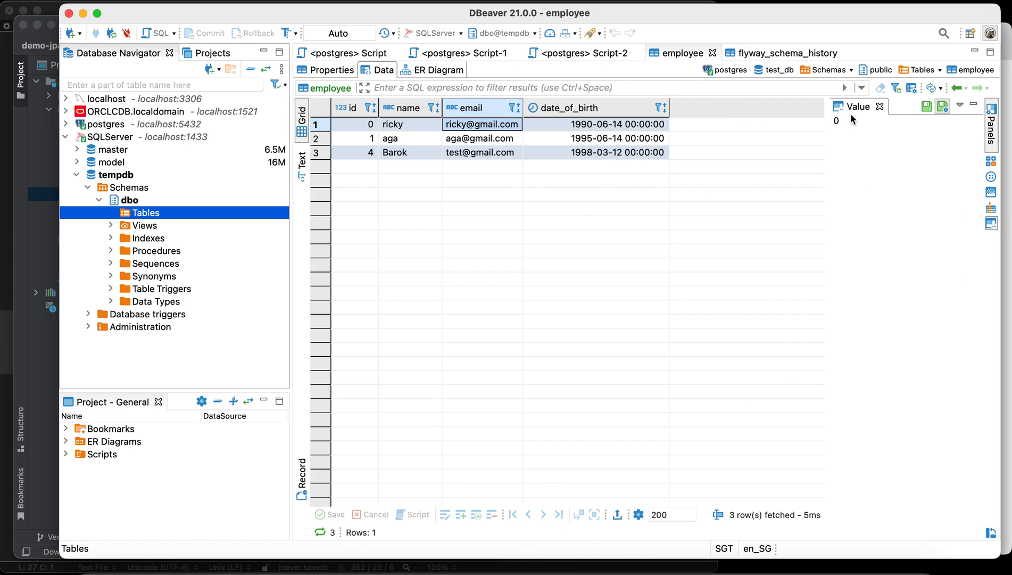
mouse_move(696, 56)
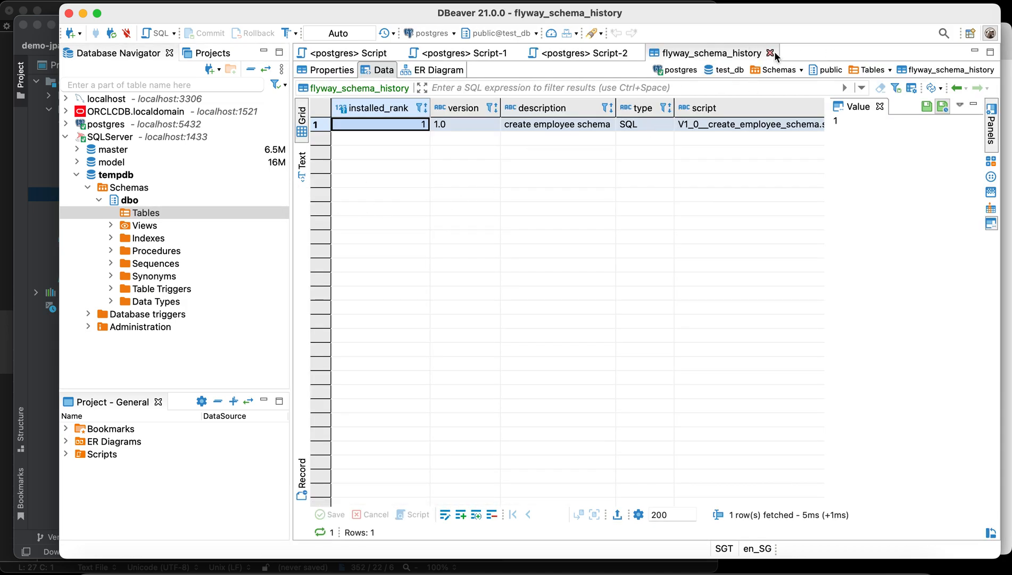
Step: Close the flyway_schema_history data view and refresh the tempdb database
left_click(771, 53)
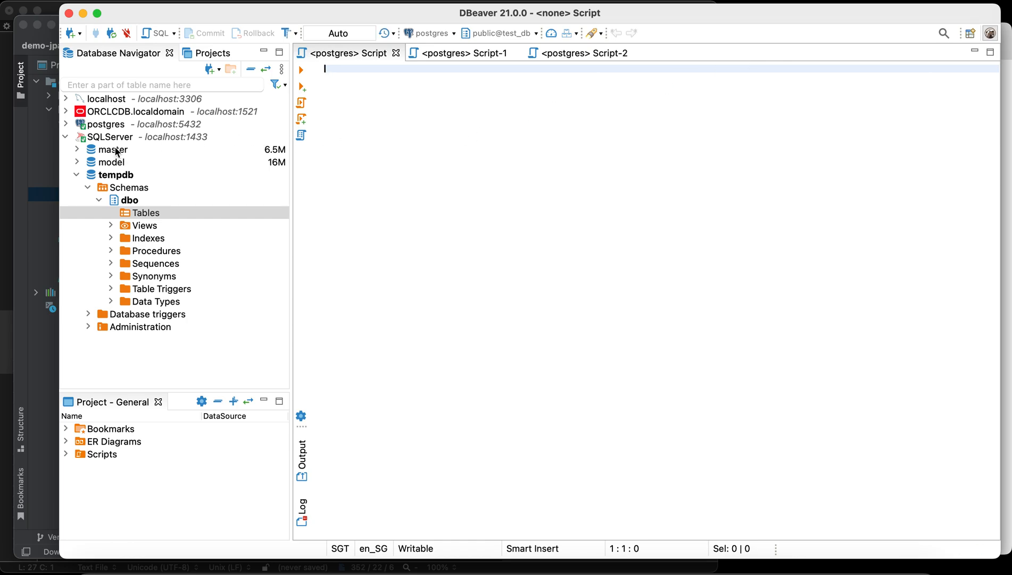
left_click(113, 136)
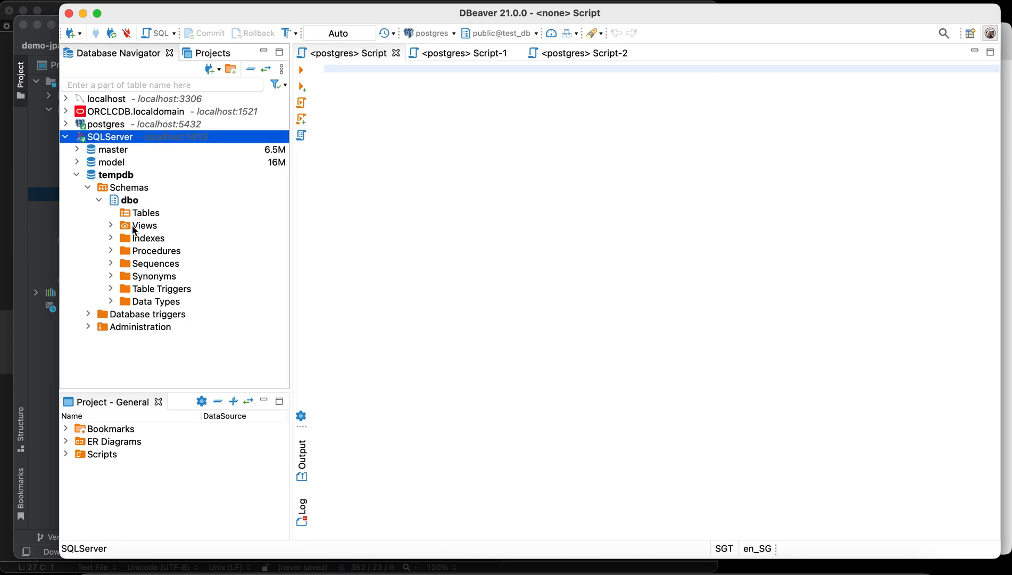
right_click(117, 175)
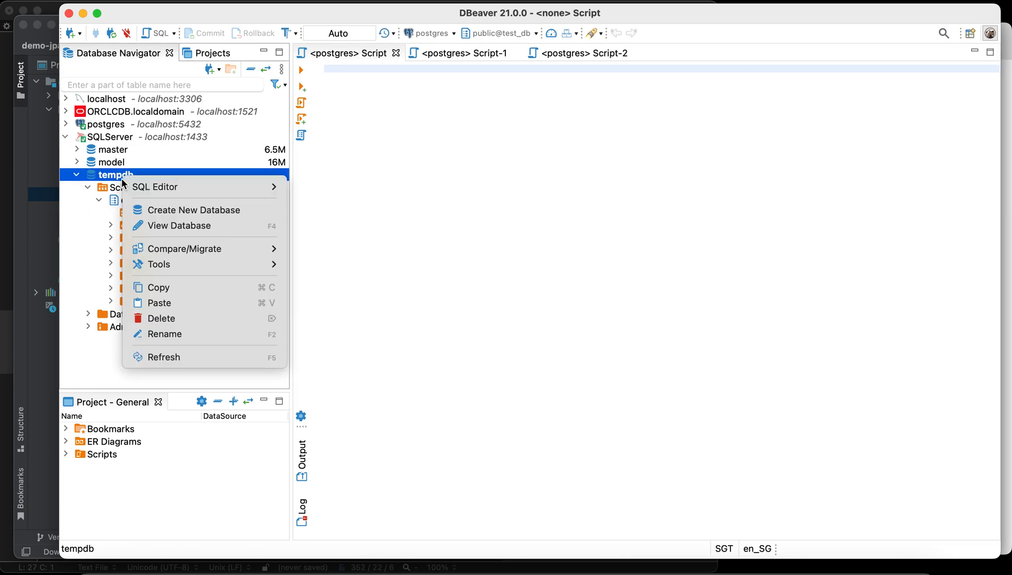
mouse_move(163, 357)
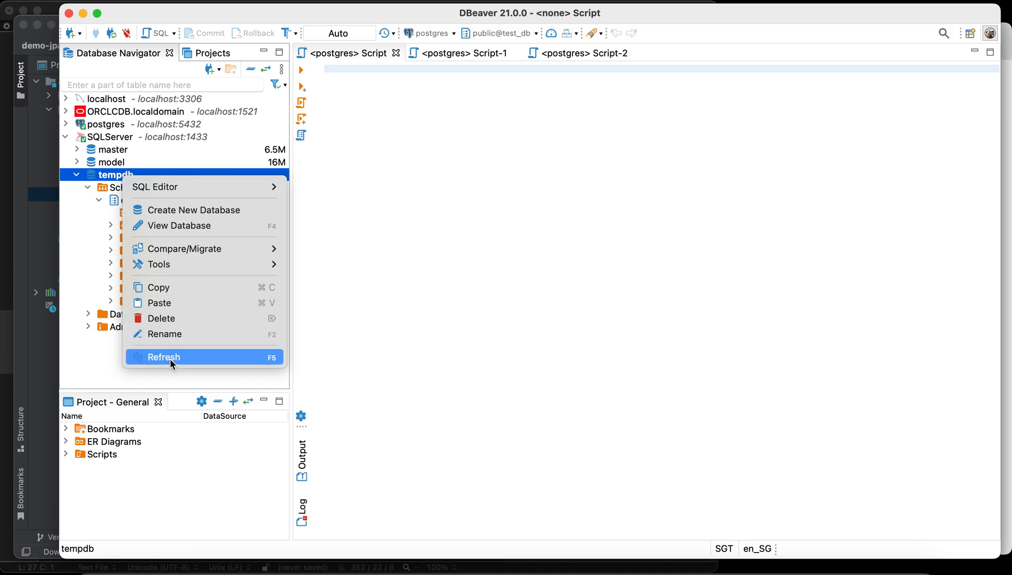
left_click(162, 356)
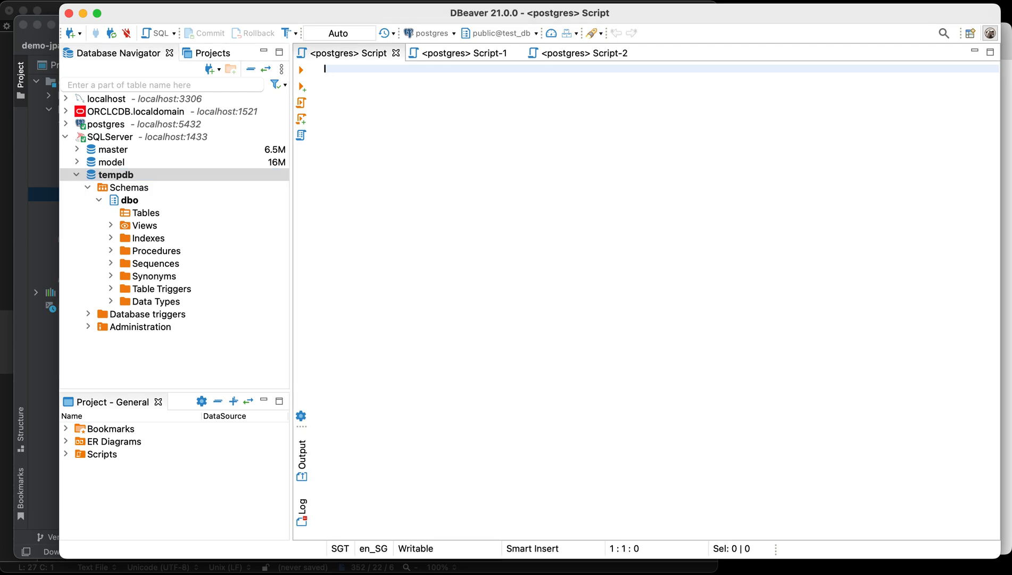
mouse_move(588, 553)
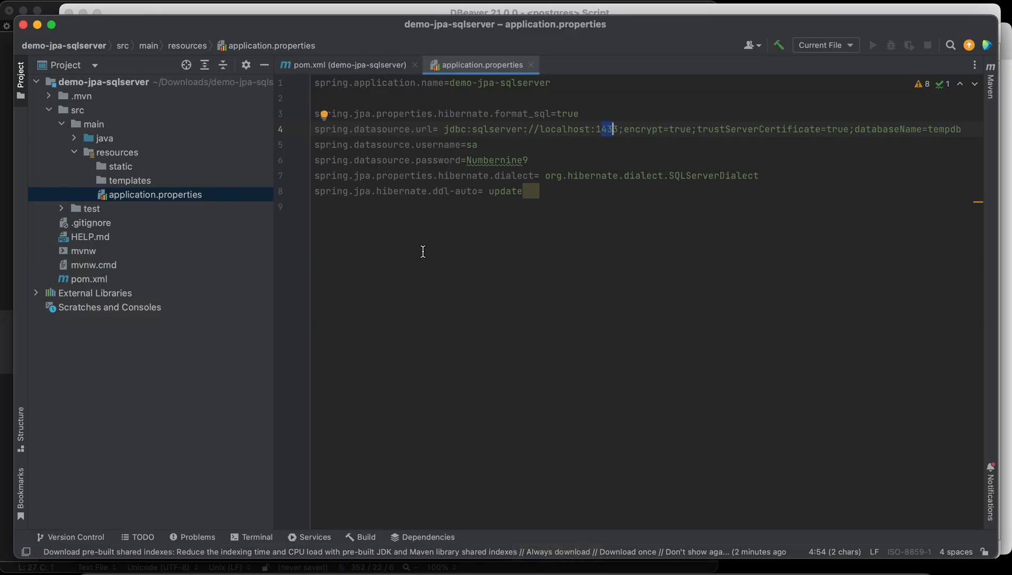
mouse_move(467, 186)
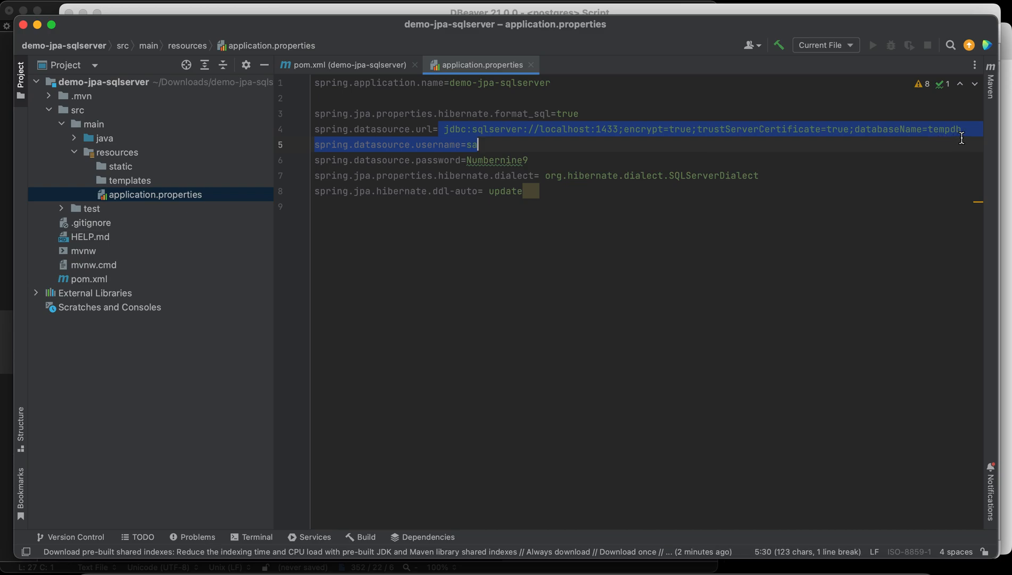
Step: Reopen application.properties showing the datasource url, sa credentials and dialect unchanged
left_click(944, 129)
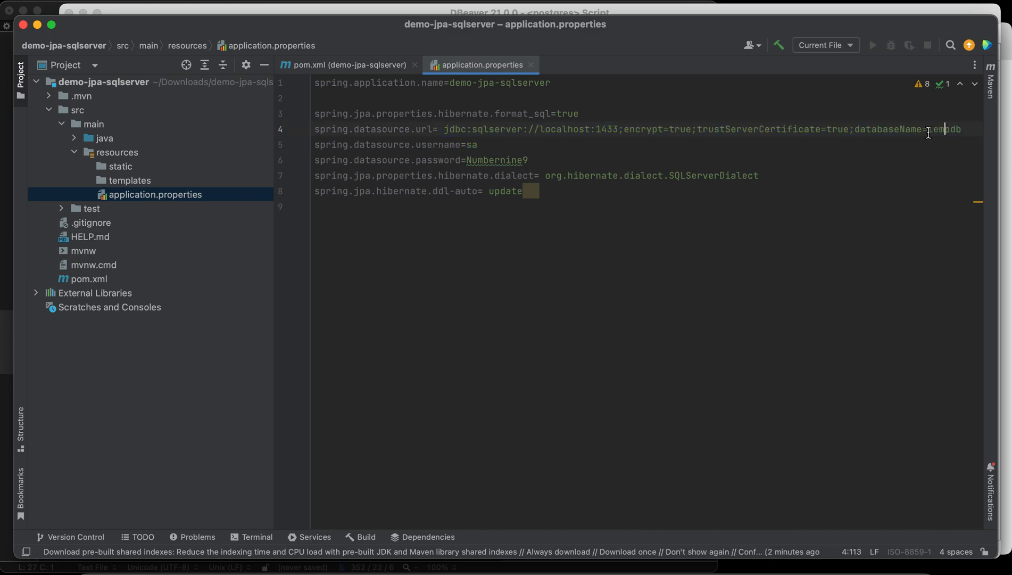
double_click(945, 129)
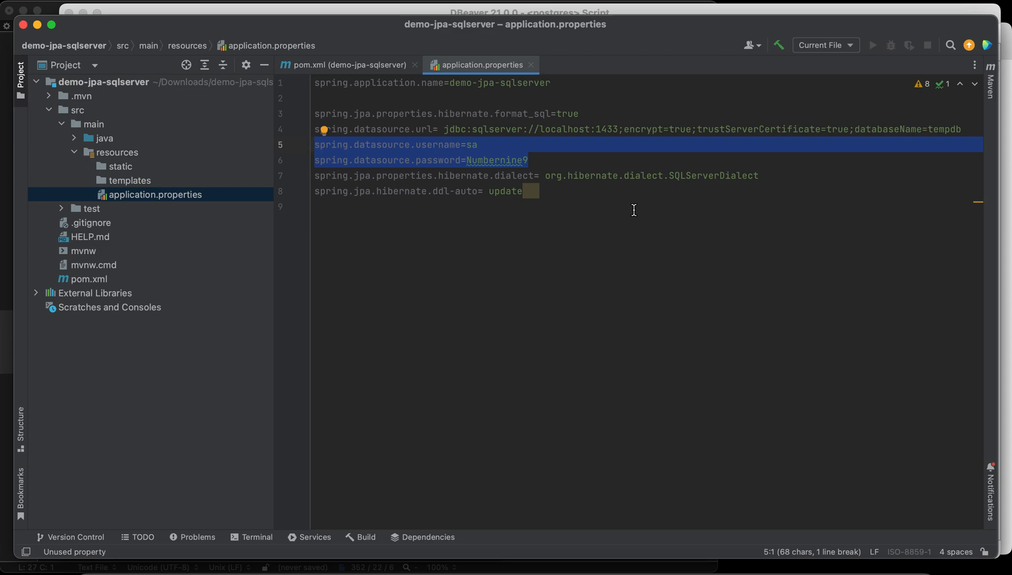
mouse_move(756, 183)
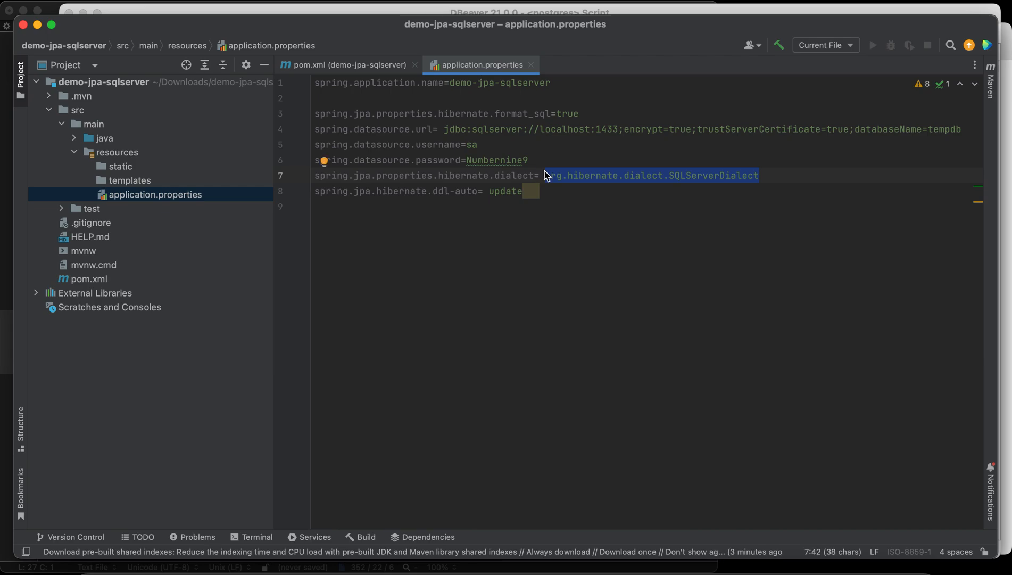
mouse_move(592, 179)
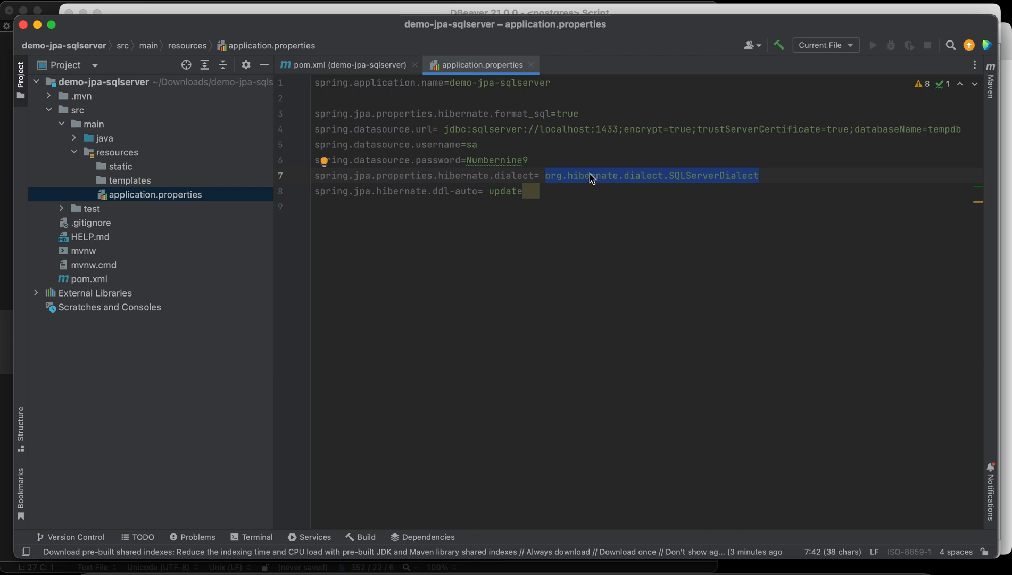
mouse_move(810, 202)
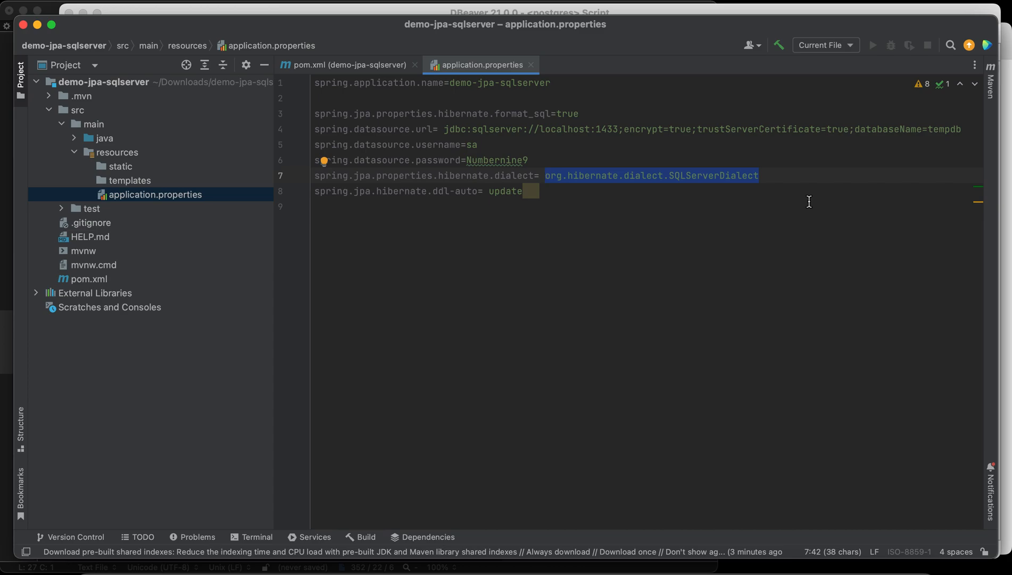
mouse_move(793, 199)
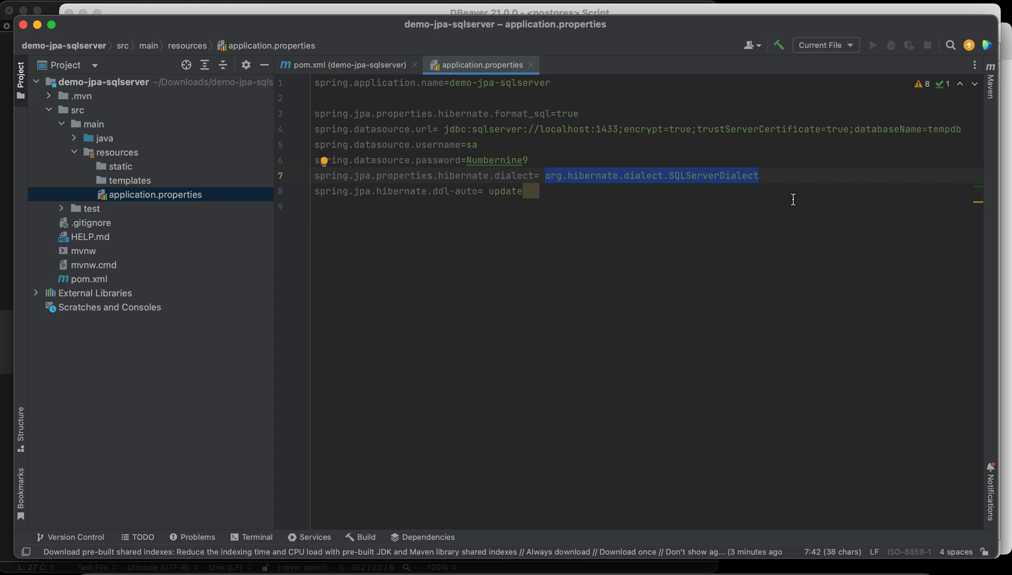
mouse_move(795, 193)
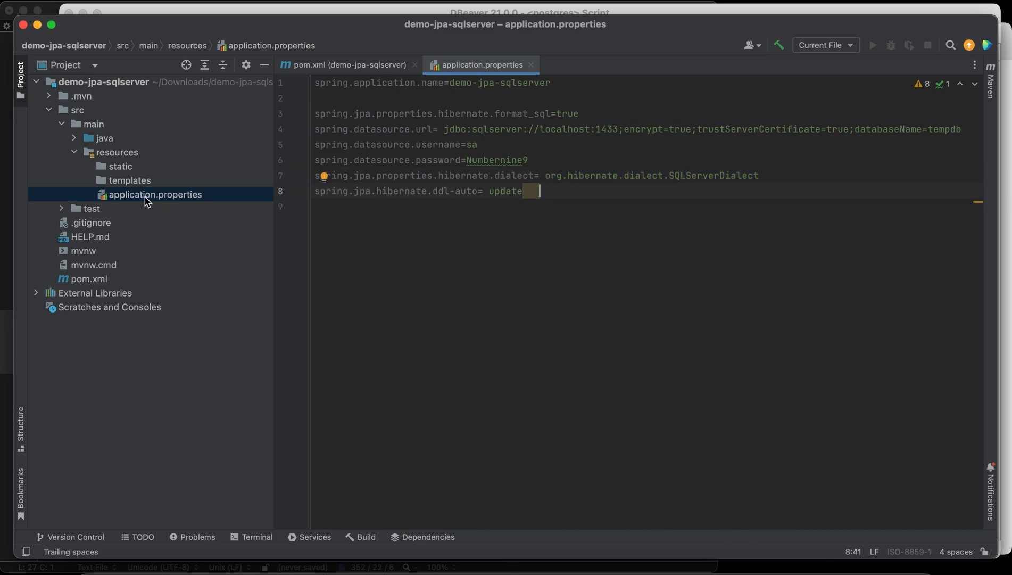
mouse_move(471, 191)
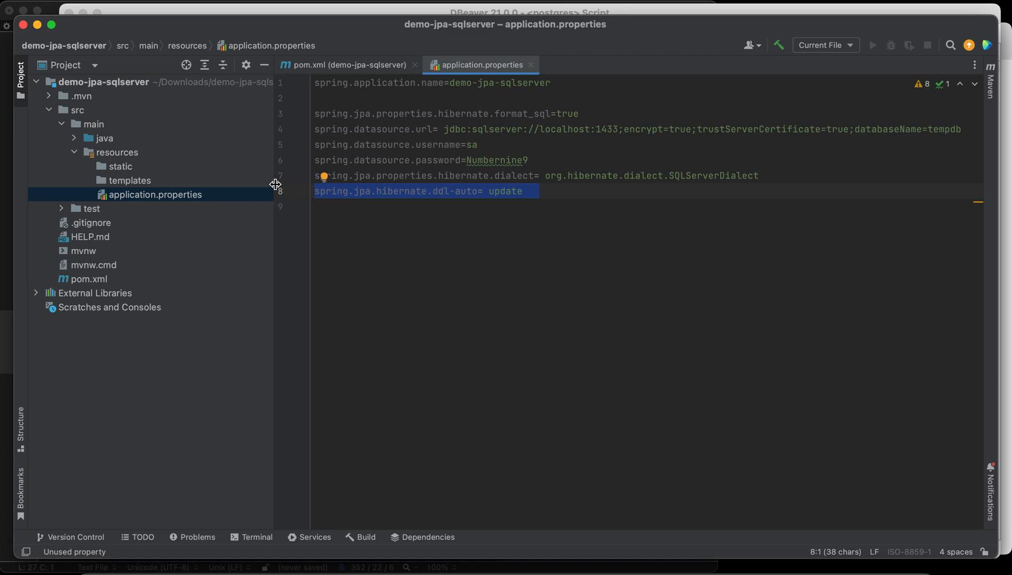
mouse_move(150, 176)
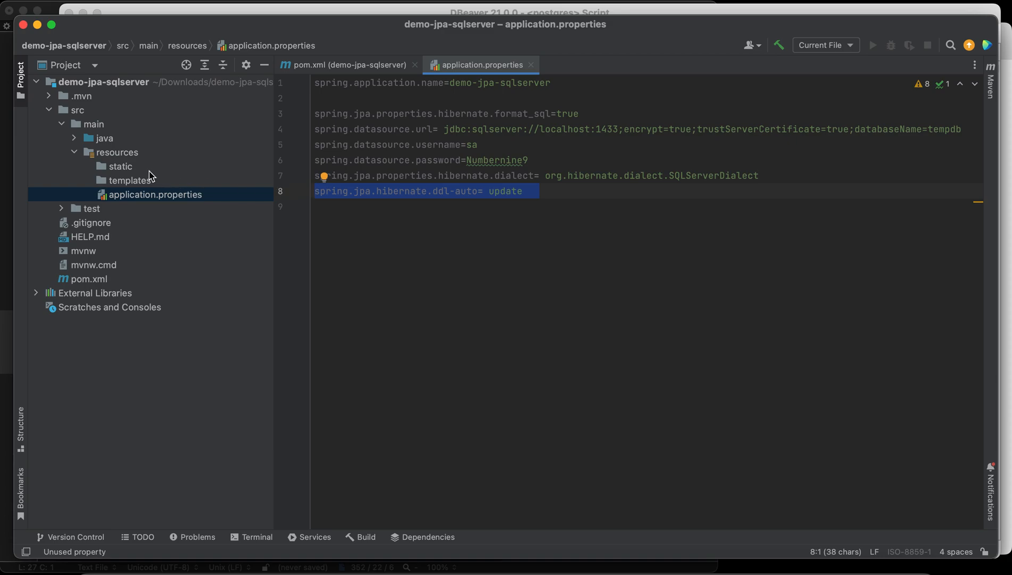
mouse_move(495, 357)
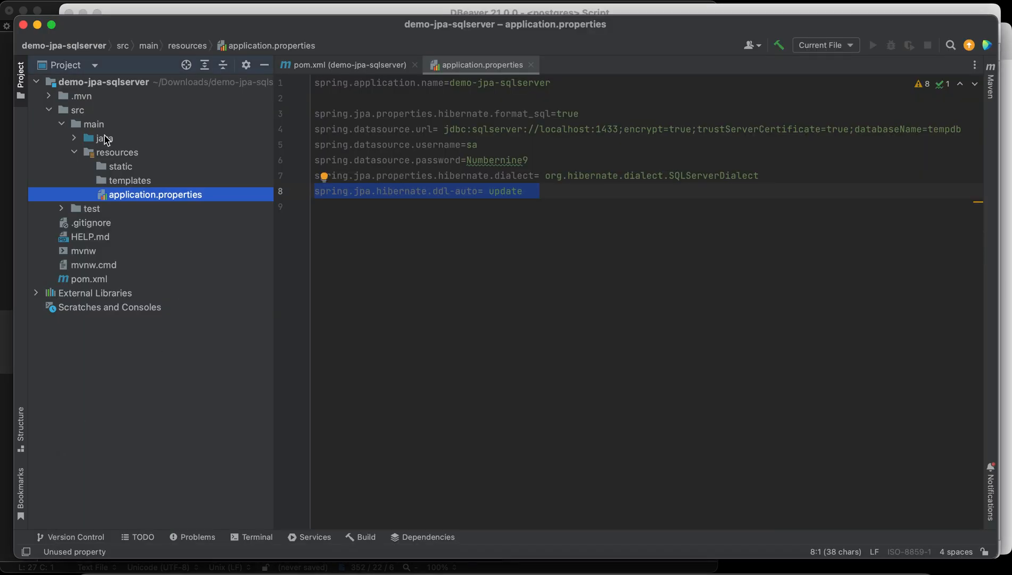
Step: Create an Employee class in the main package with the entity fields for table employee
left_click(94, 137)
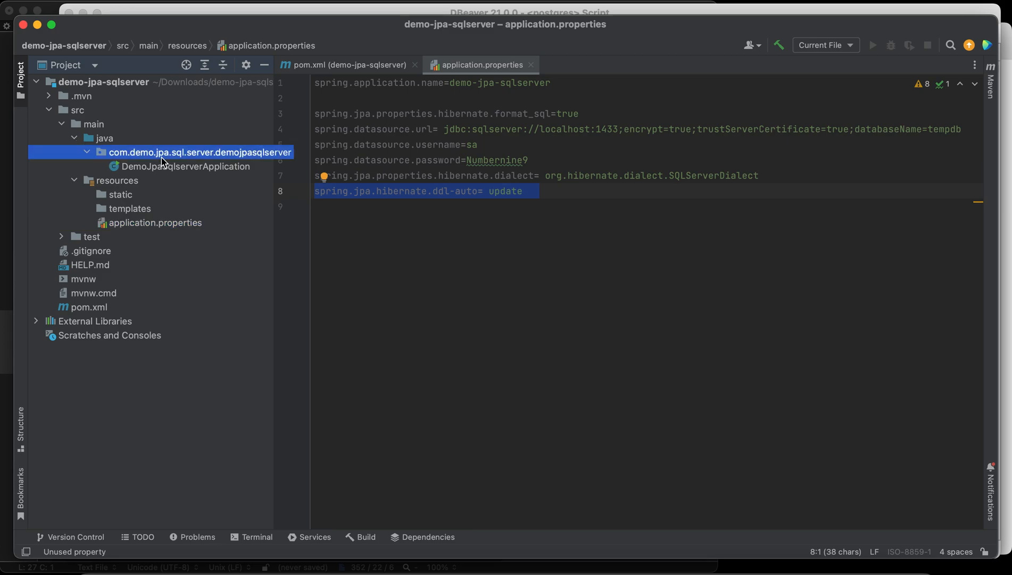
left_click(199, 152)
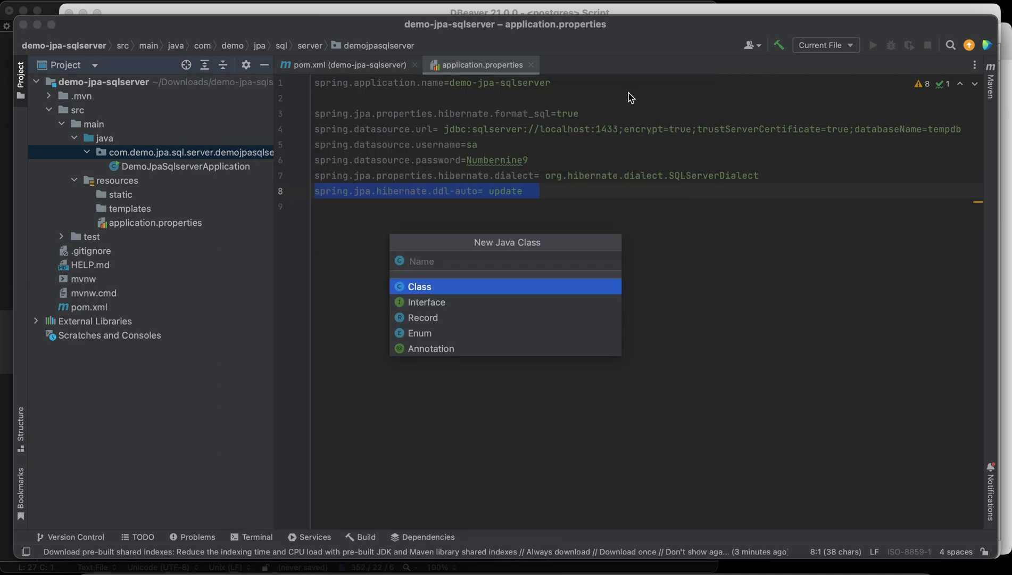
type("Emplo")
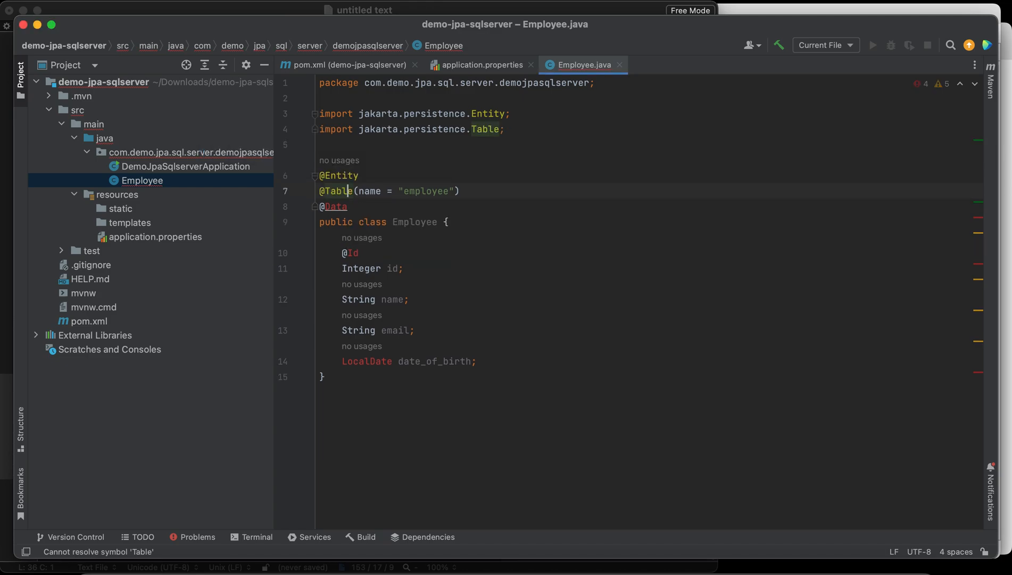
left_click(334, 207)
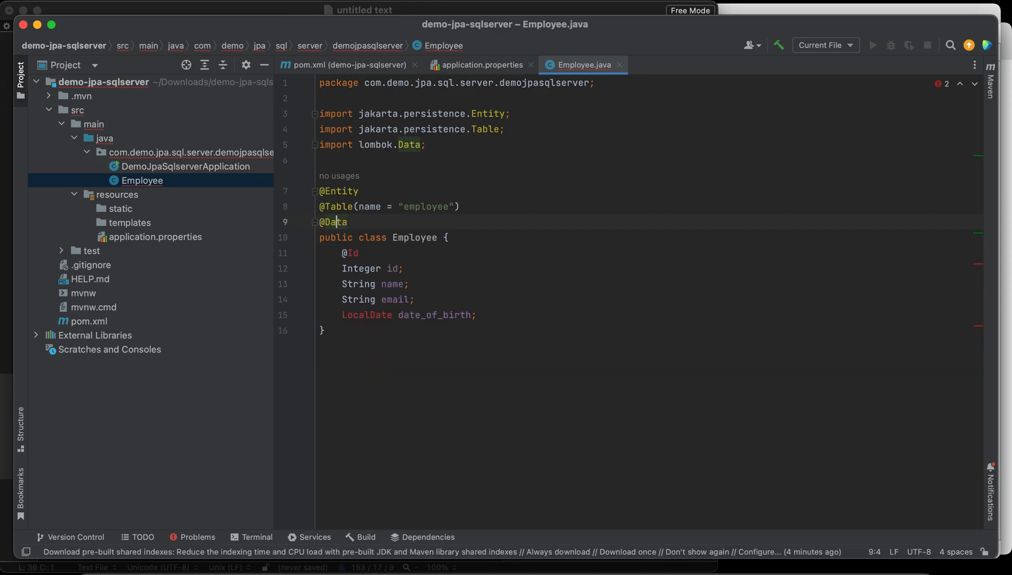
Step: Resolve the imports, taking Id from jakarta.persistence plus Data and LocalDate
left_click(354, 252)
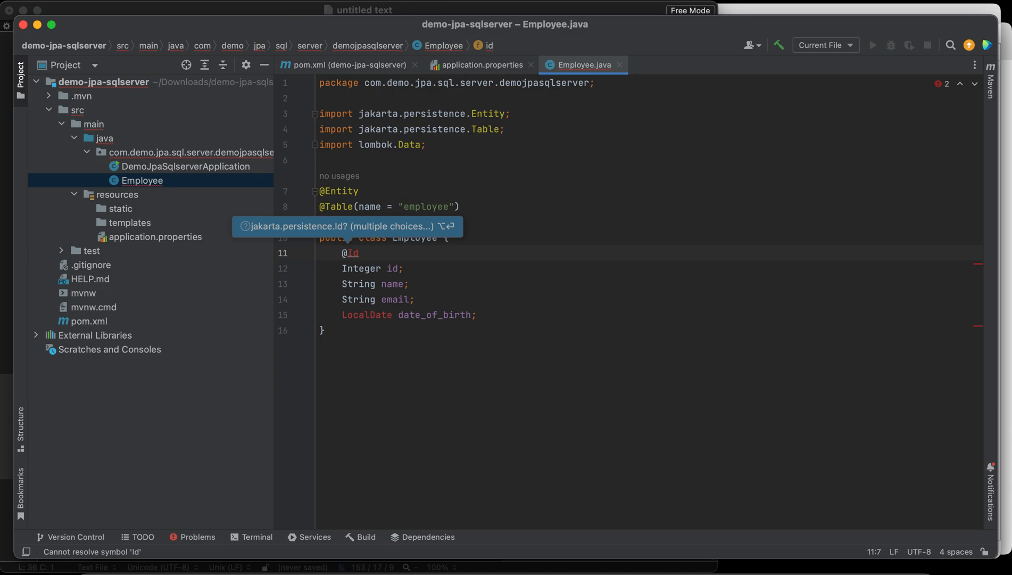
left_click(335, 226)
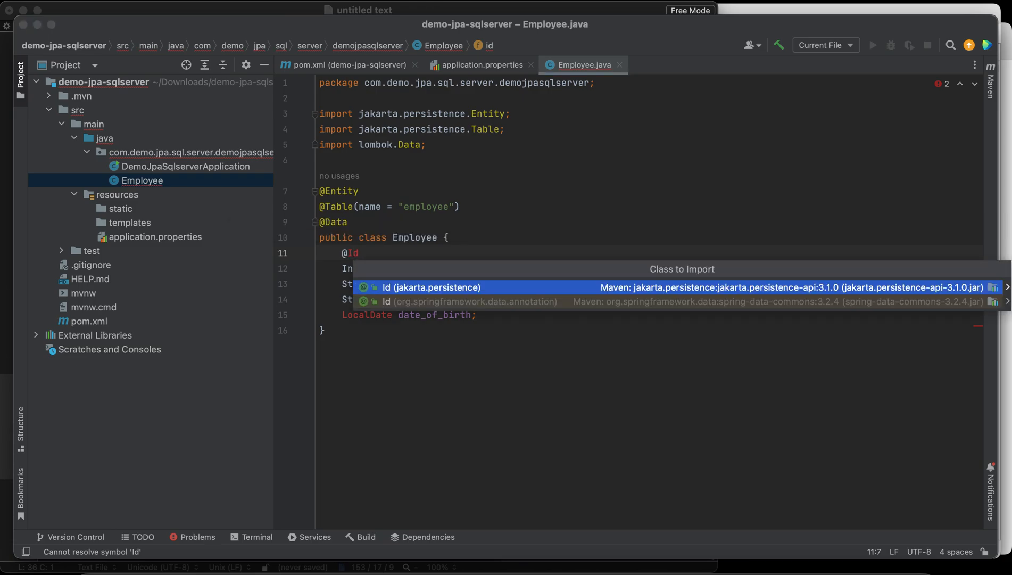
left_click(431, 287)
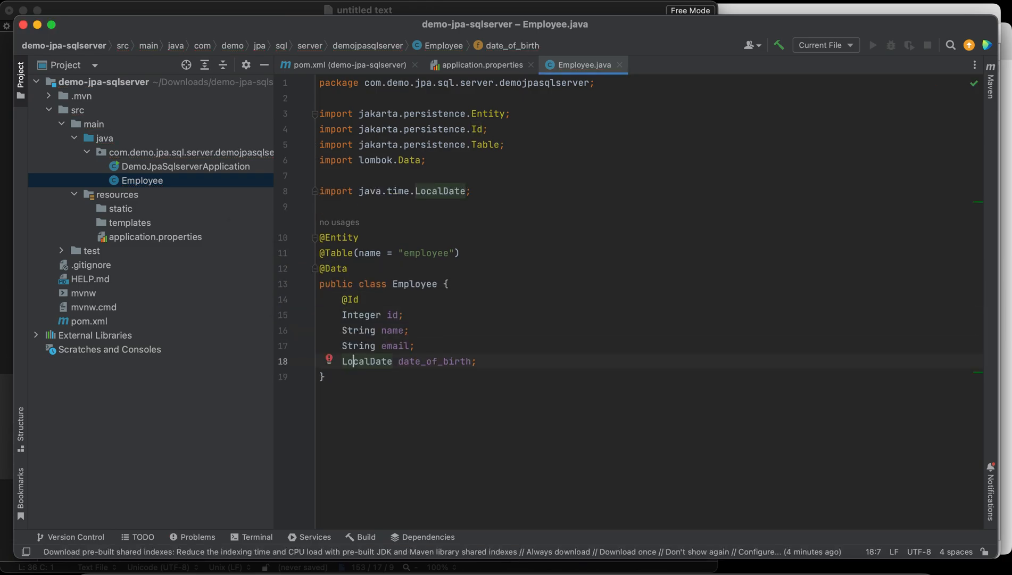
left_click(388, 314)
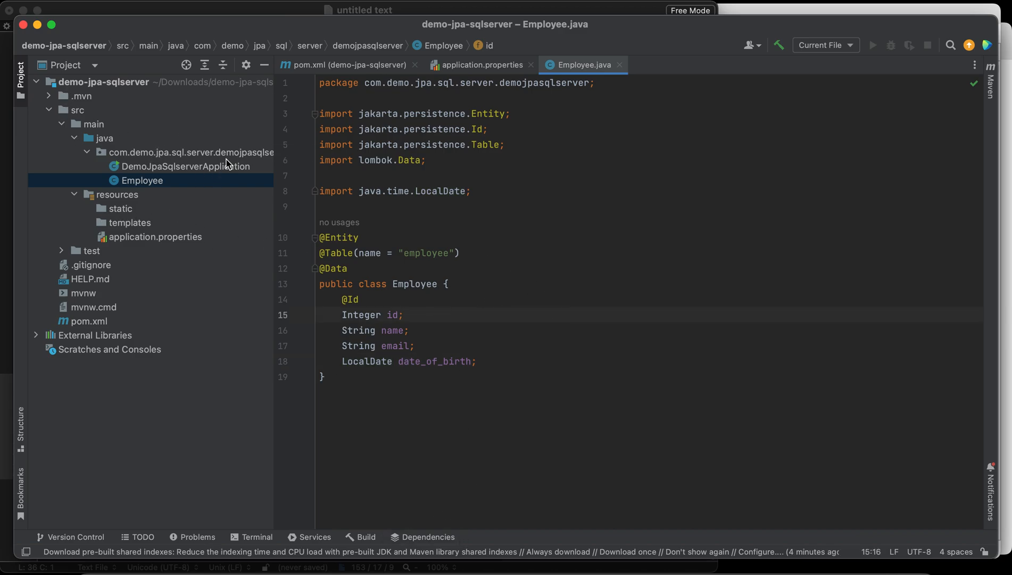
Step: Create a new Java type named EmployeeRepo in the main package
right_click(168, 152)
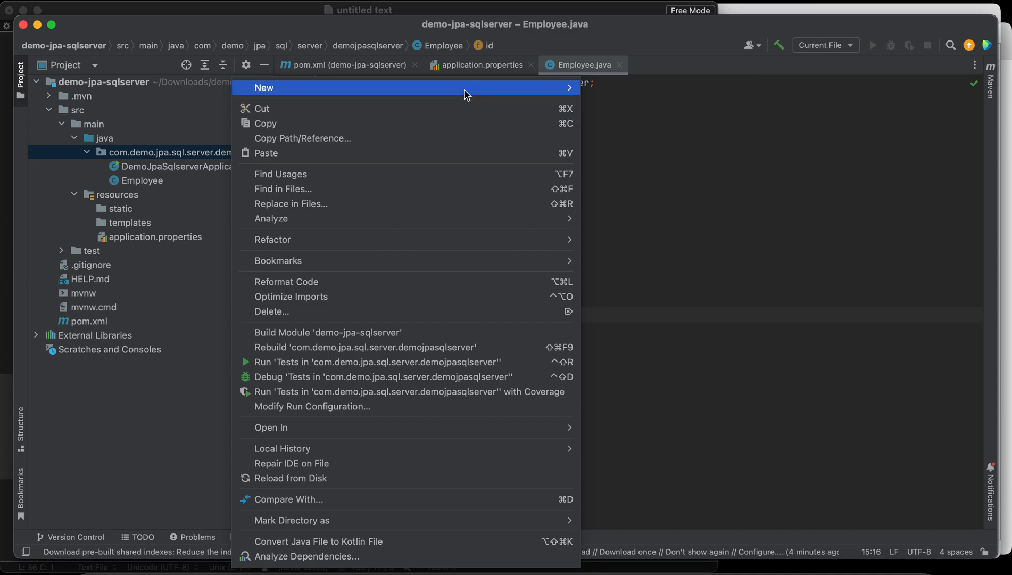
left_click(264, 88)
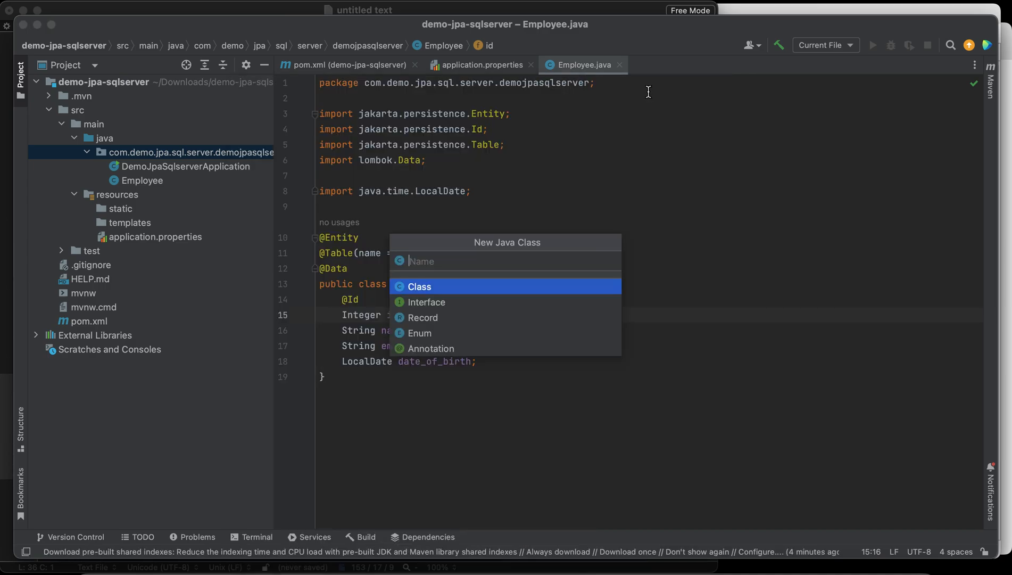
mouse_move(657, 92)
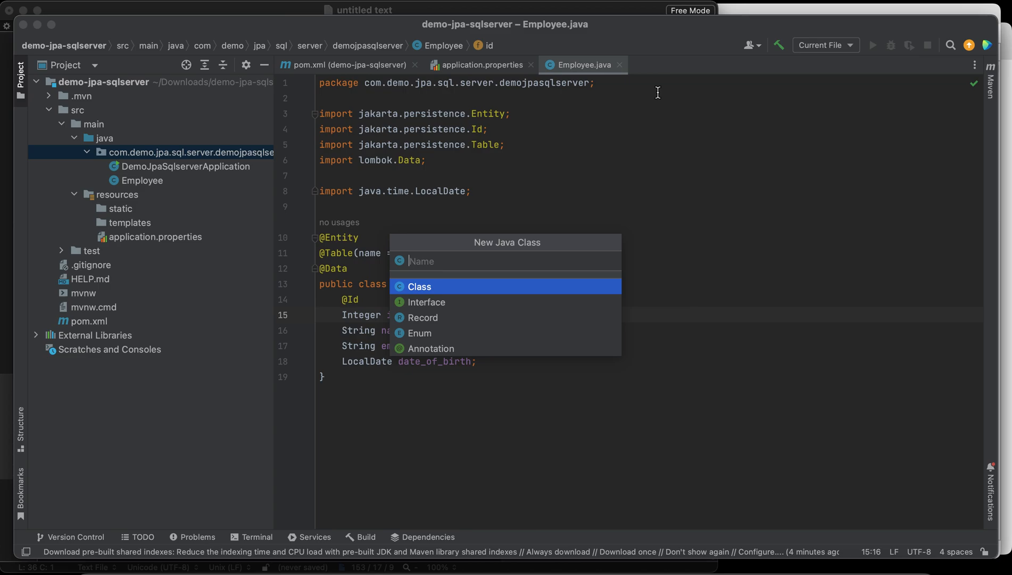
type("Em")
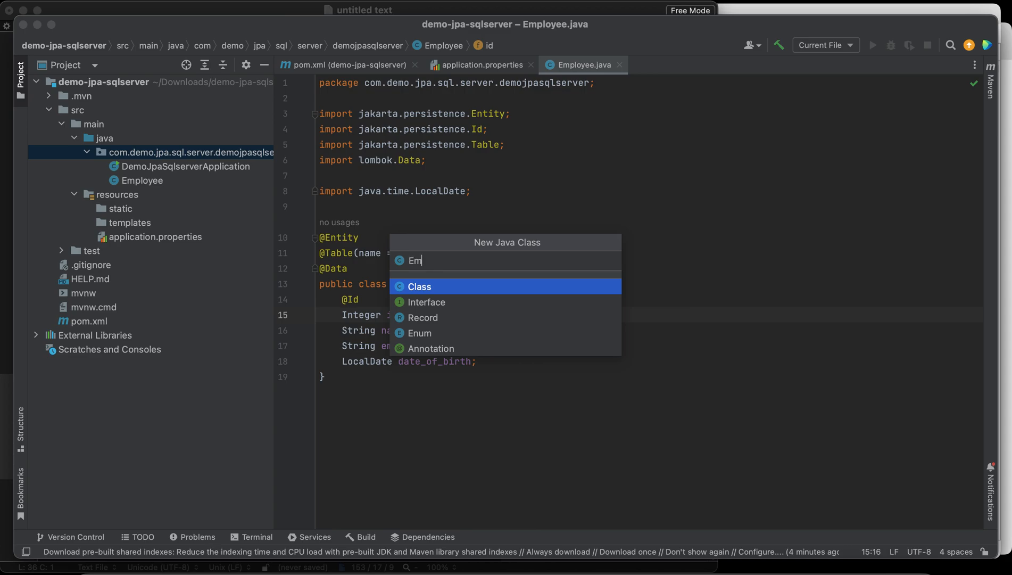
type("ployeeRe")
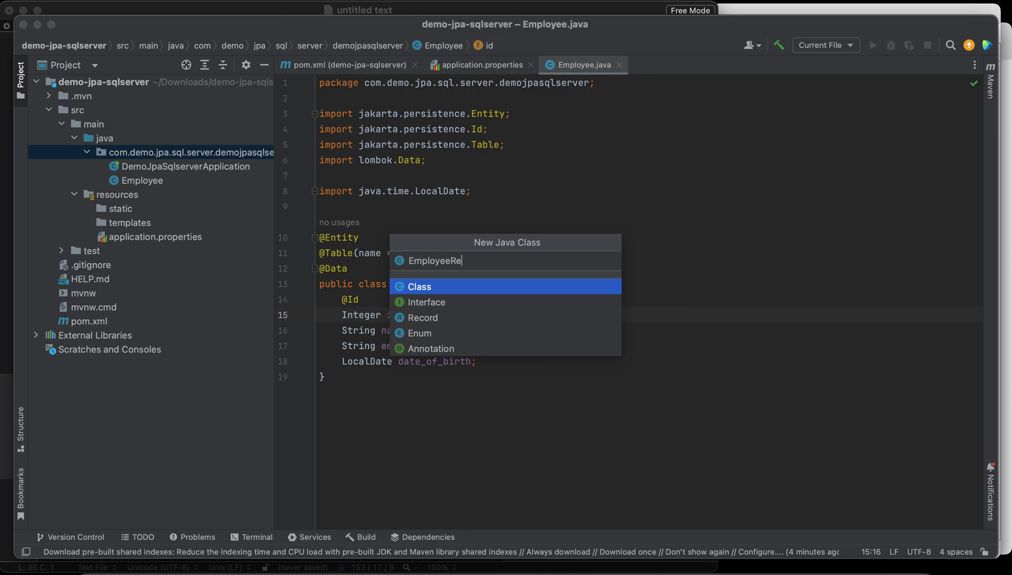
key("enter")
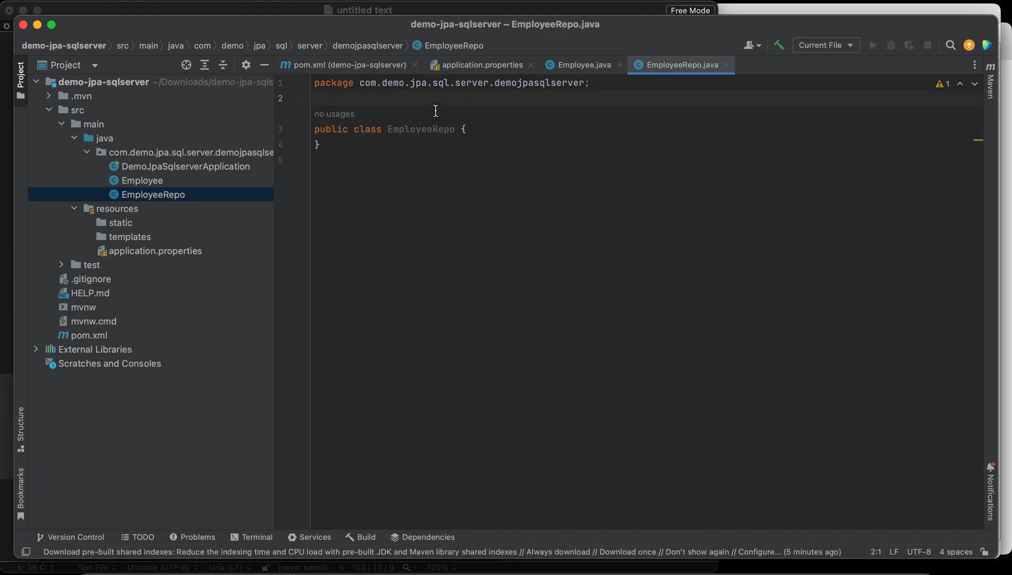
type("@Re")
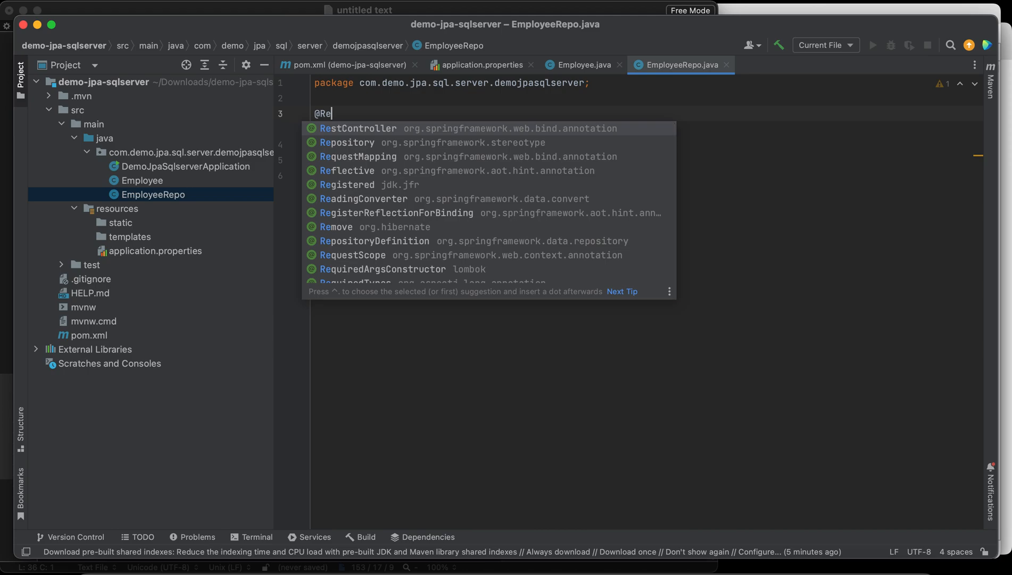
left_click(347, 141)
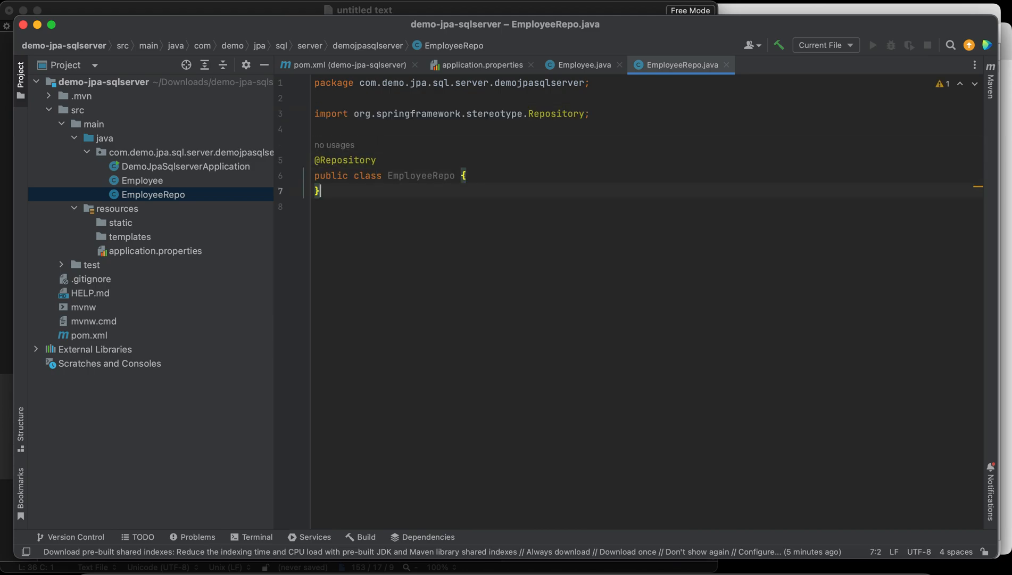
double_click(366, 174)
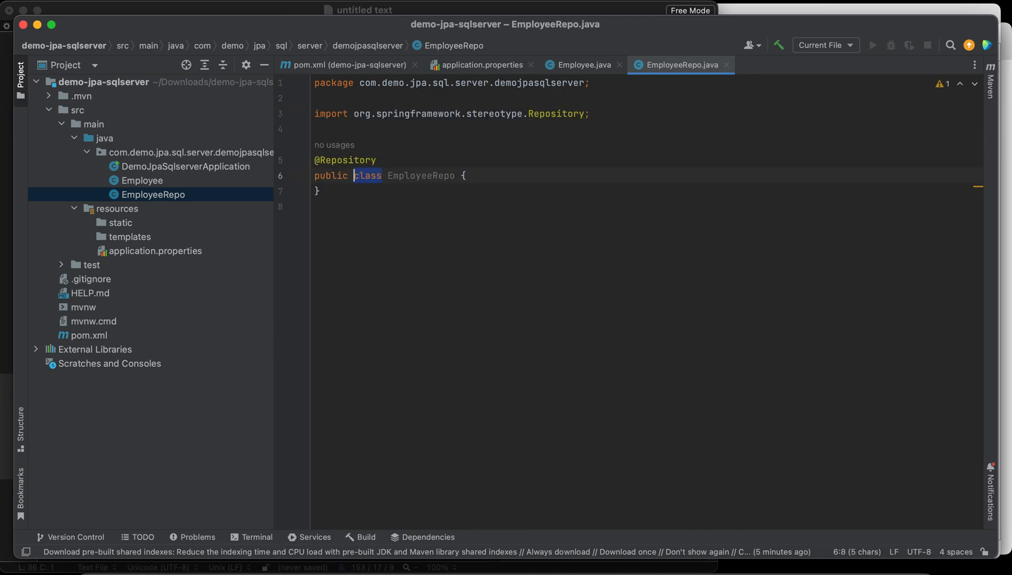
type("interface")
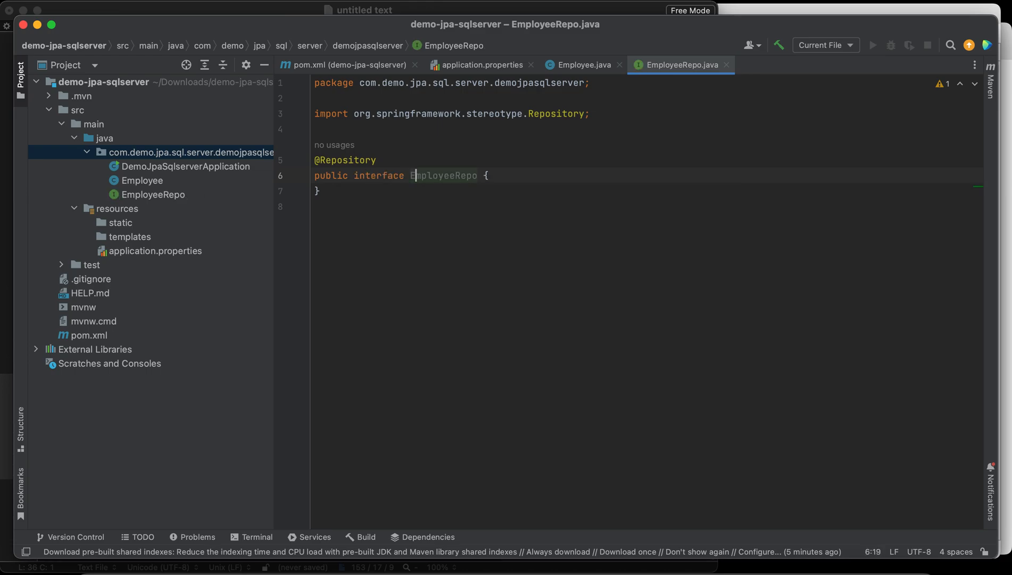
left_click(485, 175)
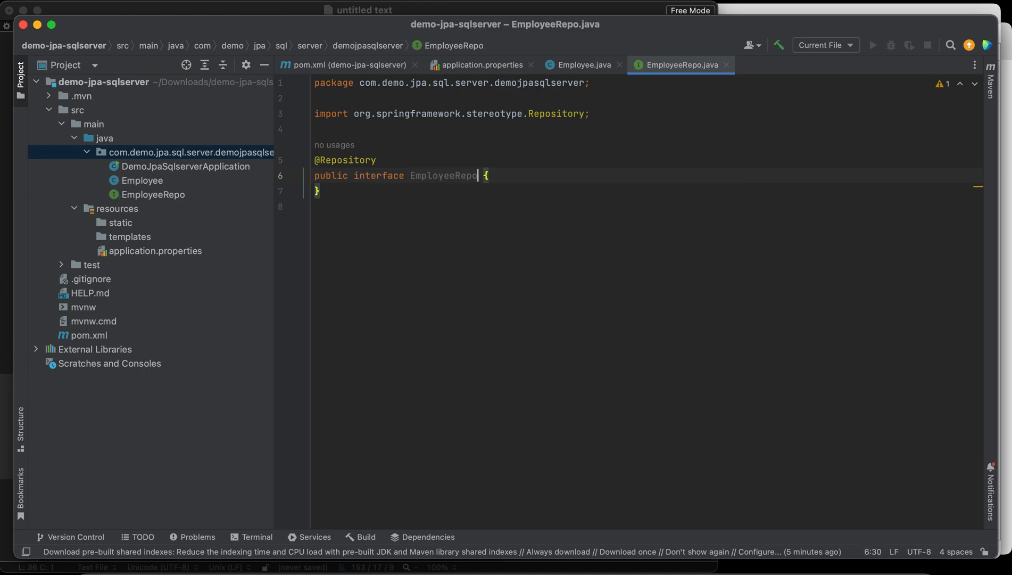
type("extends JpaRepository")
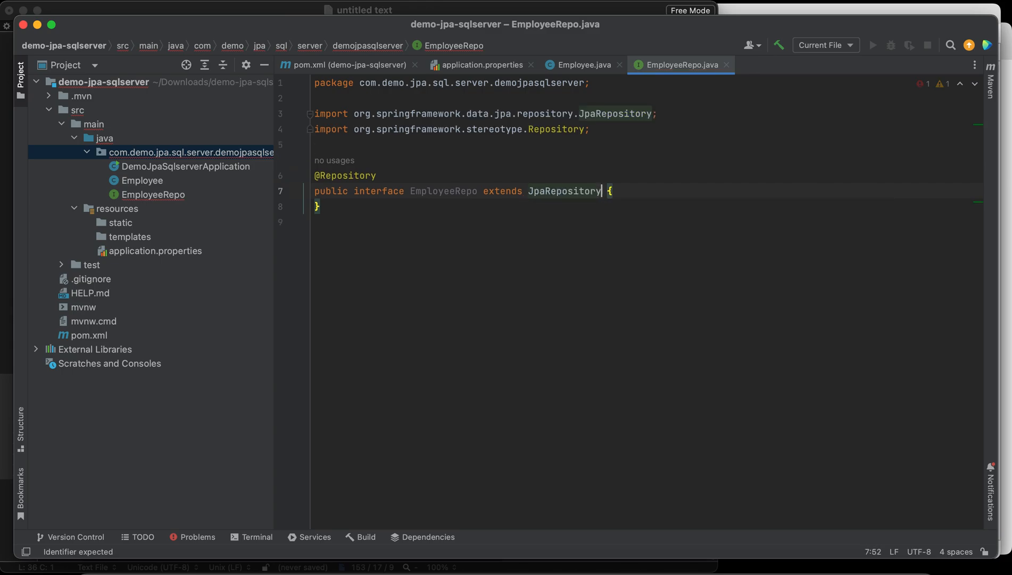
type("<Employee, >")
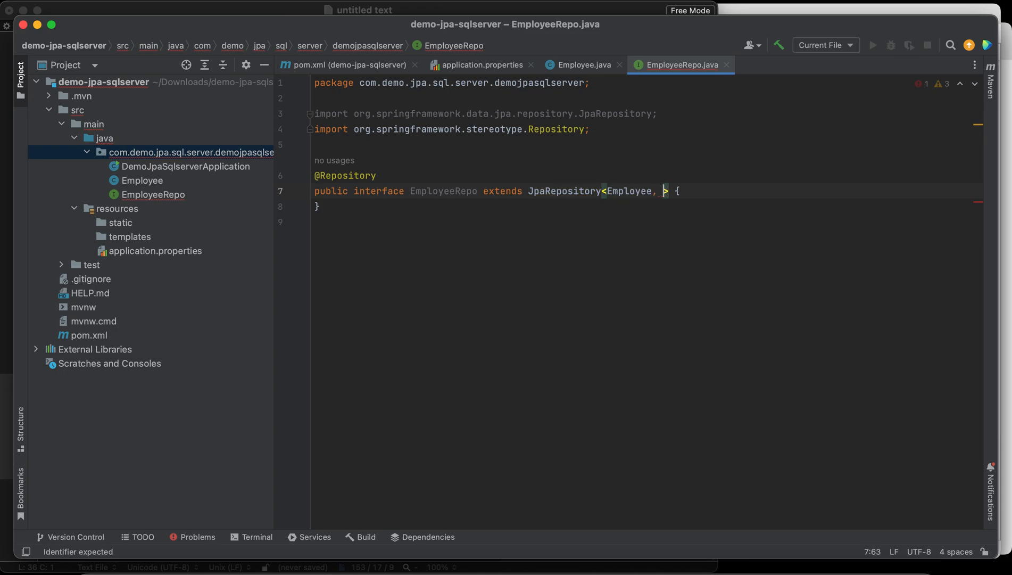
type("In")
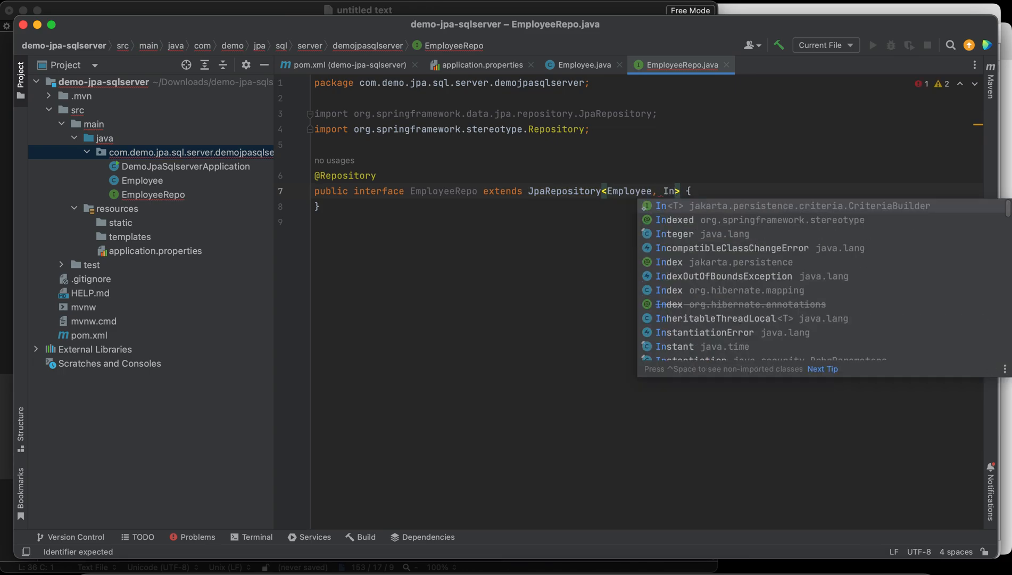
left_click(675, 233)
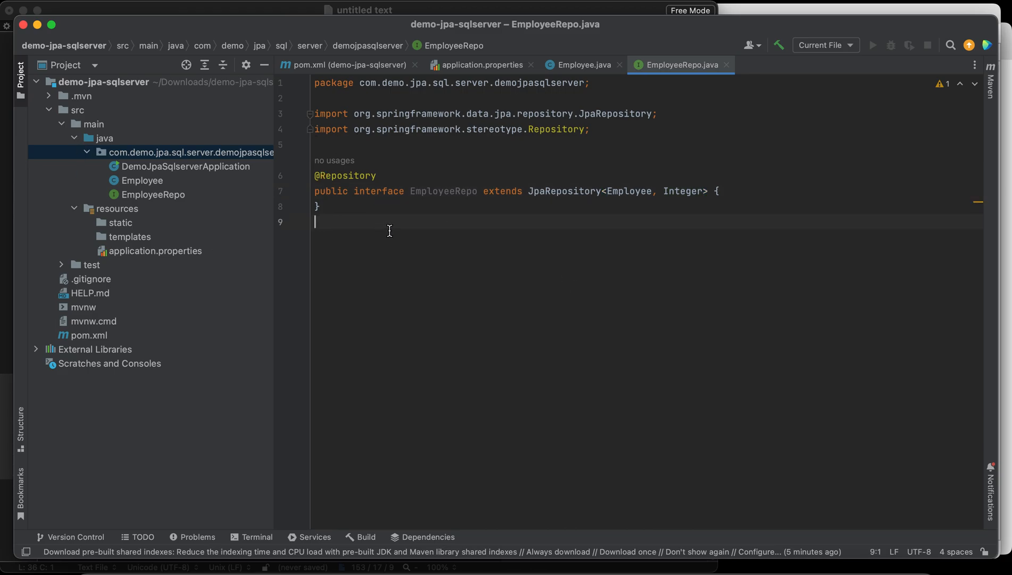
mouse_move(411, 204)
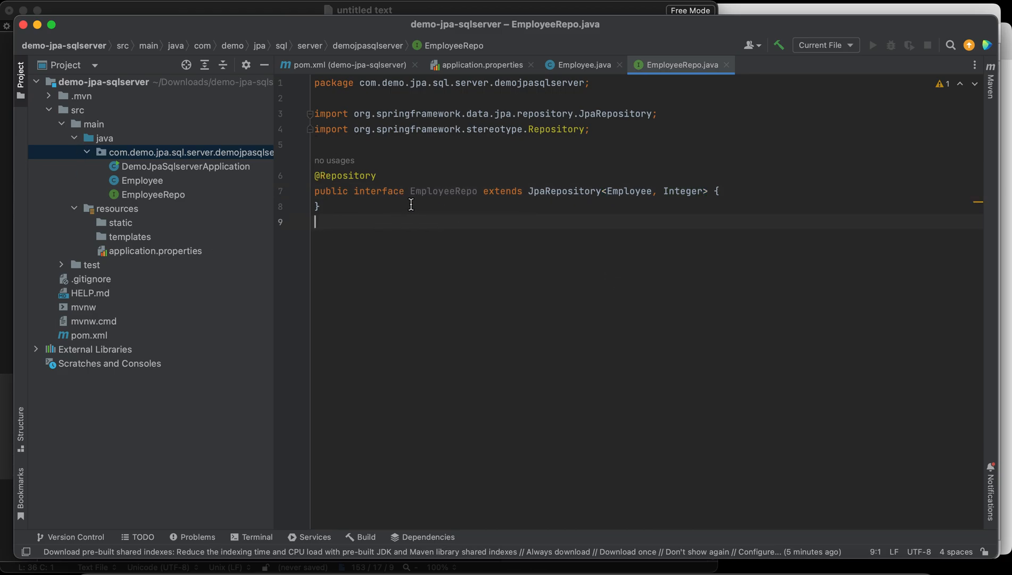
mouse_move(421, 222)
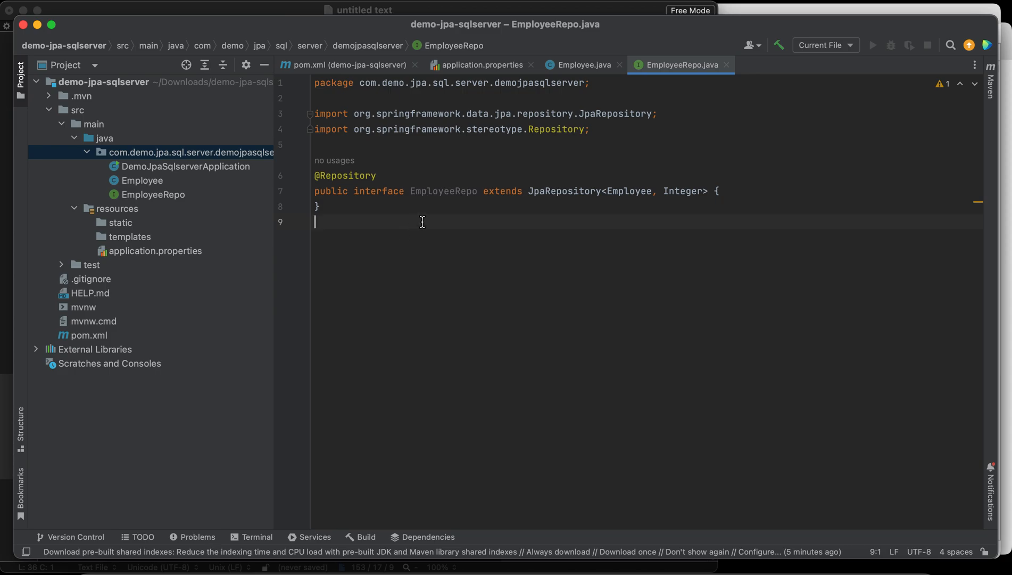
mouse_move(390, 222)
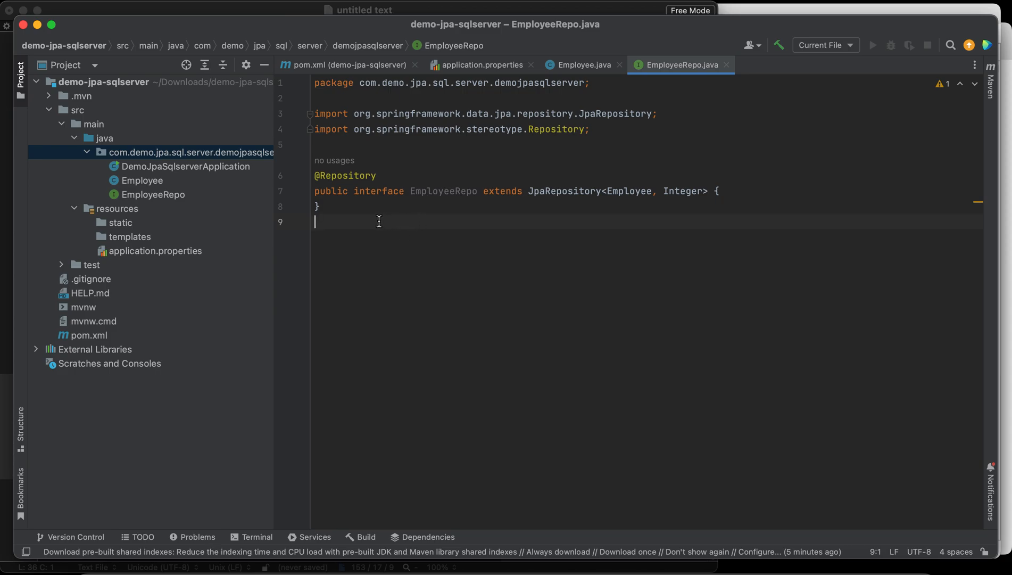
left_click(184, 167)
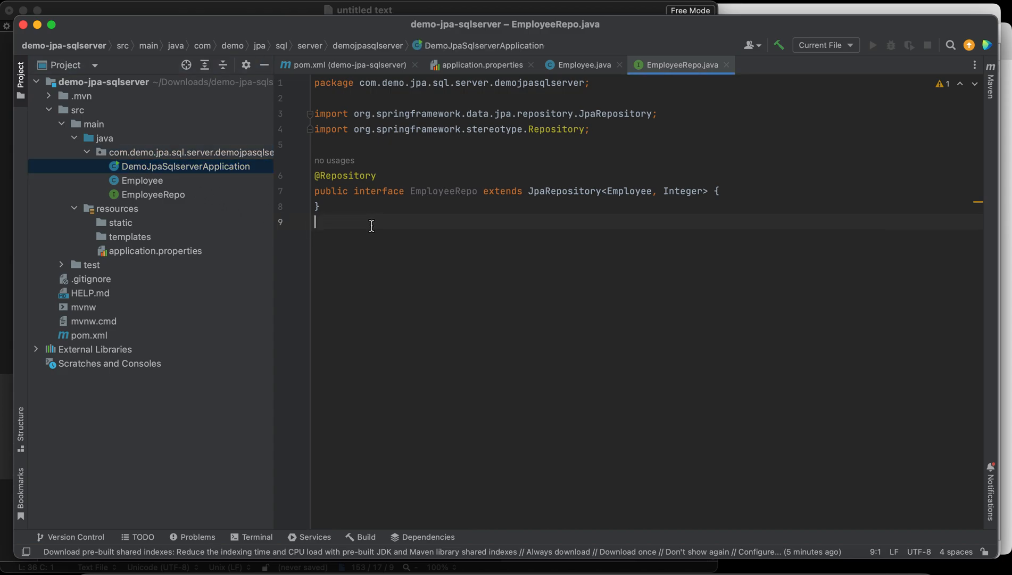
right_click(152, 167)
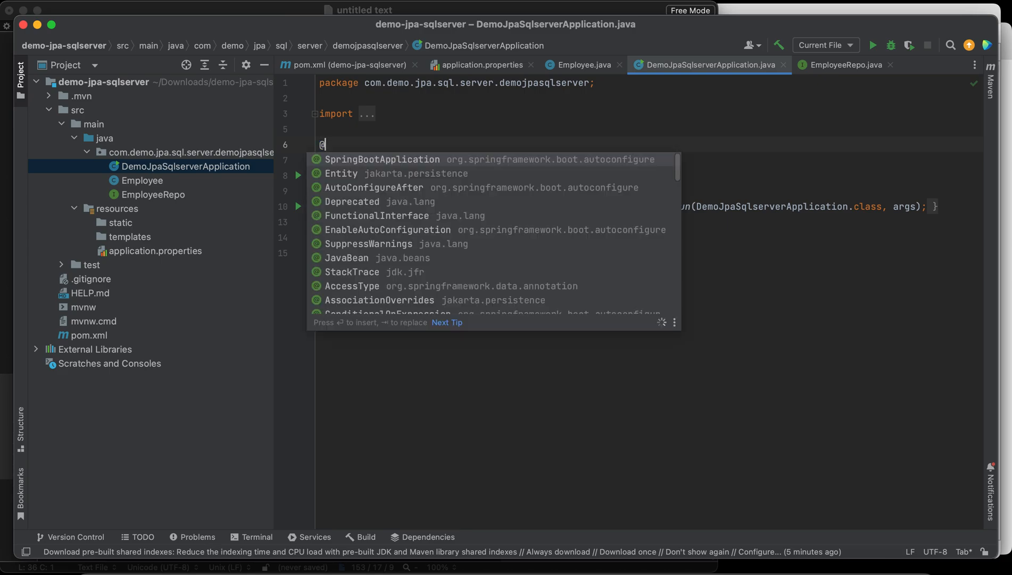
type("RestController")
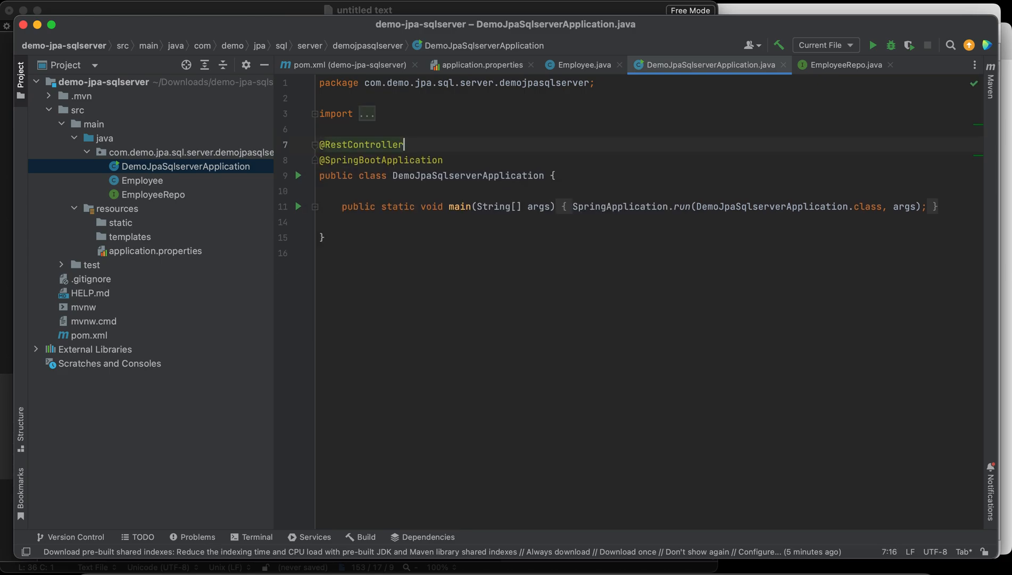
key("enter")
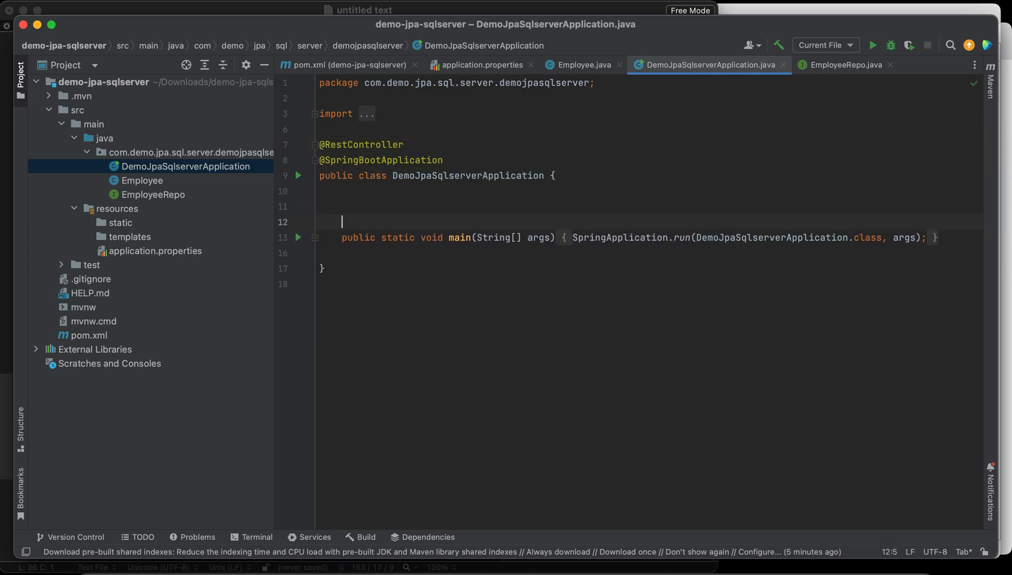
type("@")
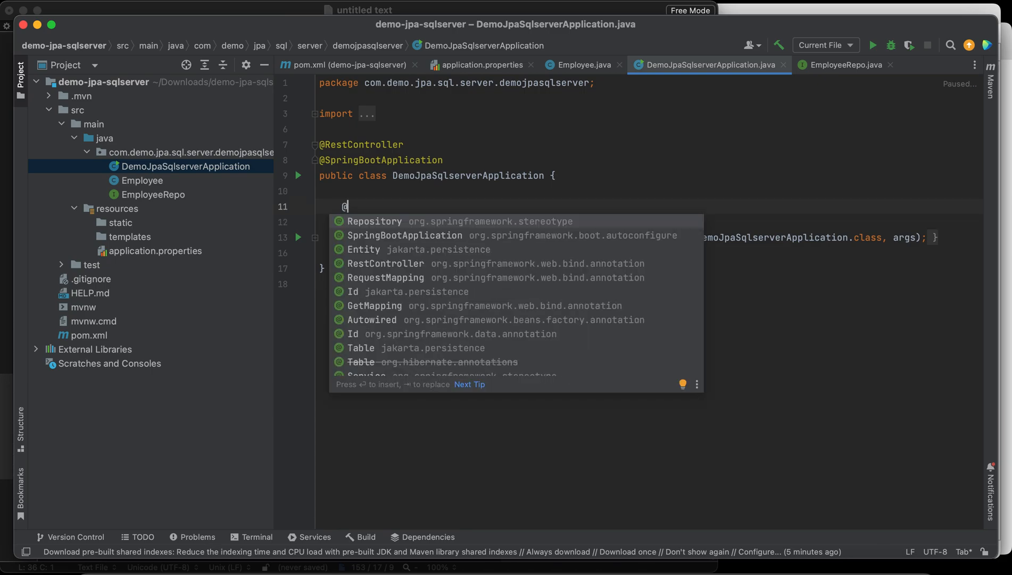
left_click(375, 306)
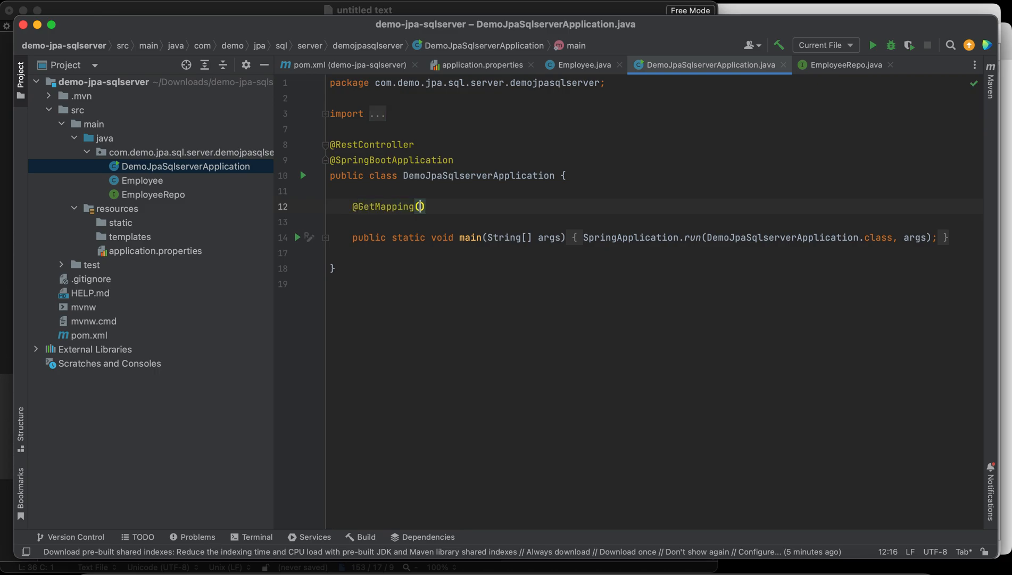
type("\"test\"")
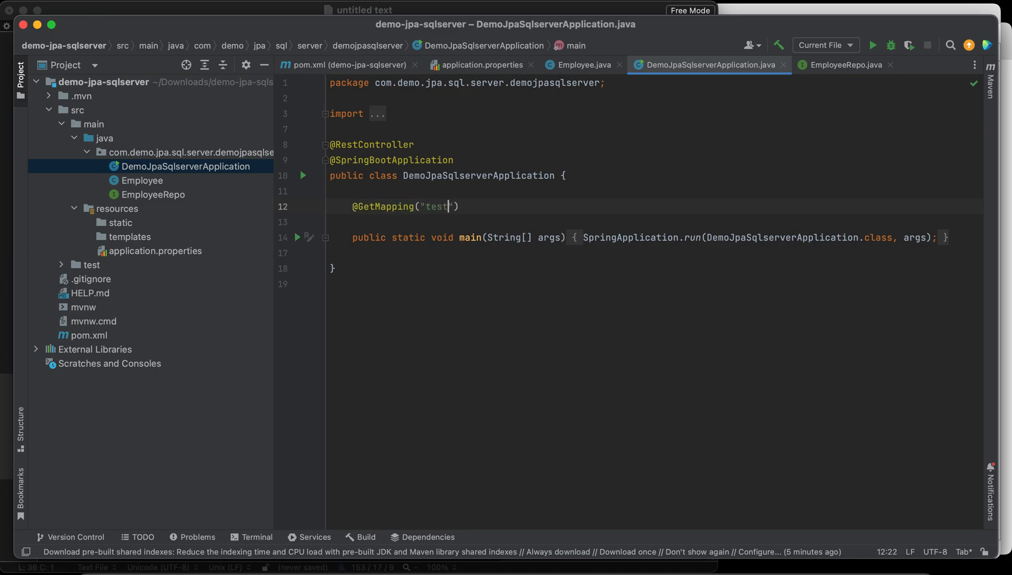
type("Inquiry")
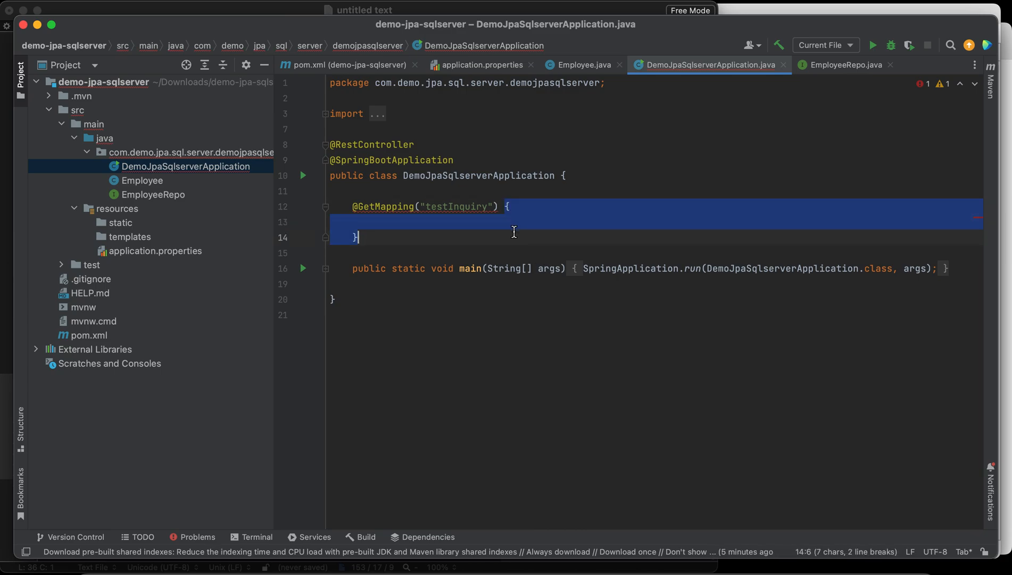
type("public String t")
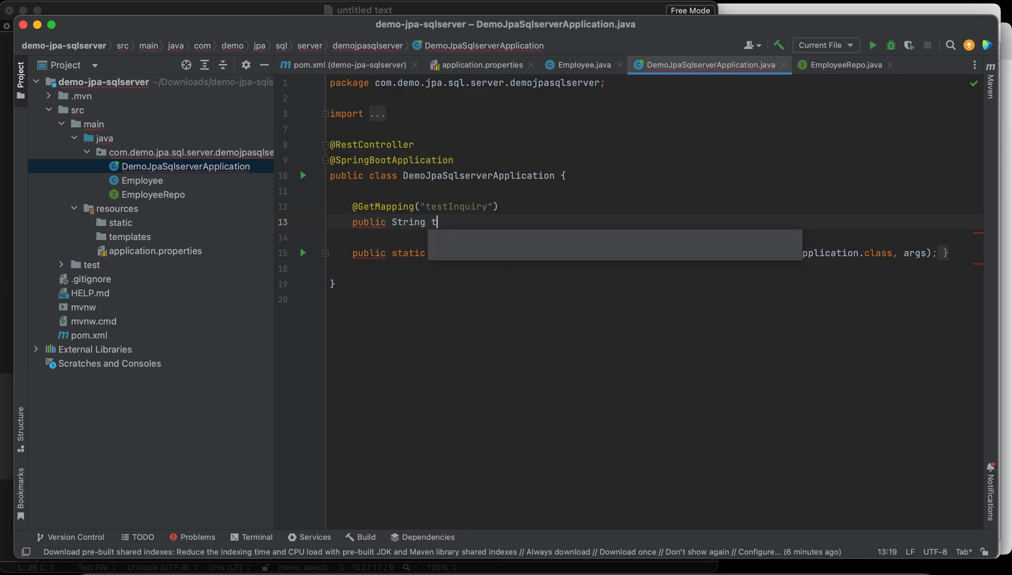
type("estInq")
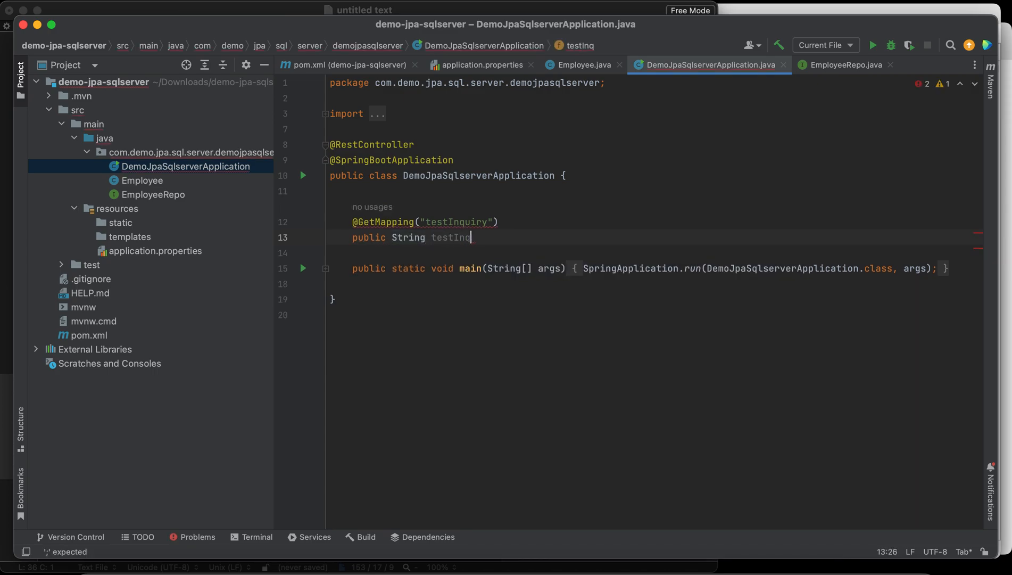
type("() {")
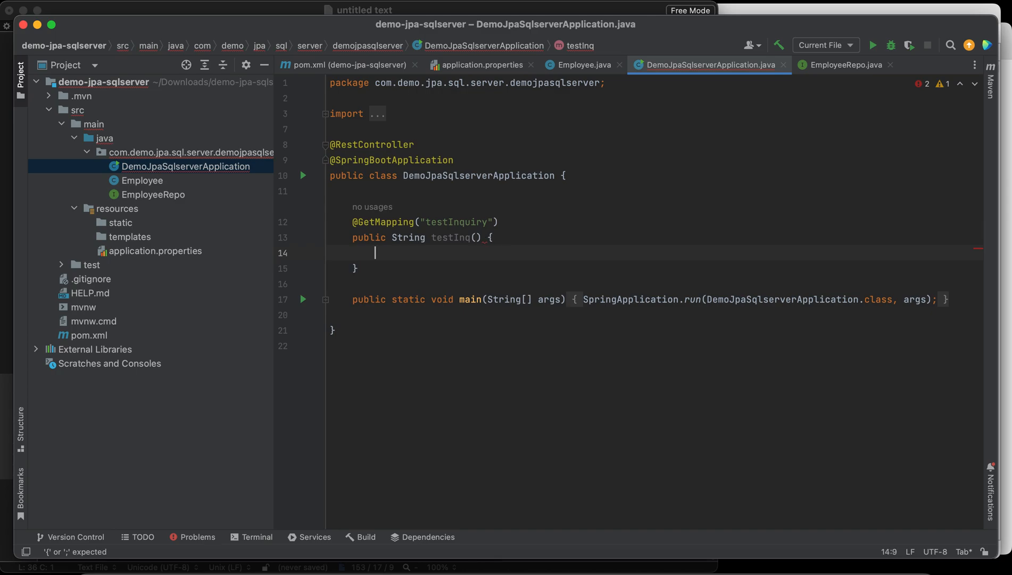
type("return")
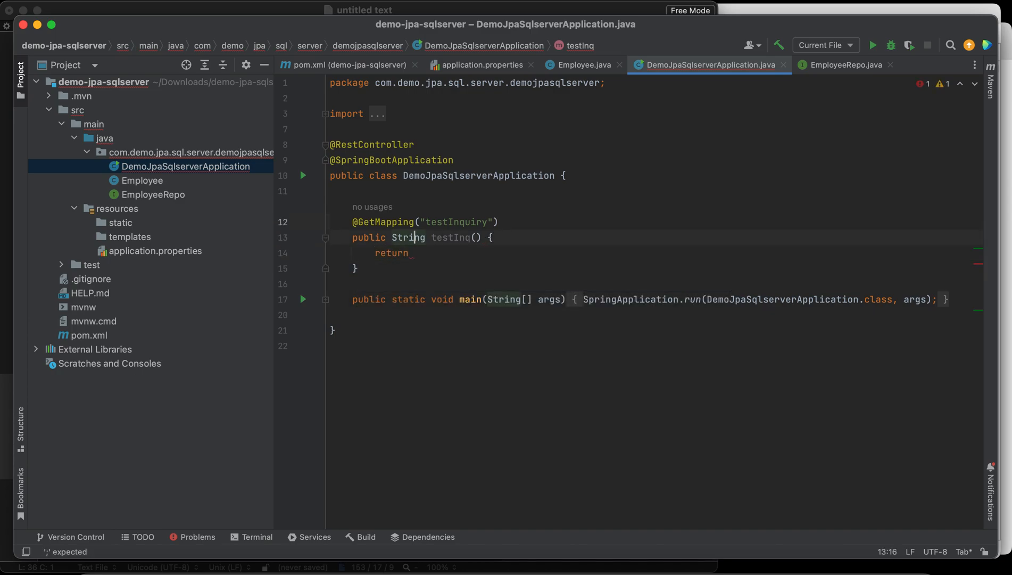
key("enter")
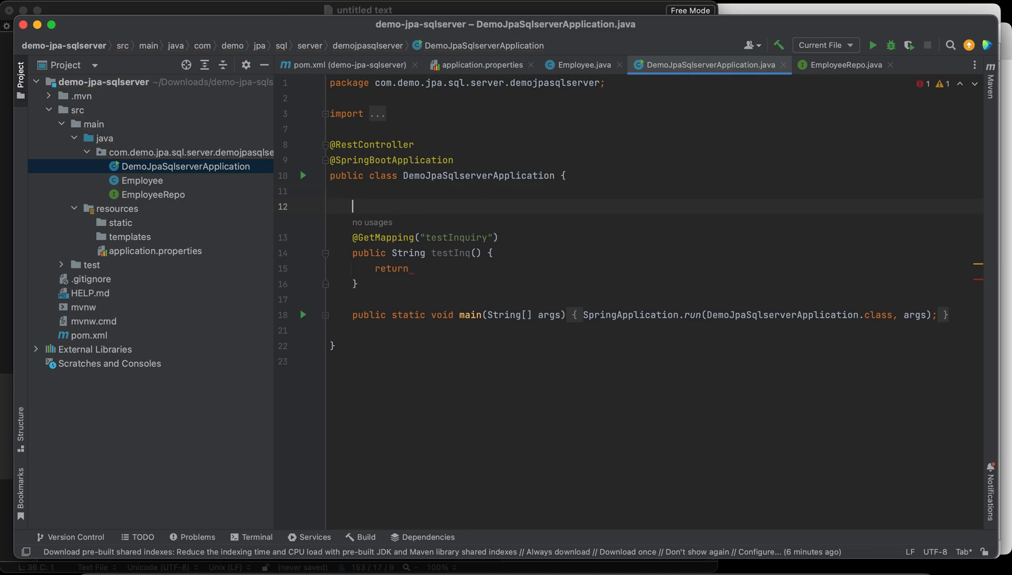
type("EmployeeRepo")
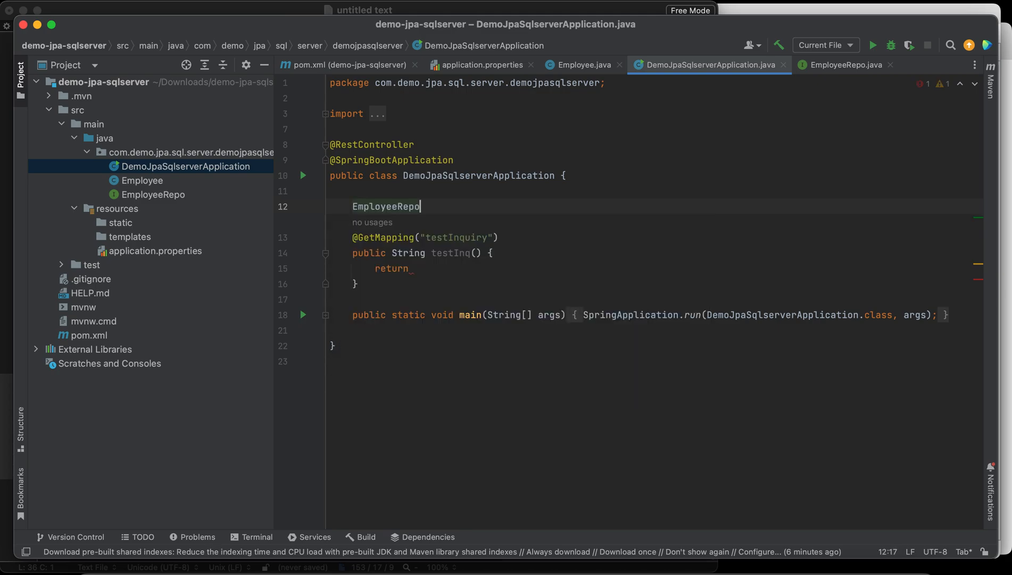
type("reop")
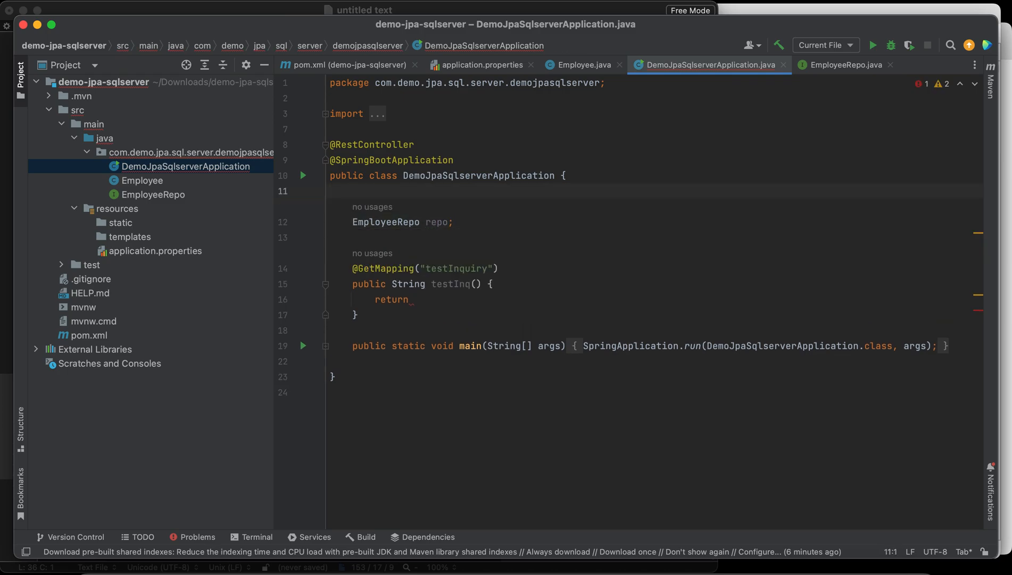
type("@Autowired")
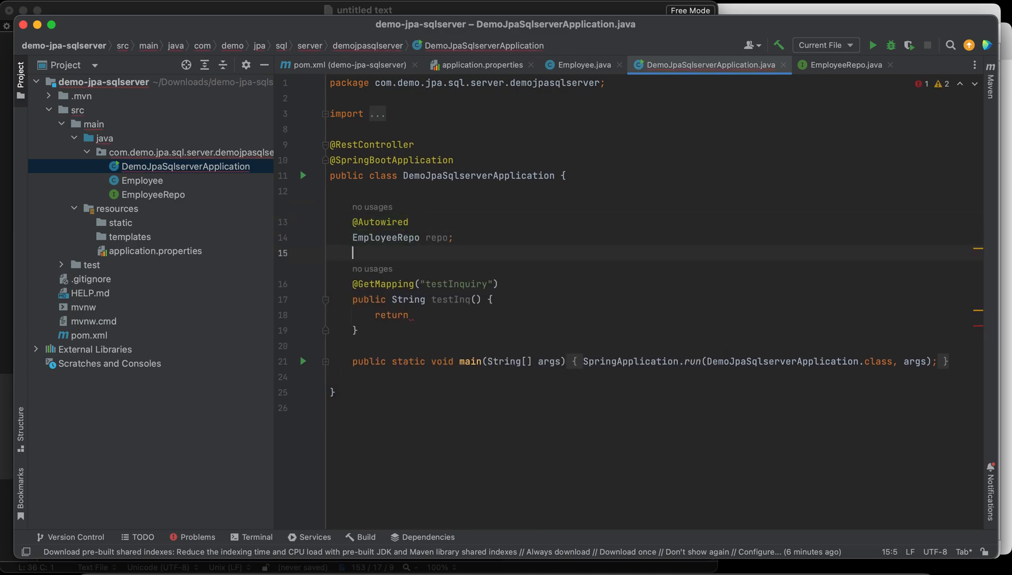
Step: Return repo.findAll().stream().collect(Collectors.toList()).toString() from testInq
left_click(413, 314)
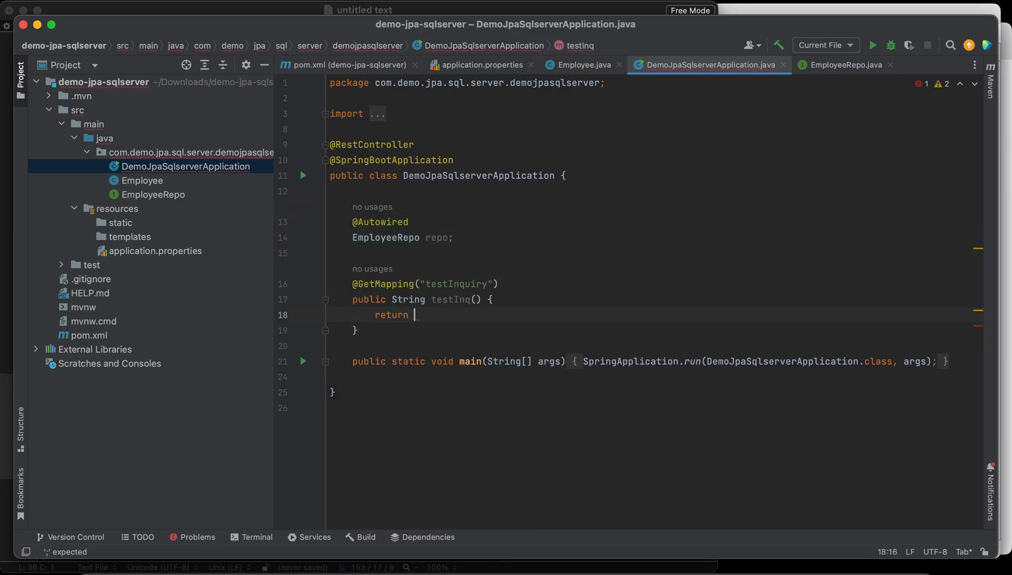
type("repo.")
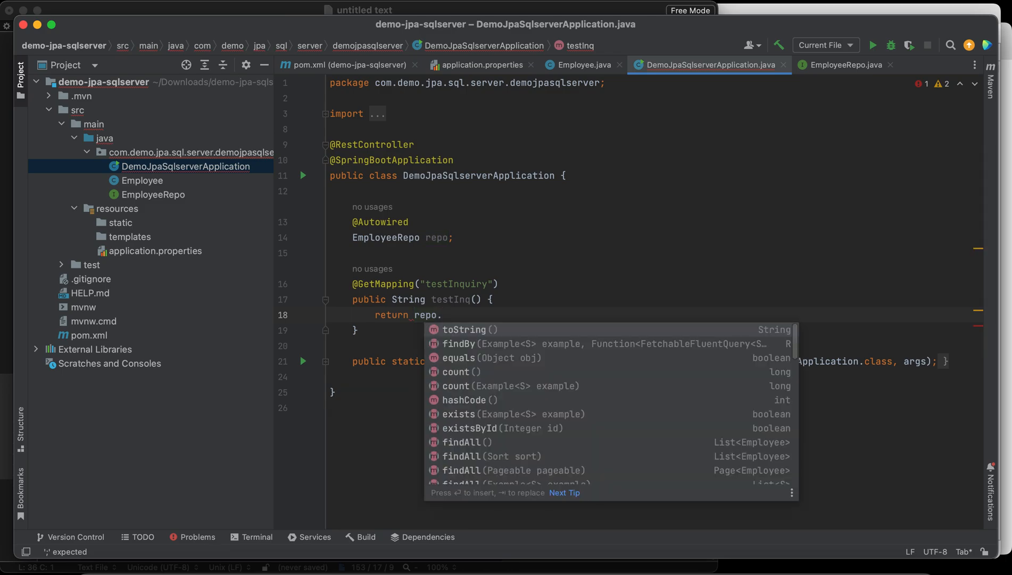
type("fi")
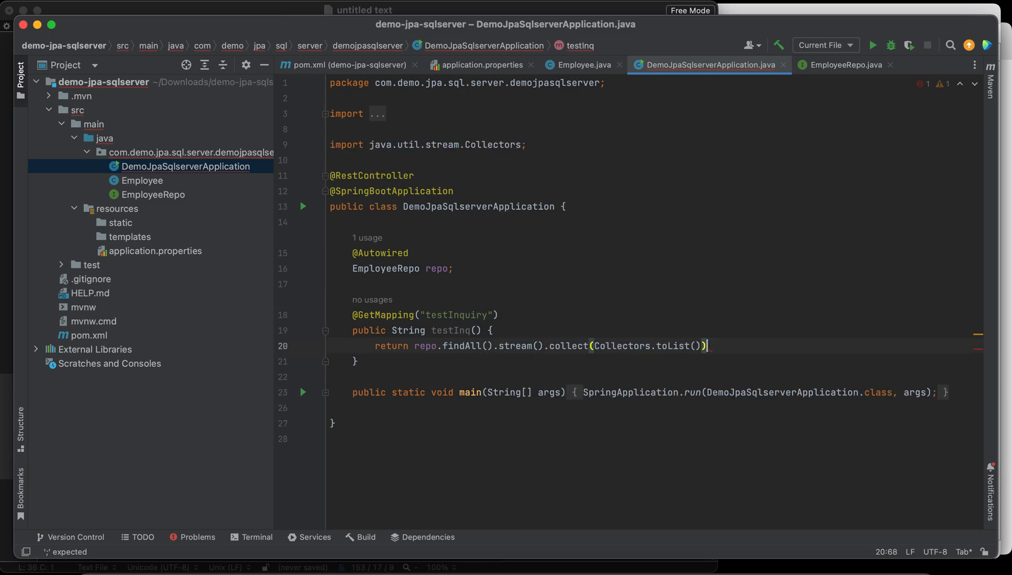
type(".toString()")
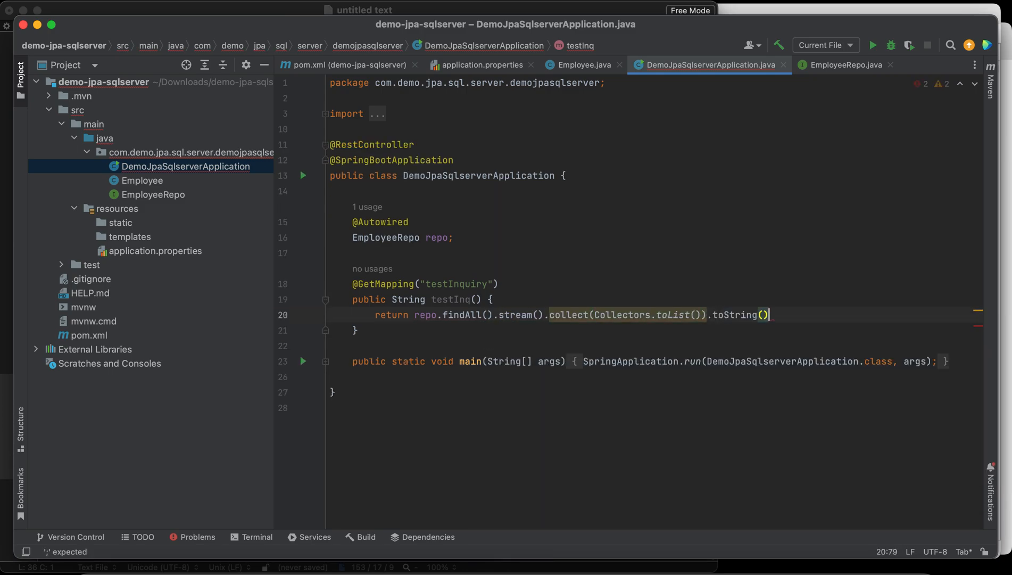
type(";")
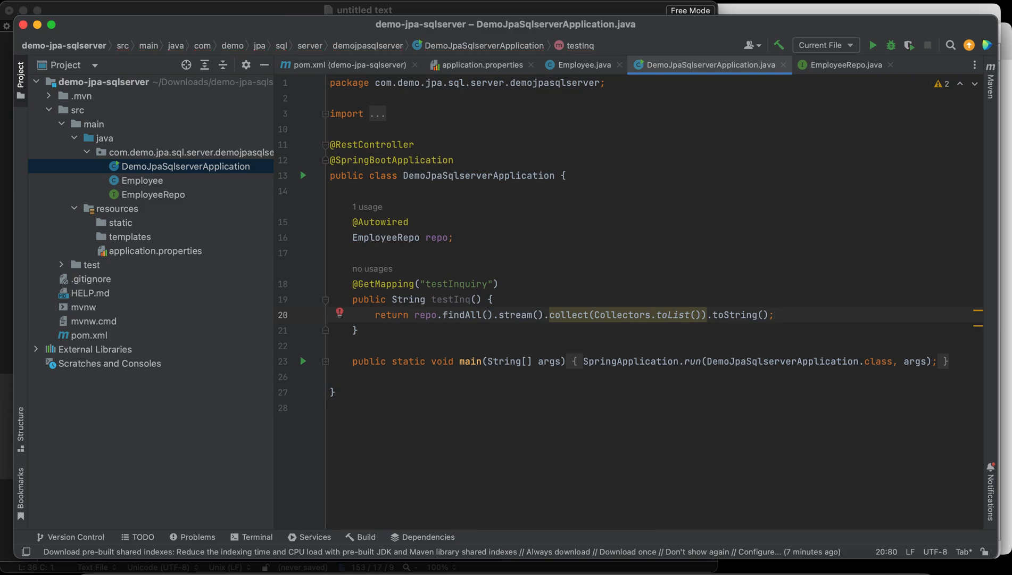
Step: Add empty lines below testInq for the next endpoint
left_click(352, 346)
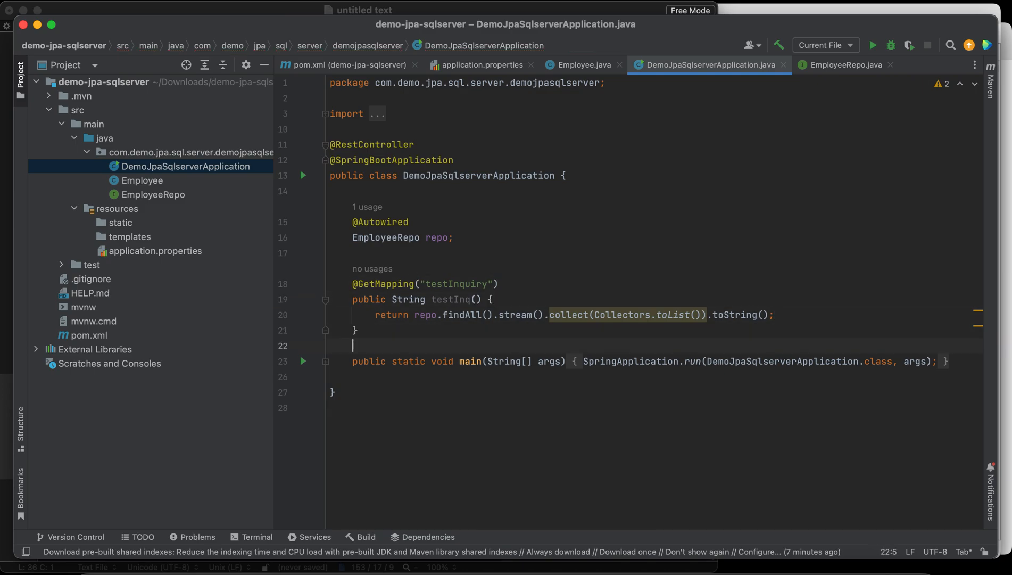
left_click(356, 330)
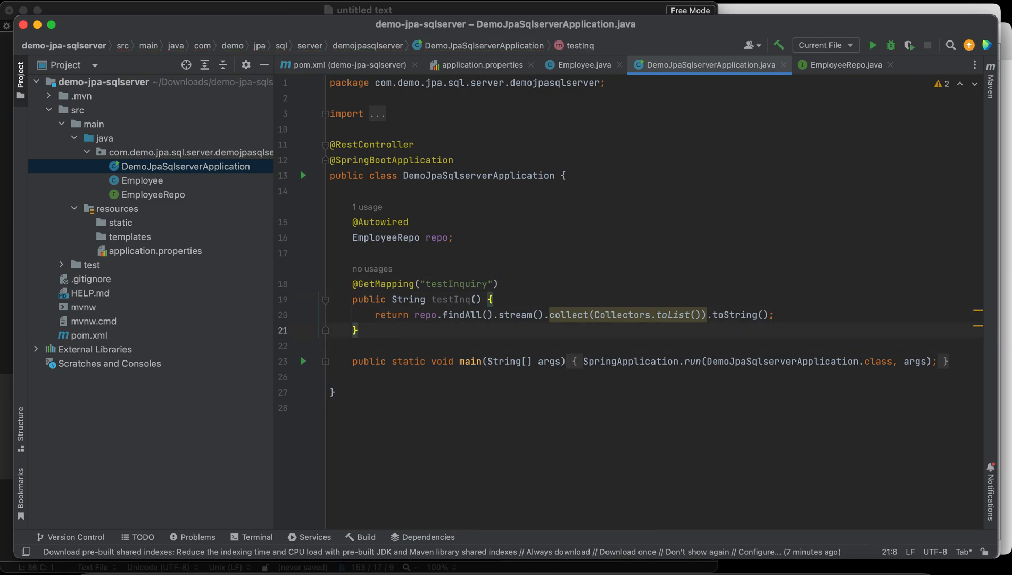
left_click(492, 299)
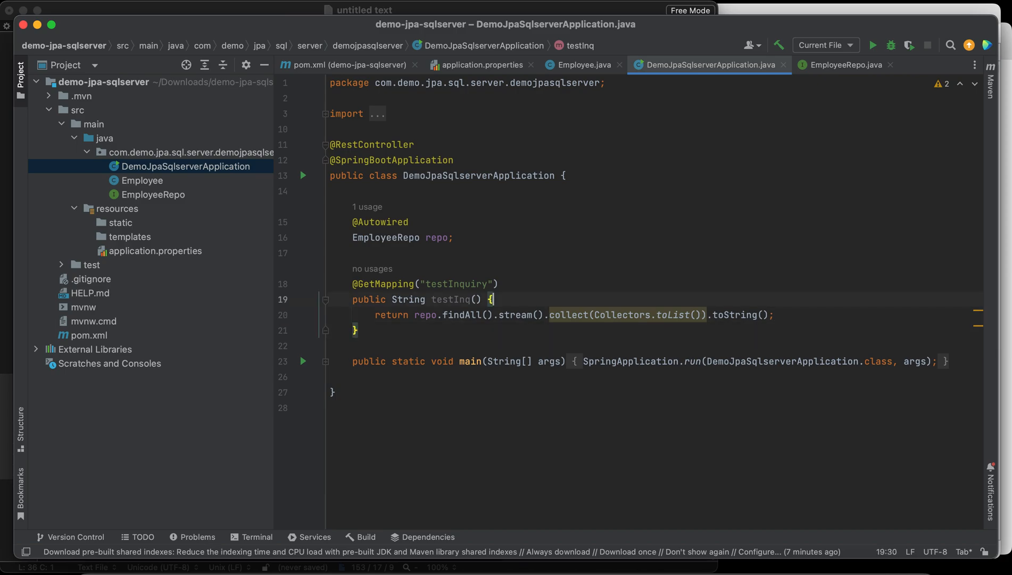
key("enter")
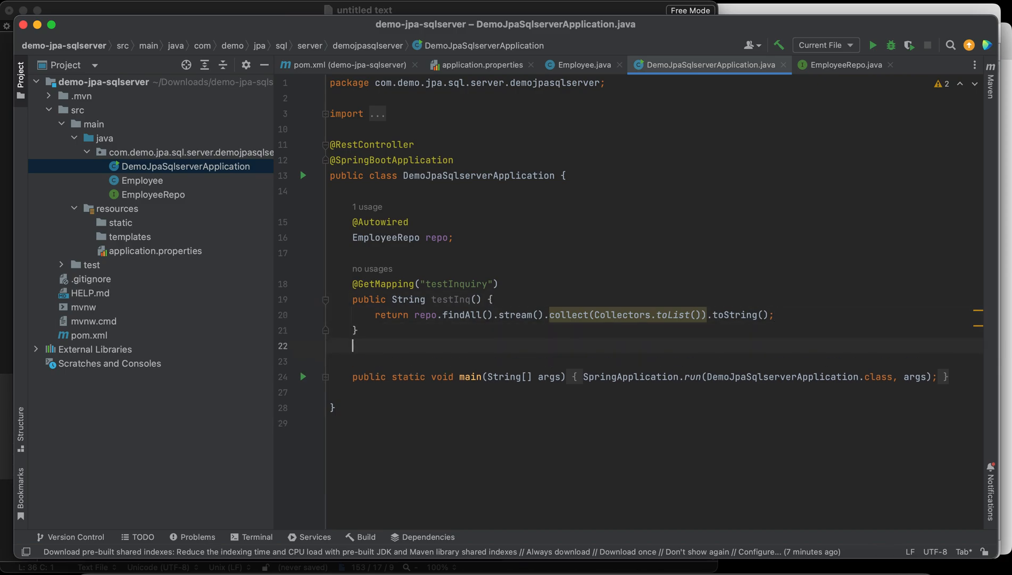
key("enter")
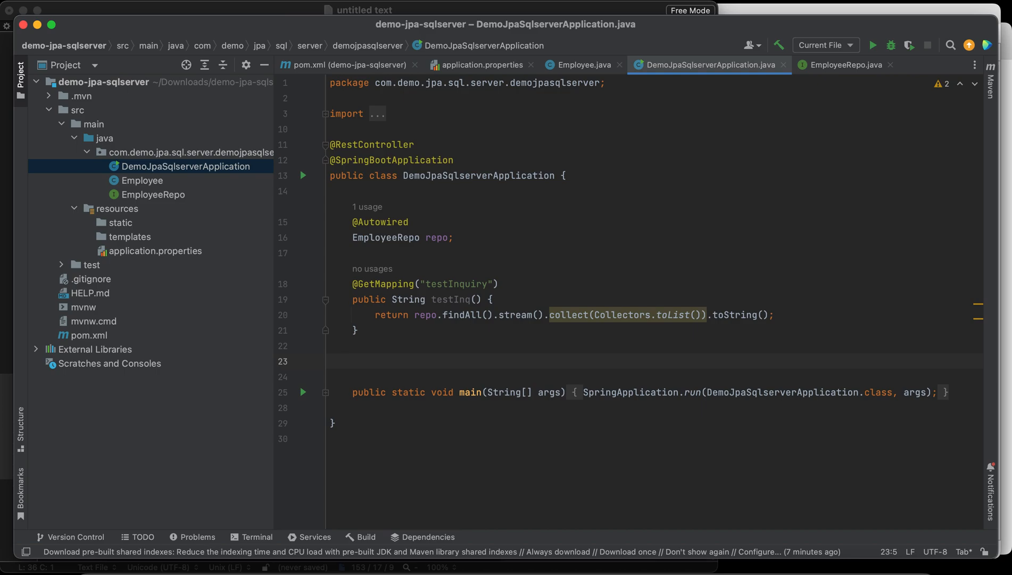
type("@GetMapping(\"")
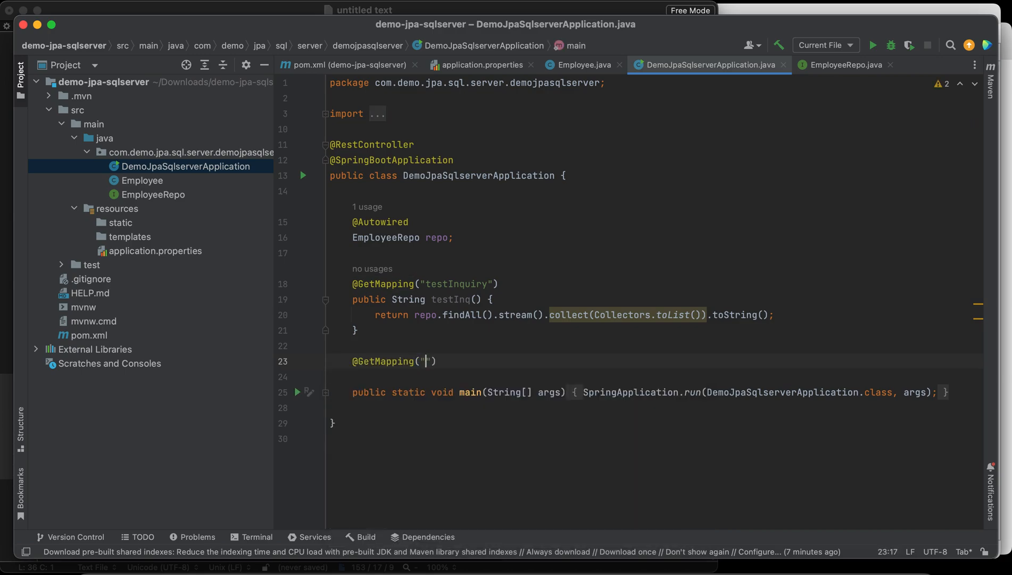
type("testInsert")
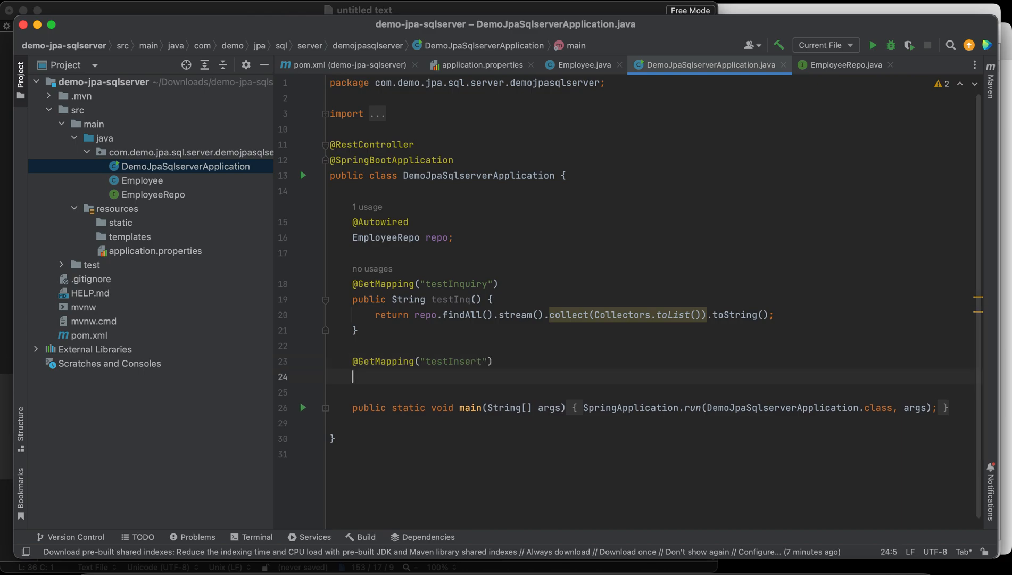
type("p")
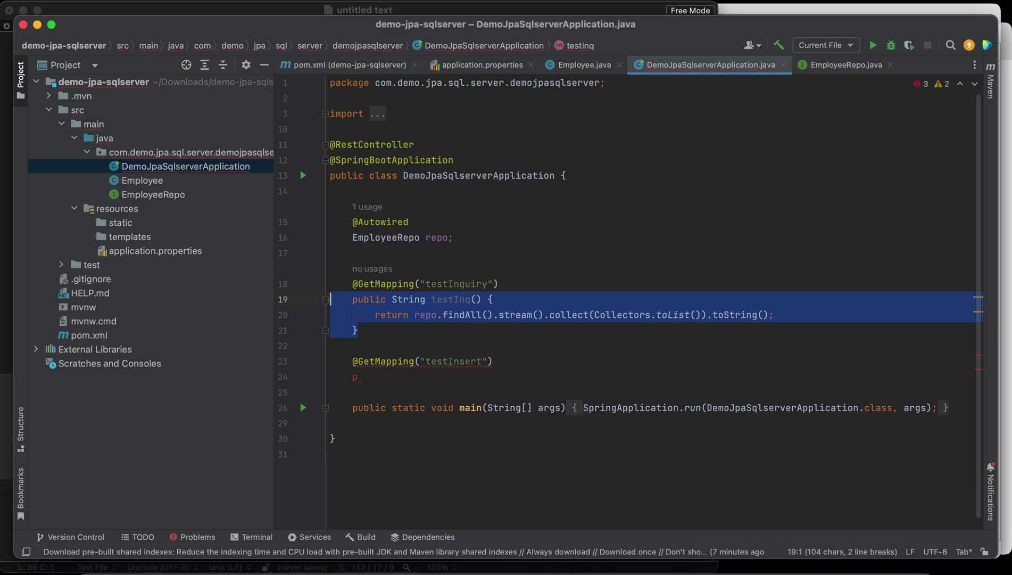
left_click(354, 377)
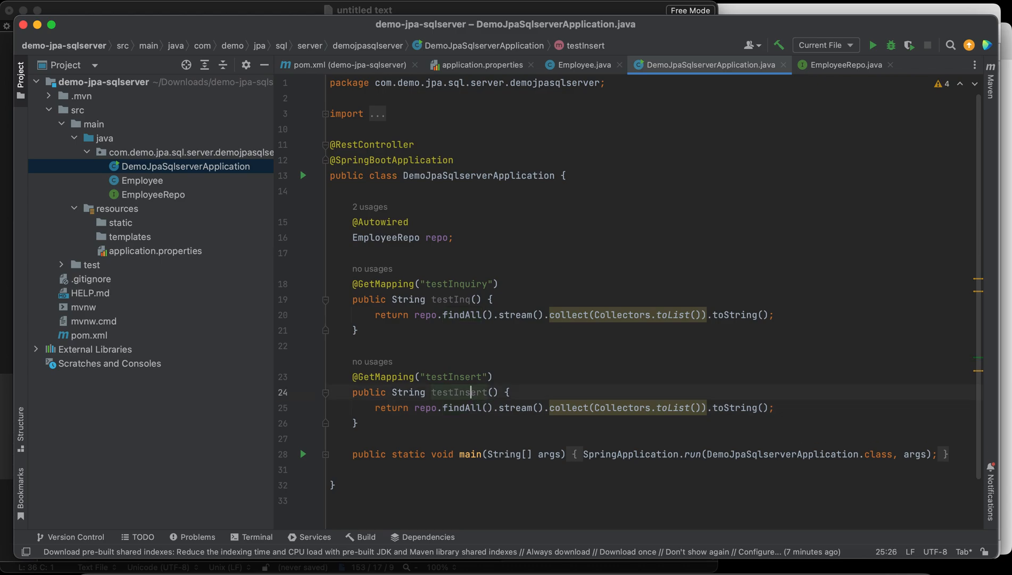
key("enter")
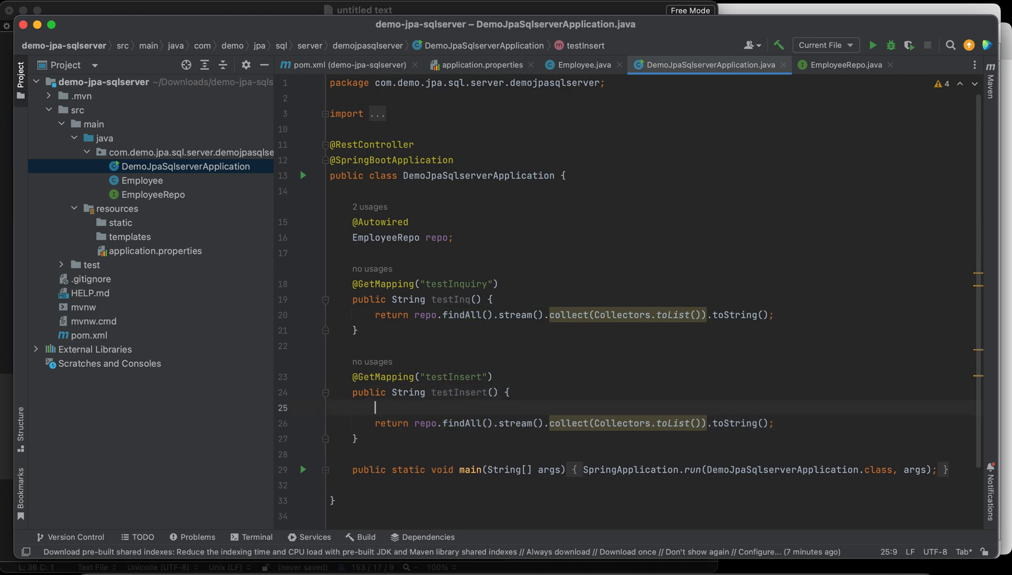
type("E")
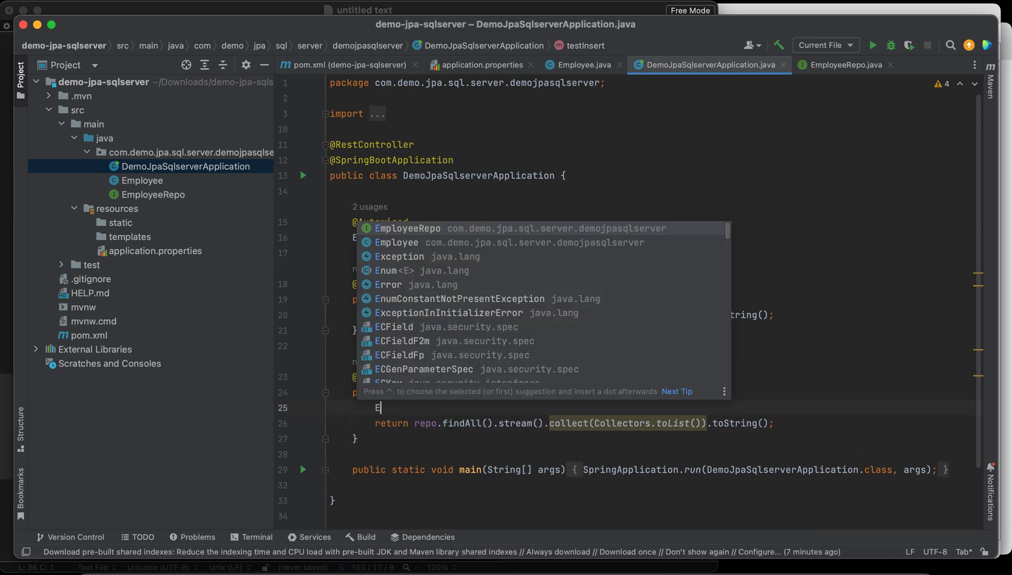
type("mpu")
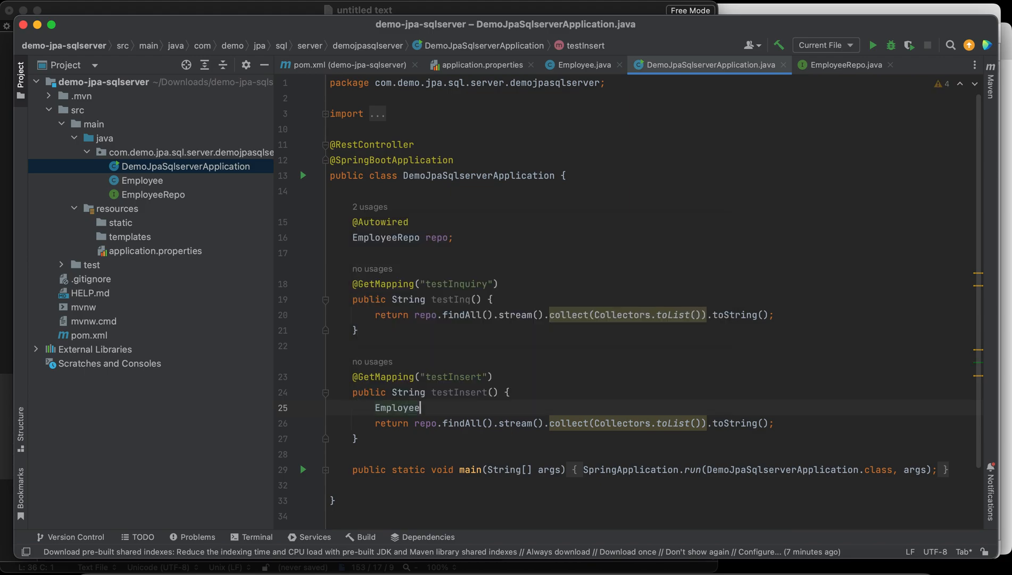
type("e = new Employee();")
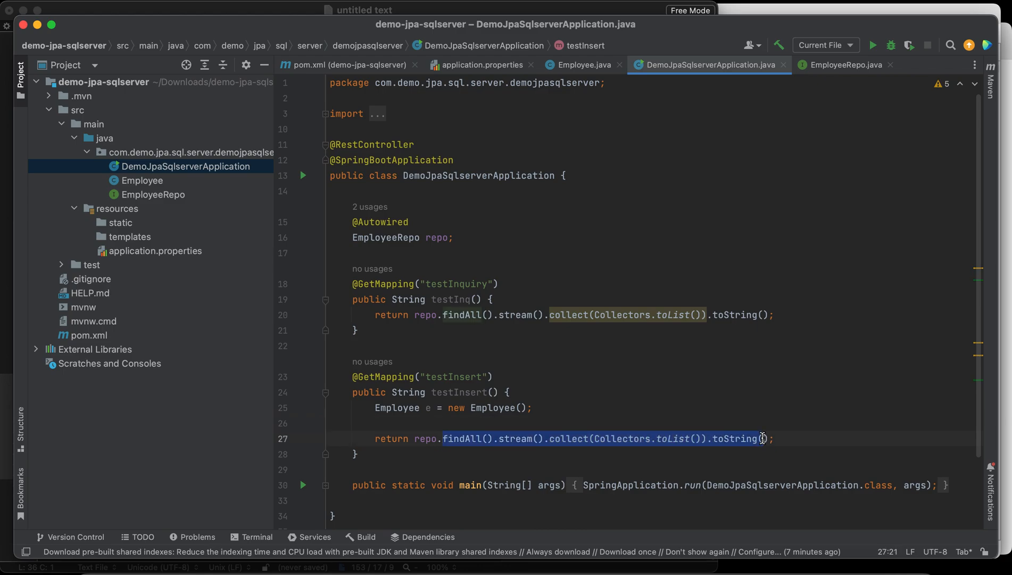
type("save(")
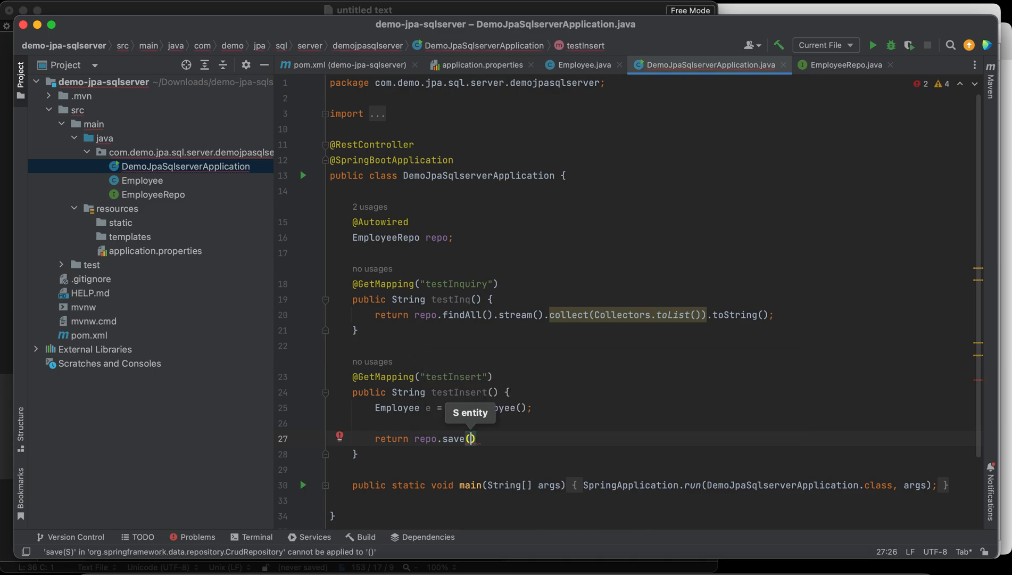
type("e")
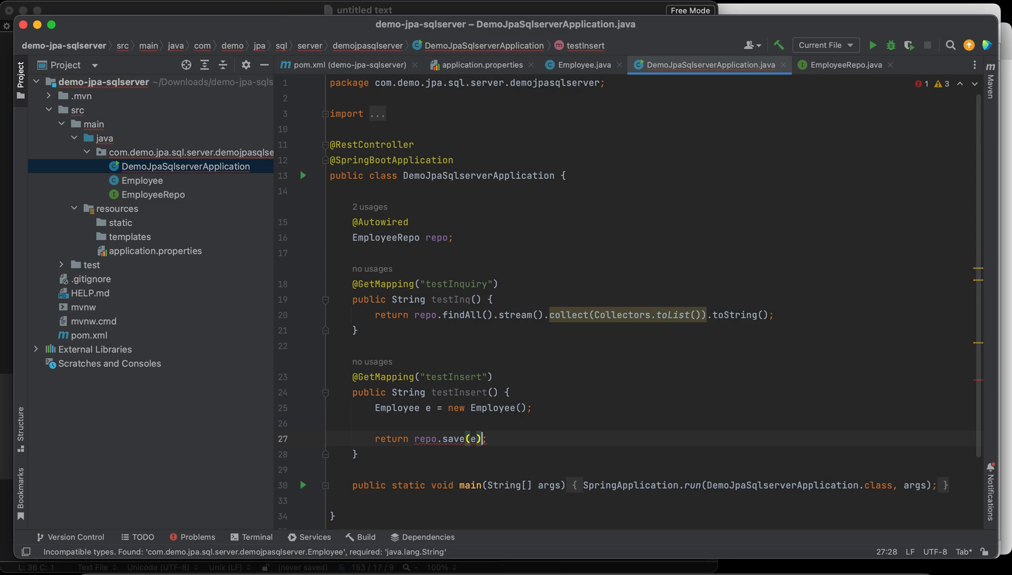
type(".toString()")
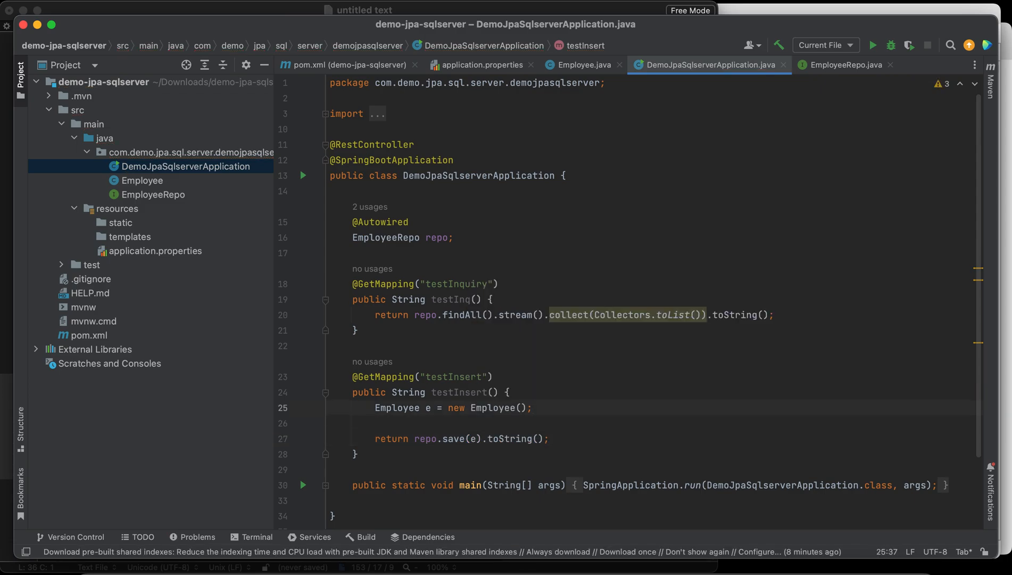
type("e")
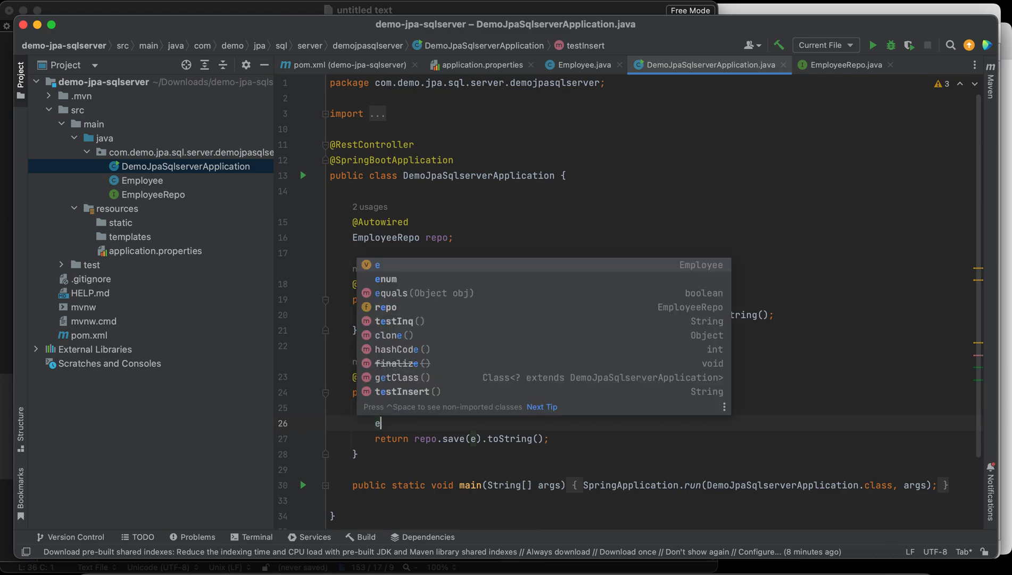
type(".setId(5);")
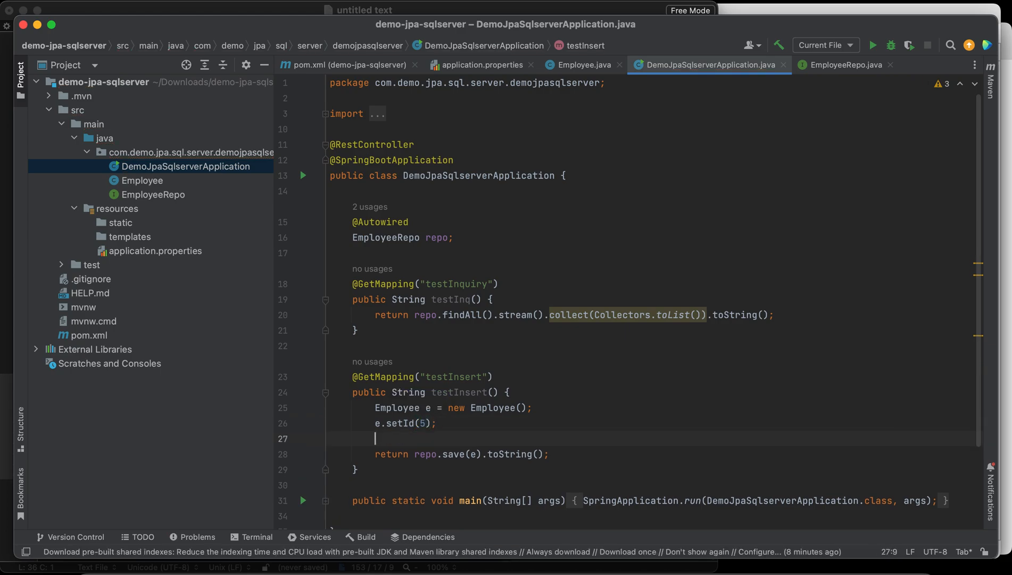
type("e.setName(\"\");")
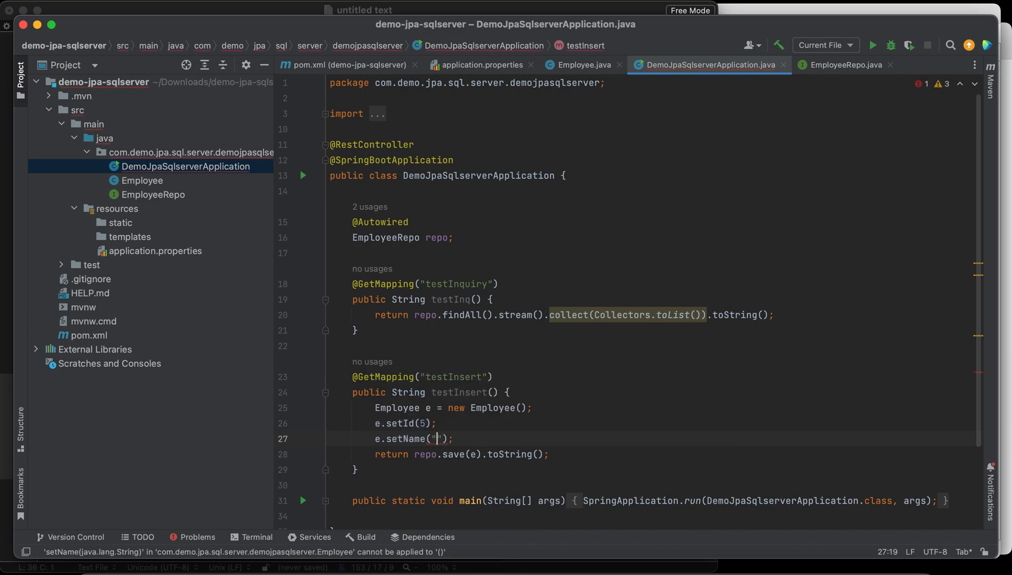
type("Samsun")
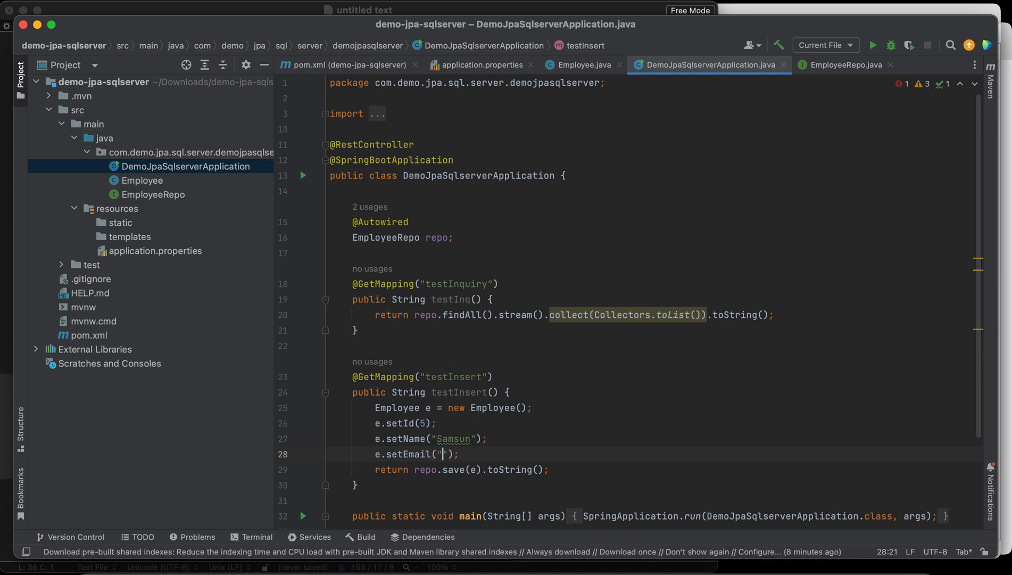
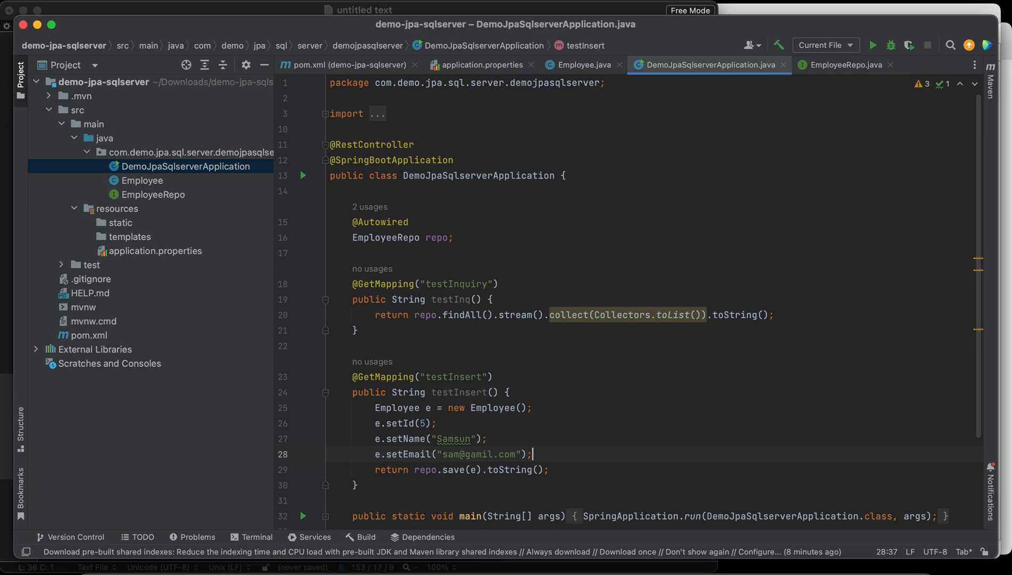
Step: Set the birth date to LocalDate.now() and create a run configuration
type("e.setDate_of_birth();")
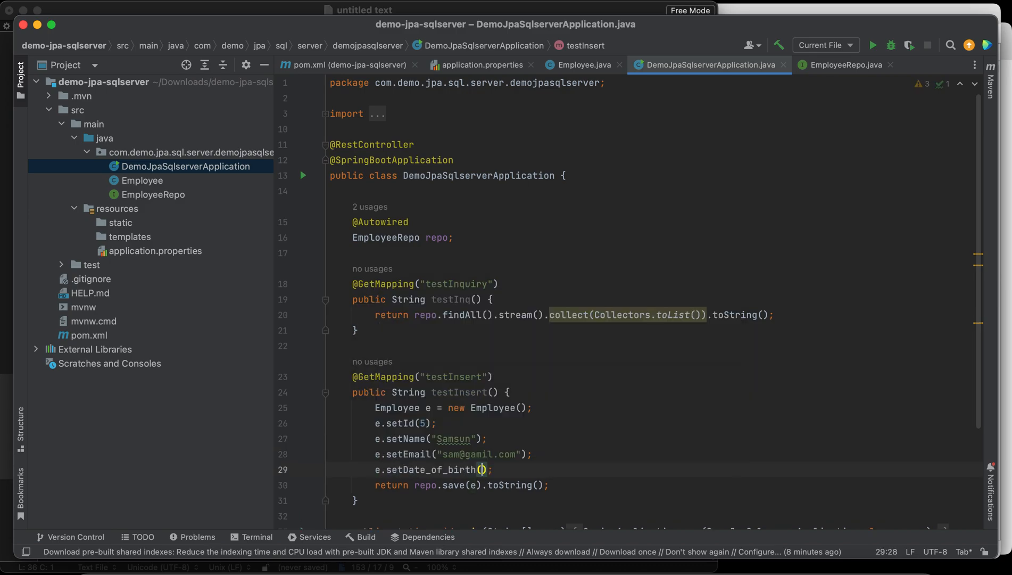
type("Lo")
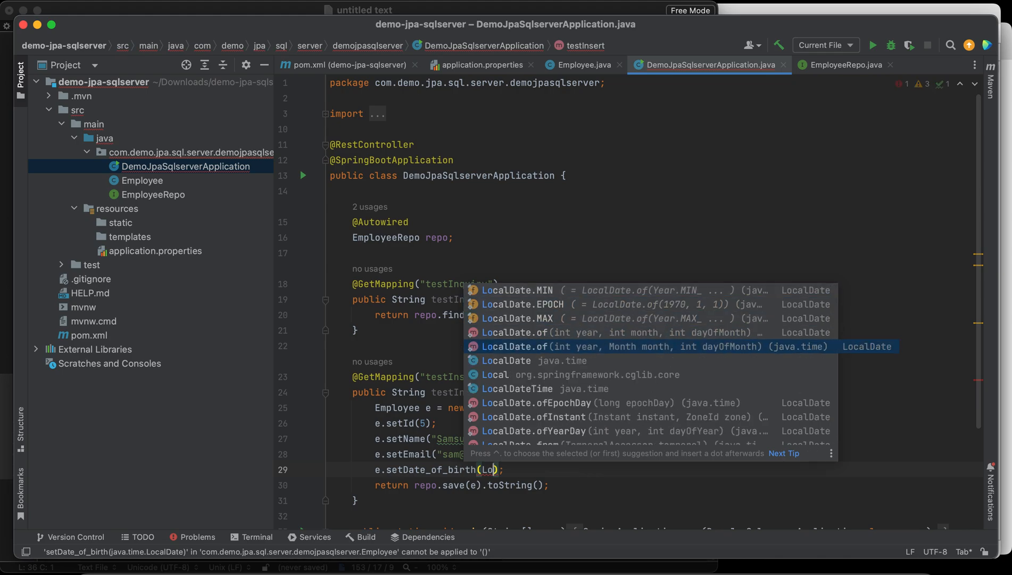
key("Escape")
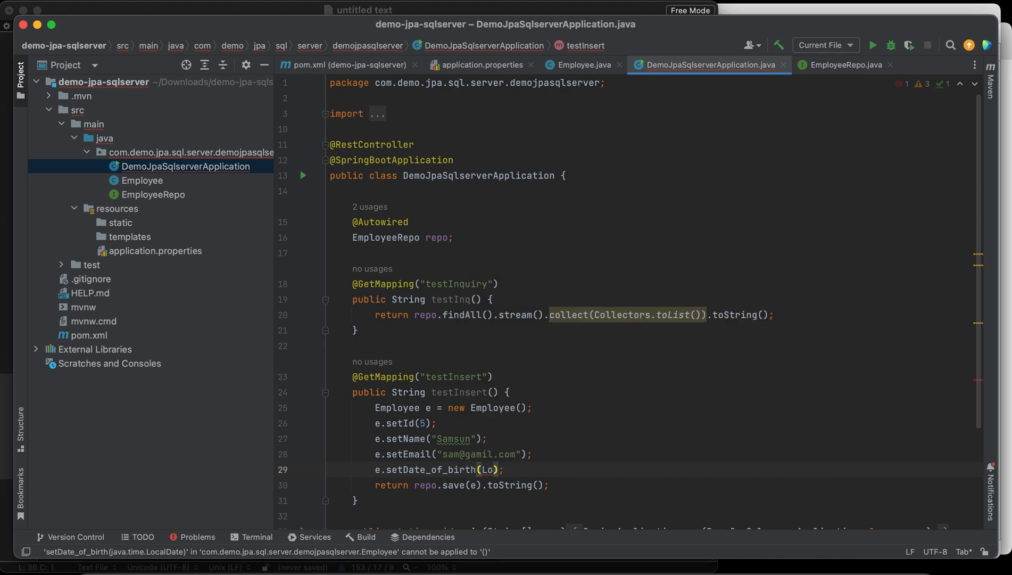
type("LocalDate.now()")
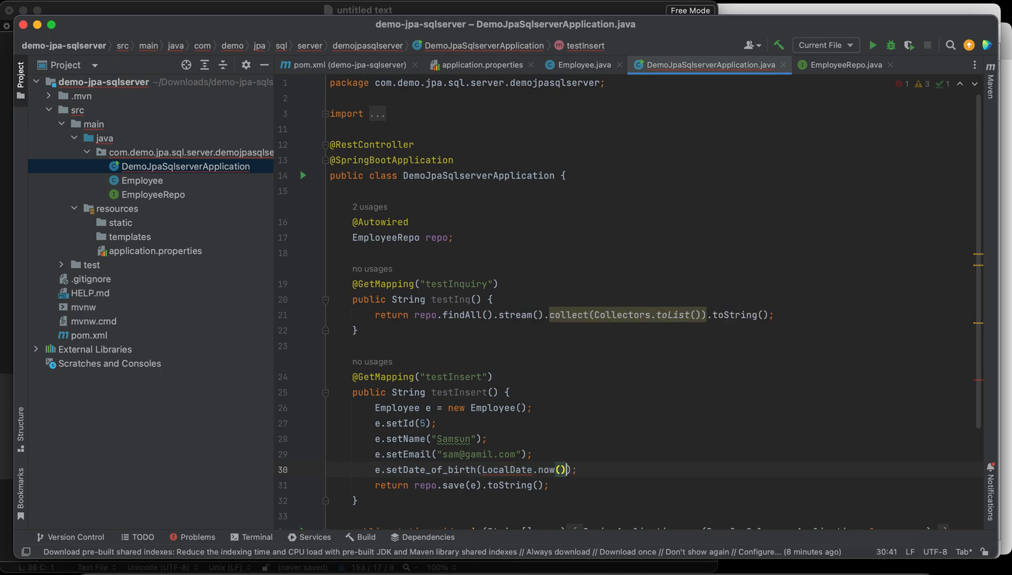
scroll("down", 3)
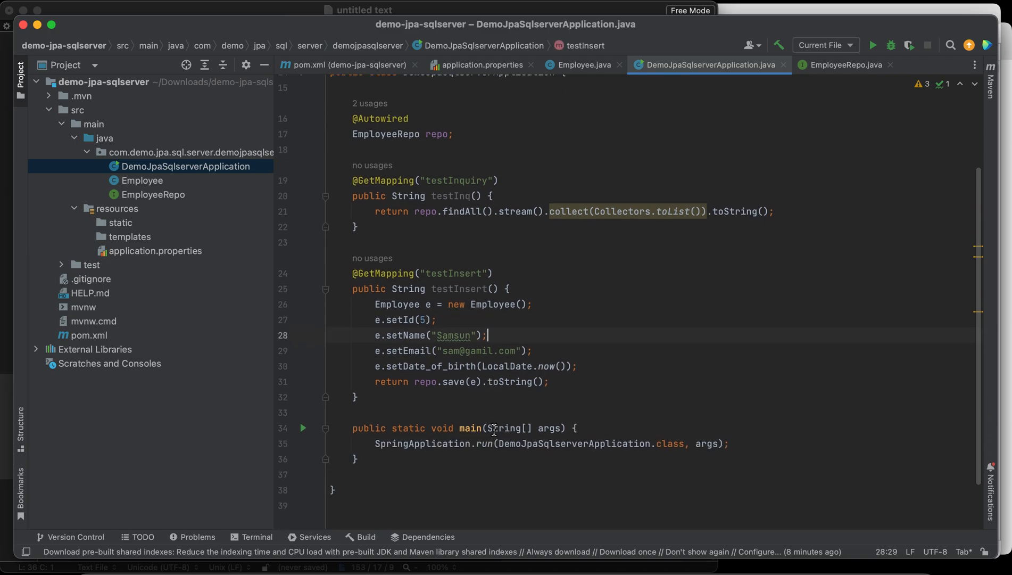
scroll("up", 3)
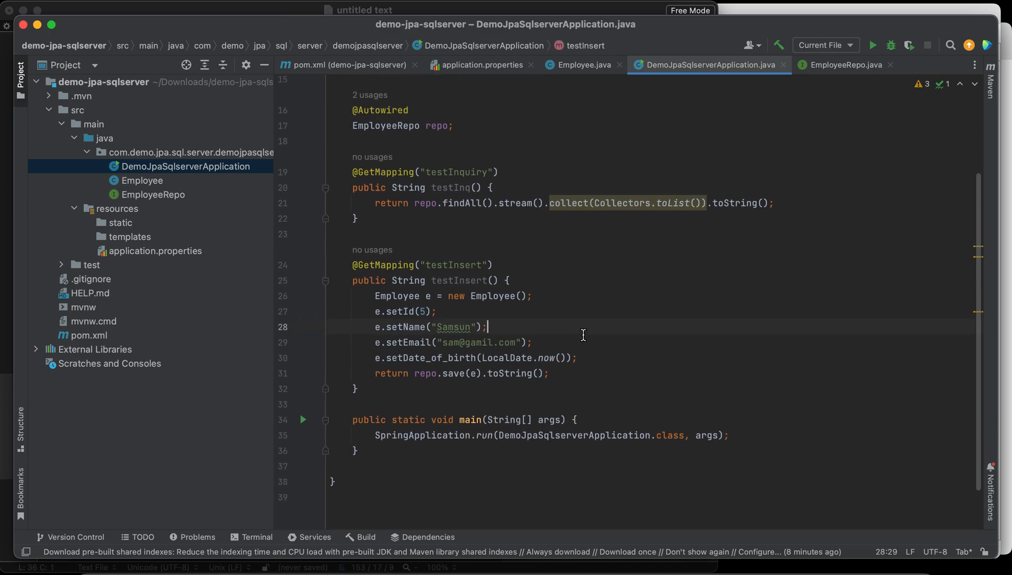
scroll("up", 3)
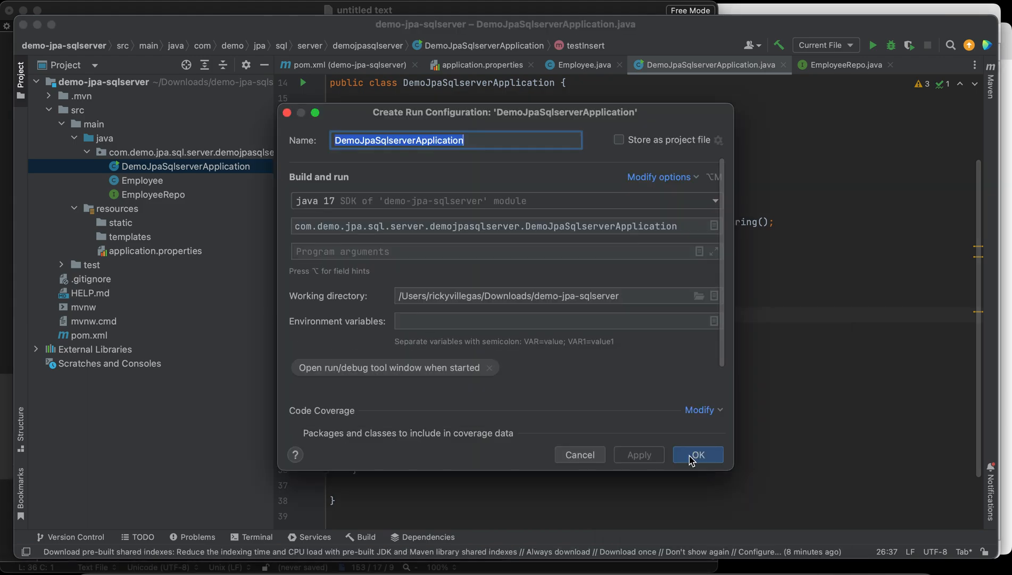
mouse_move(639, 455)
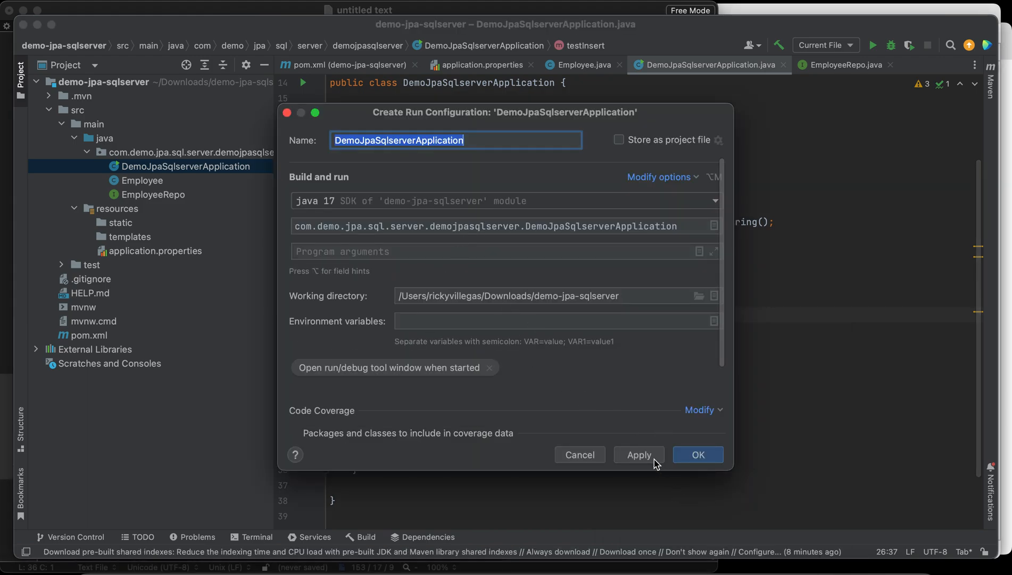
left_click(696, 455)
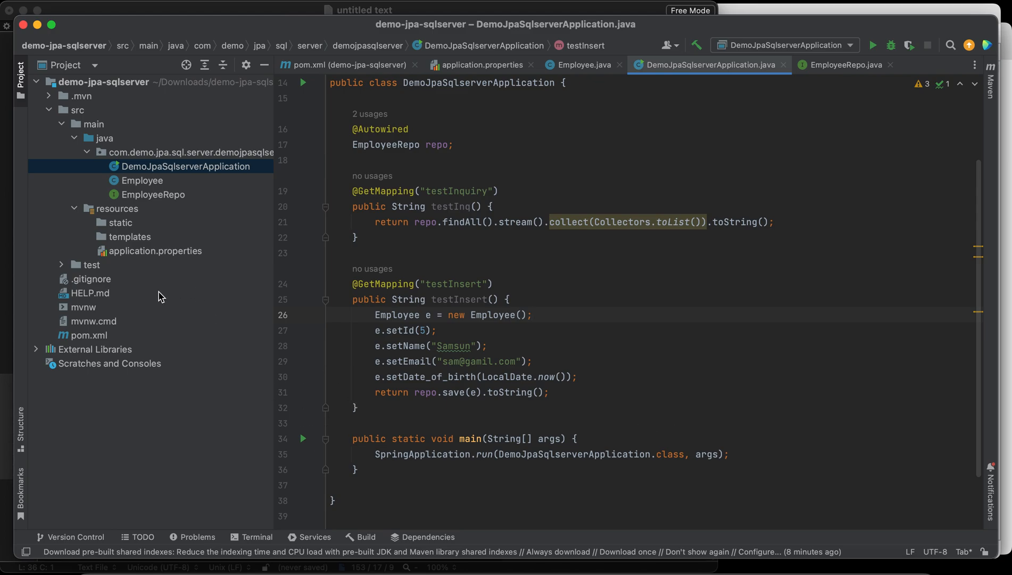
mouse_move(116, 306)
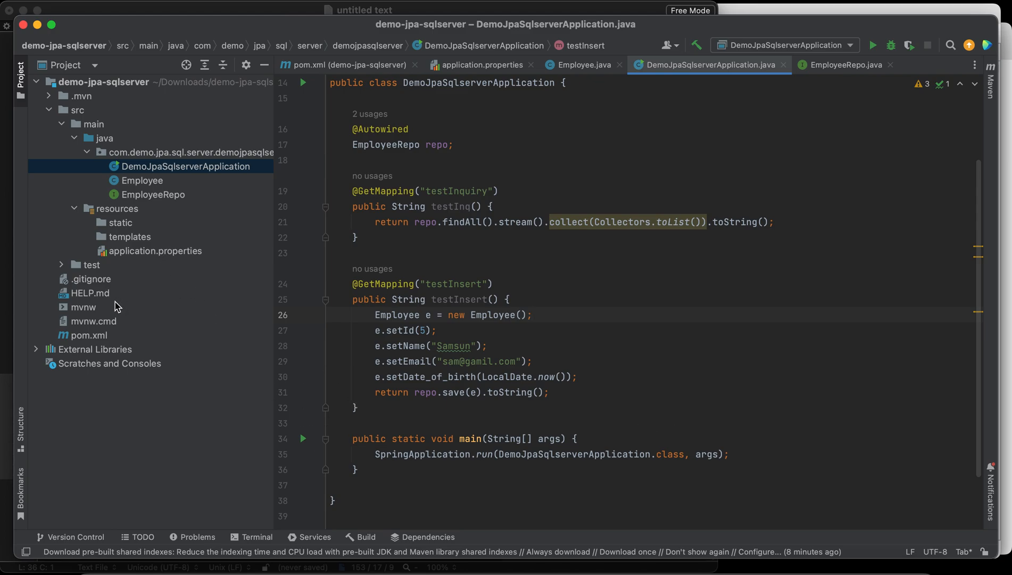
left_click(481, 65)
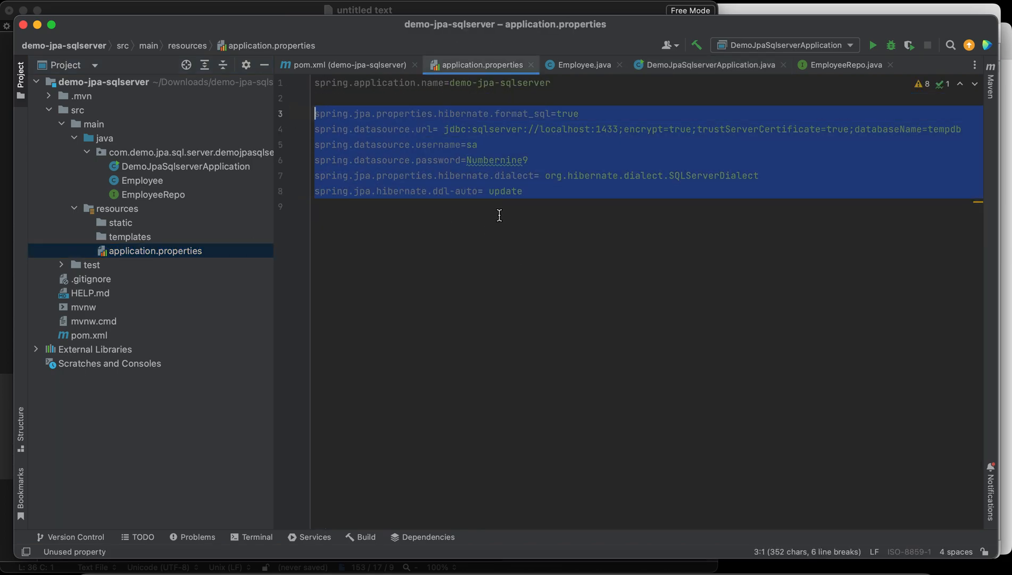
mouse_move(522, 252)
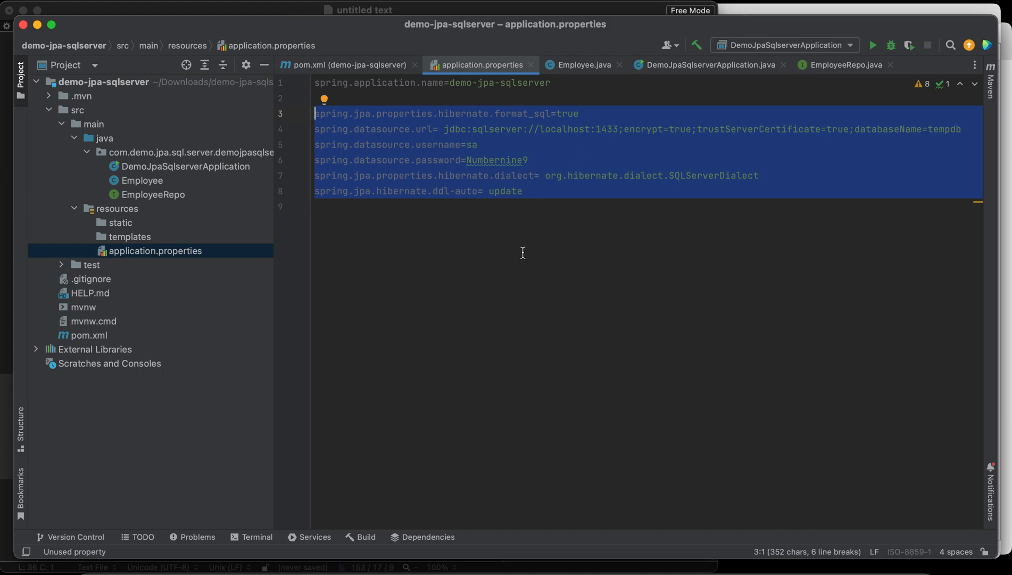
left_click(529, 191)
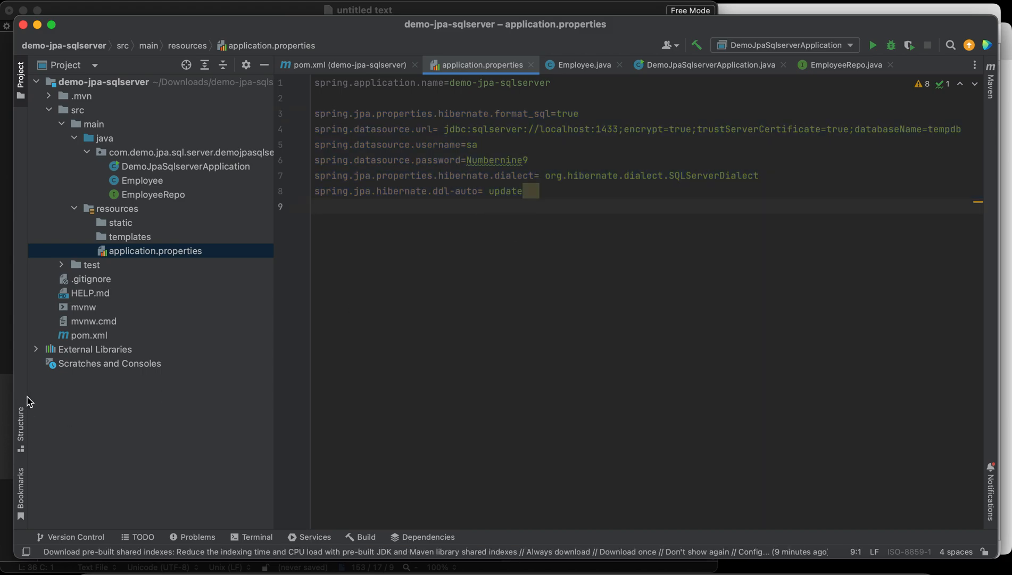
left_click(87, 334)
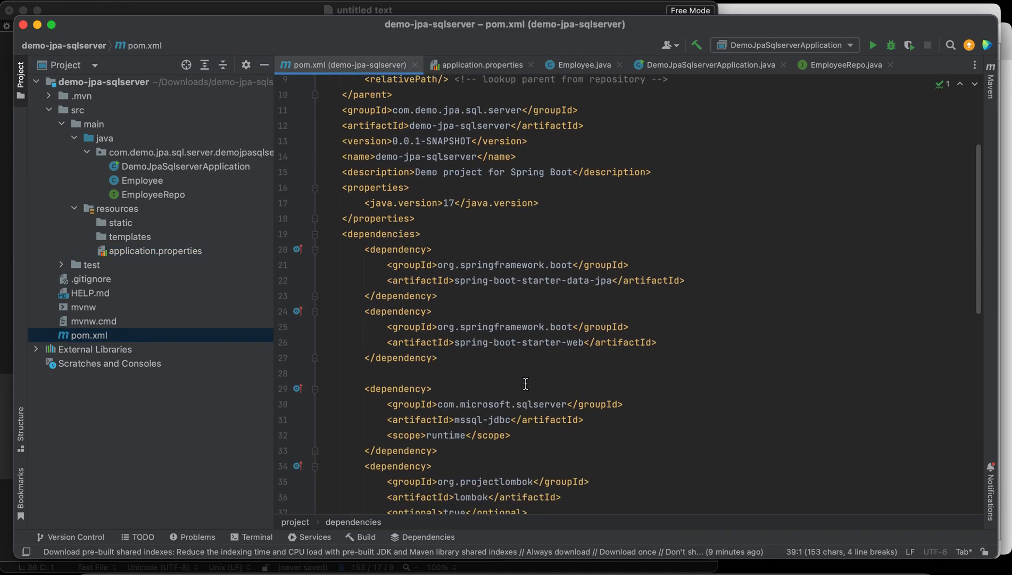
left_click(568, 359)
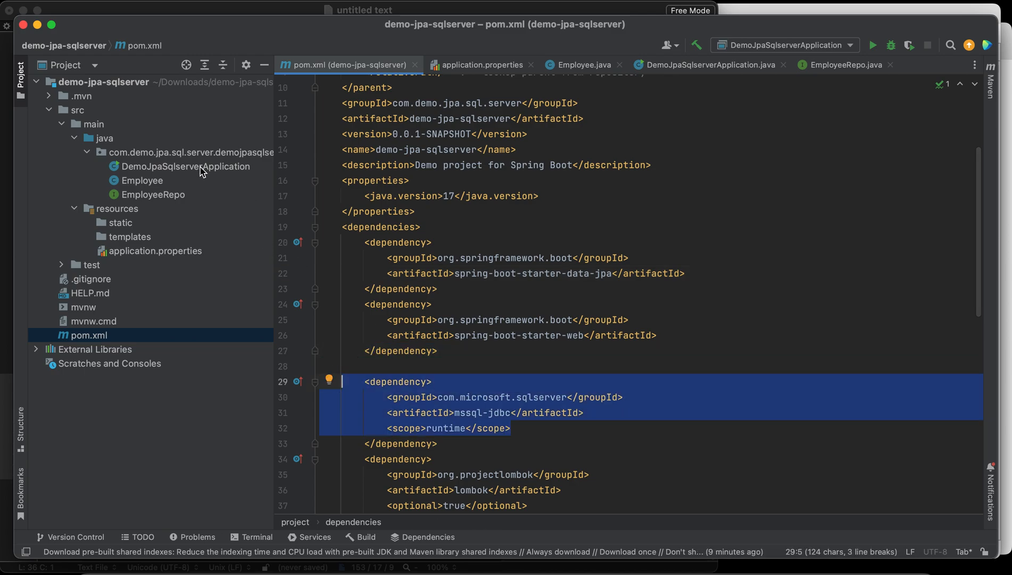
left_click(708, 65)
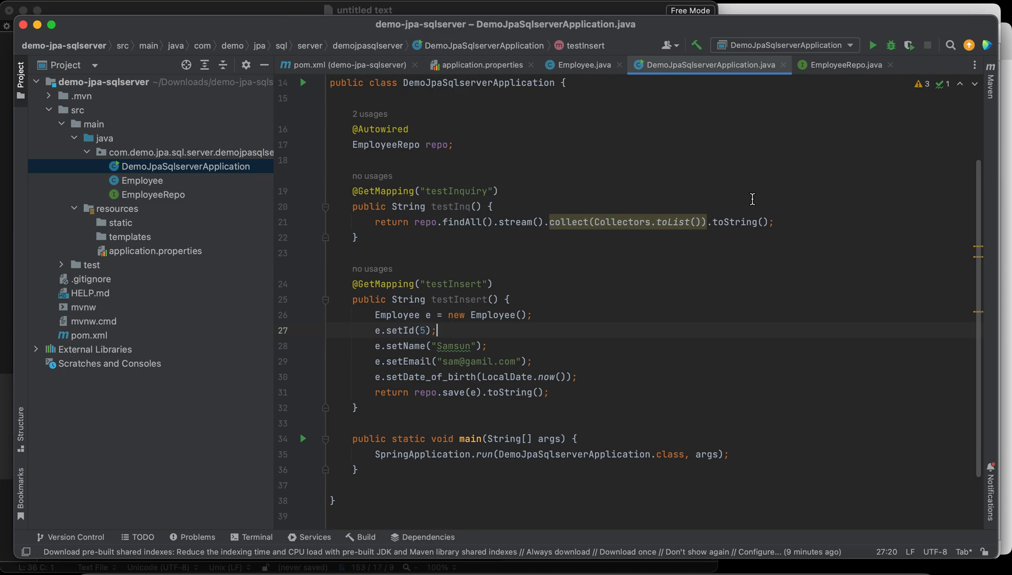
mouse_move(891, 45)
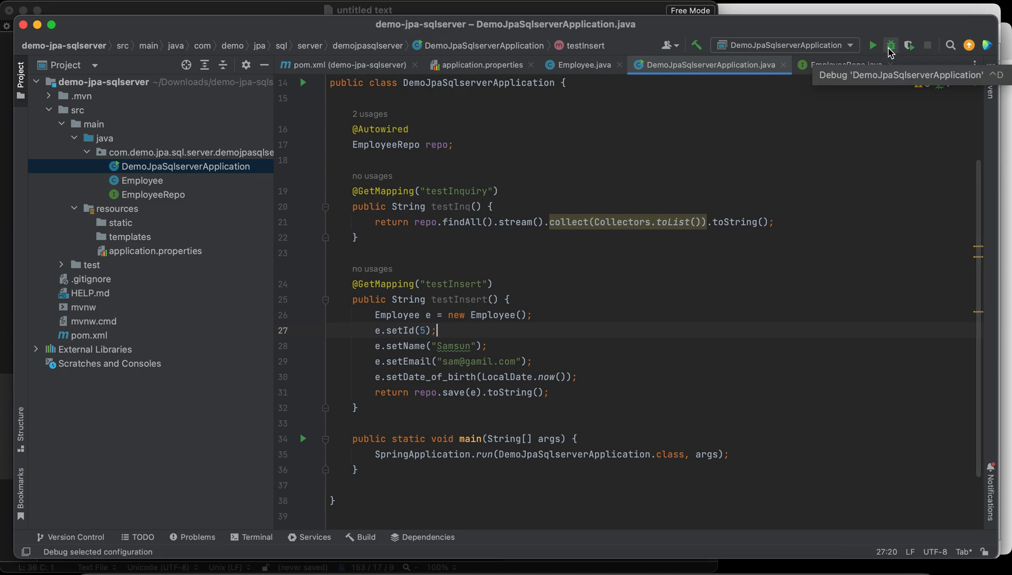
Step: Debug the app with breakpoints on the findAll and setId lines, enabling Lombok annotation processing; console shows port 8080
left_click(890, 45)
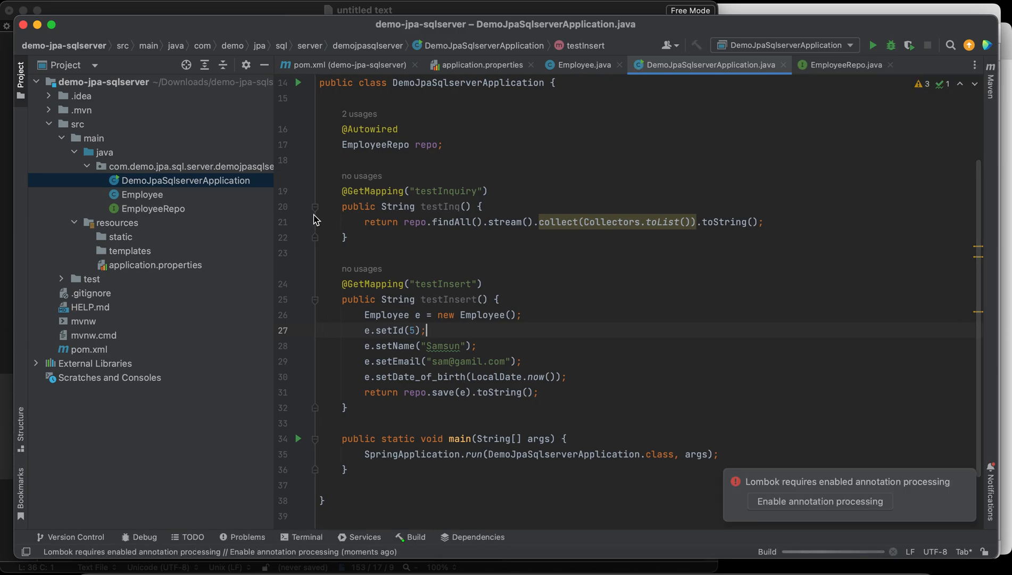
left_click(299, 222)
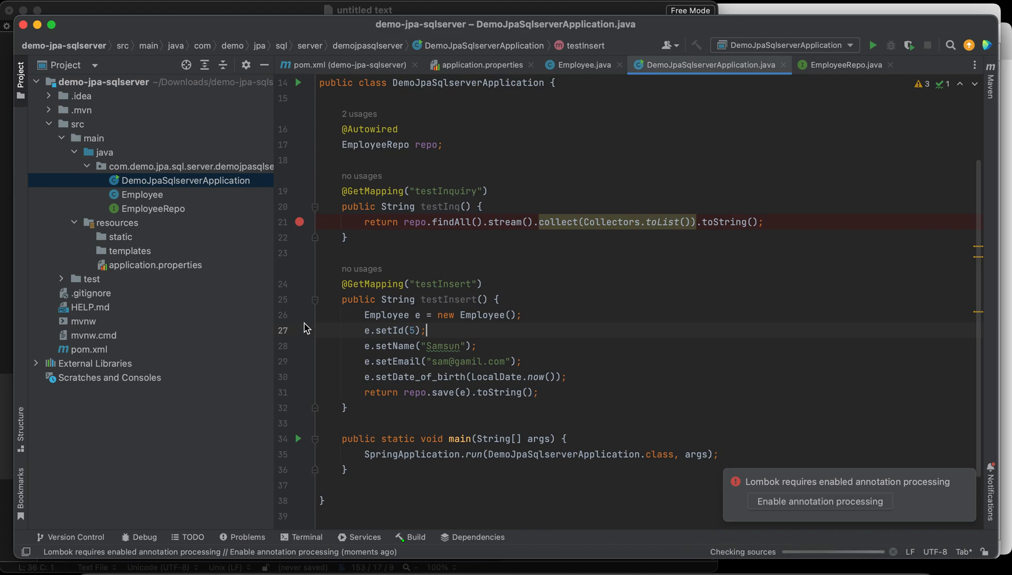
left_click(299, 330)
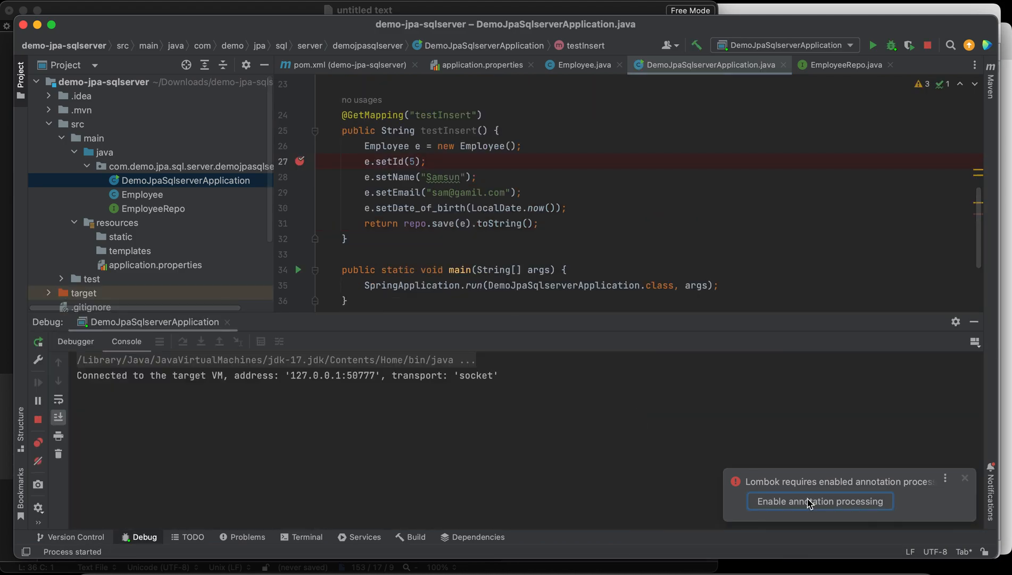
left_click(820, 501)
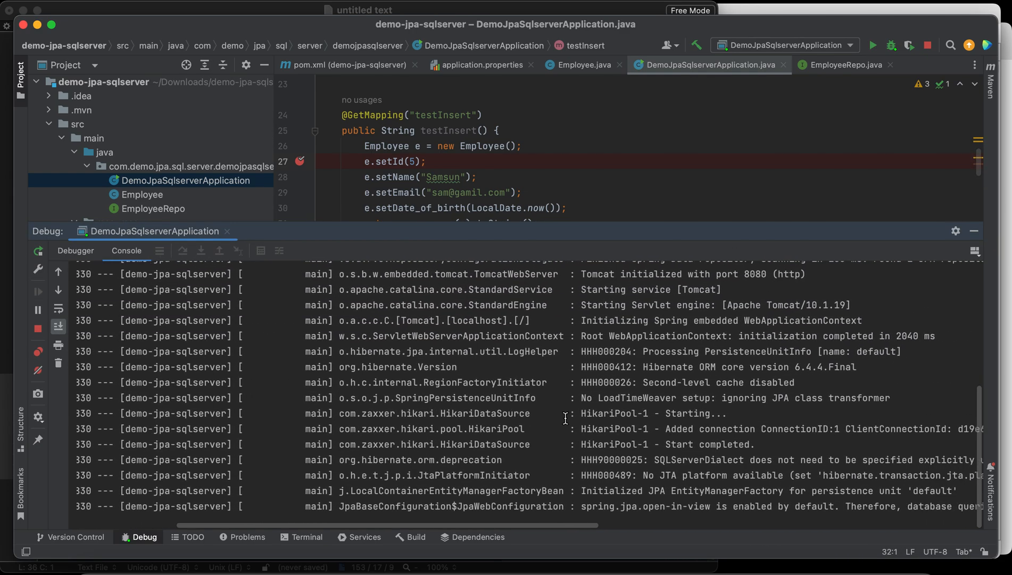
scroll("down", 3)
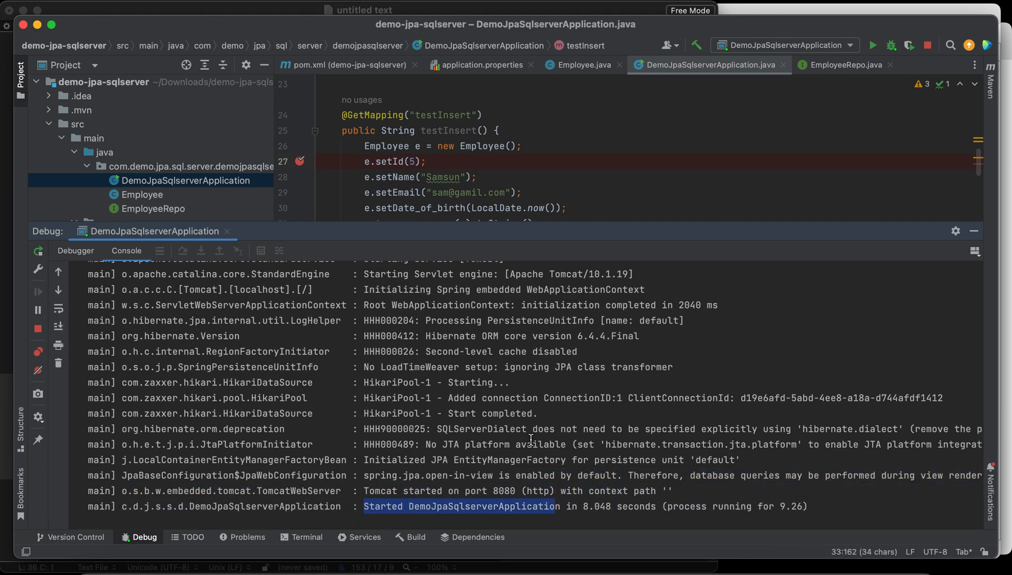
mouse_move(457, 451)
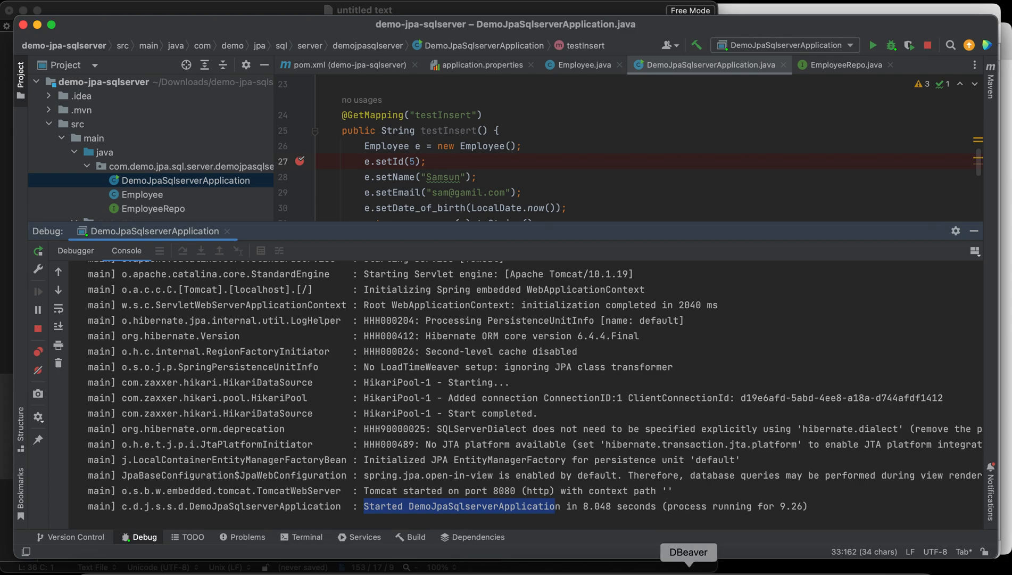
Step: Refresh tempdb in DBeaver and view the empty employee table's data
left_click(688, 552)
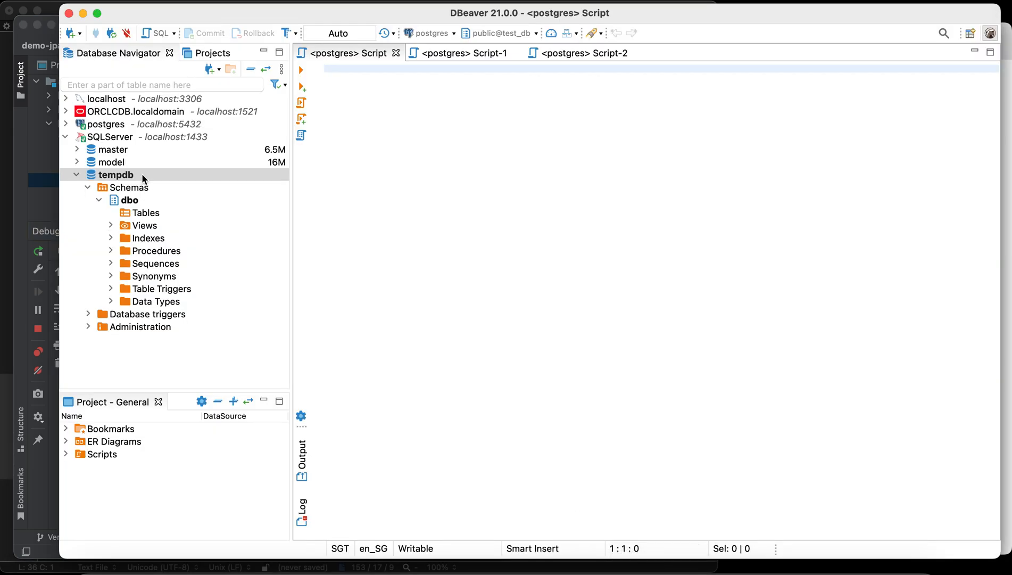
right_click(113, 175)
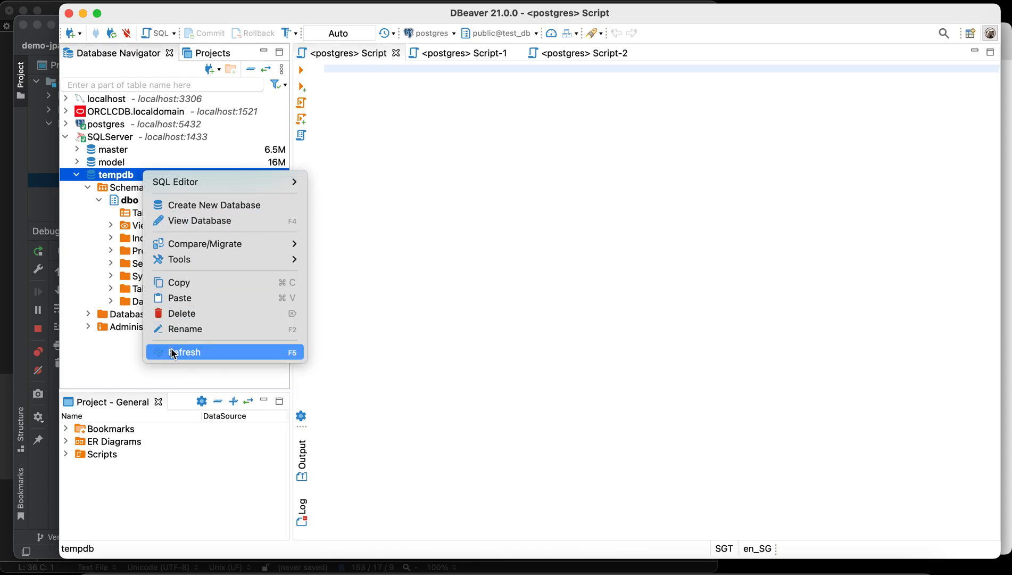
left_click(185, 352)
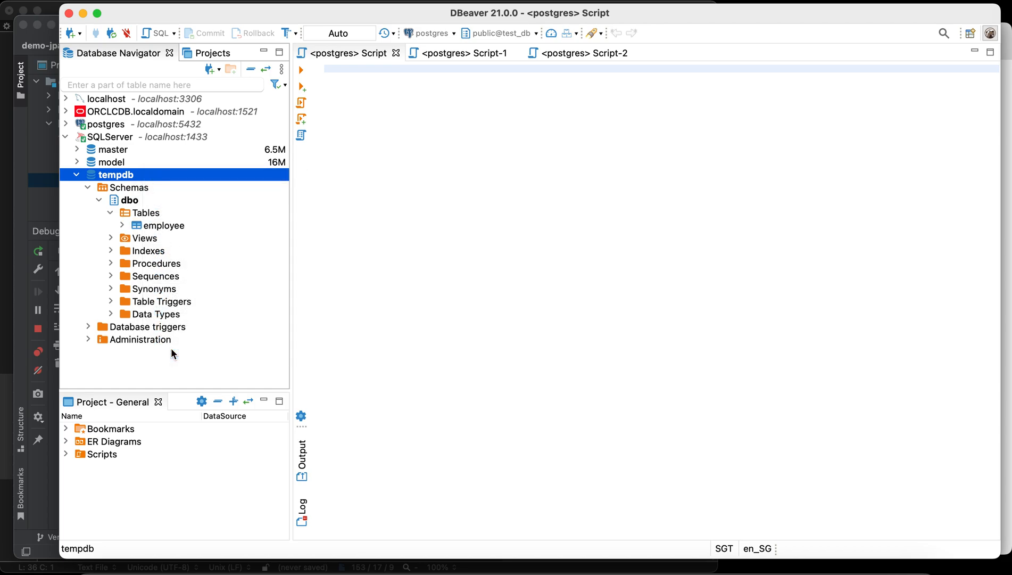
left_click(163, 225)
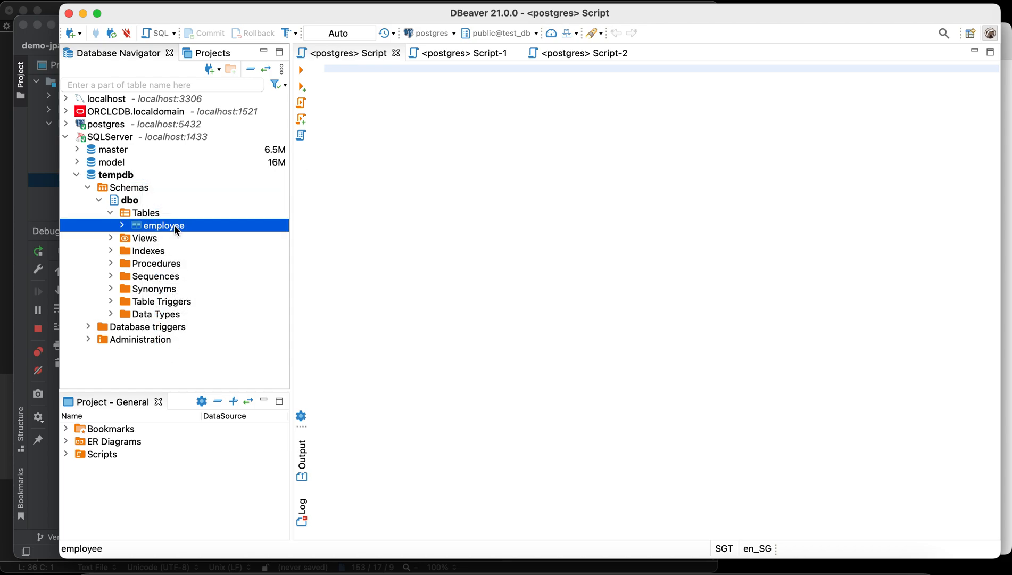
double_click(163, 224)
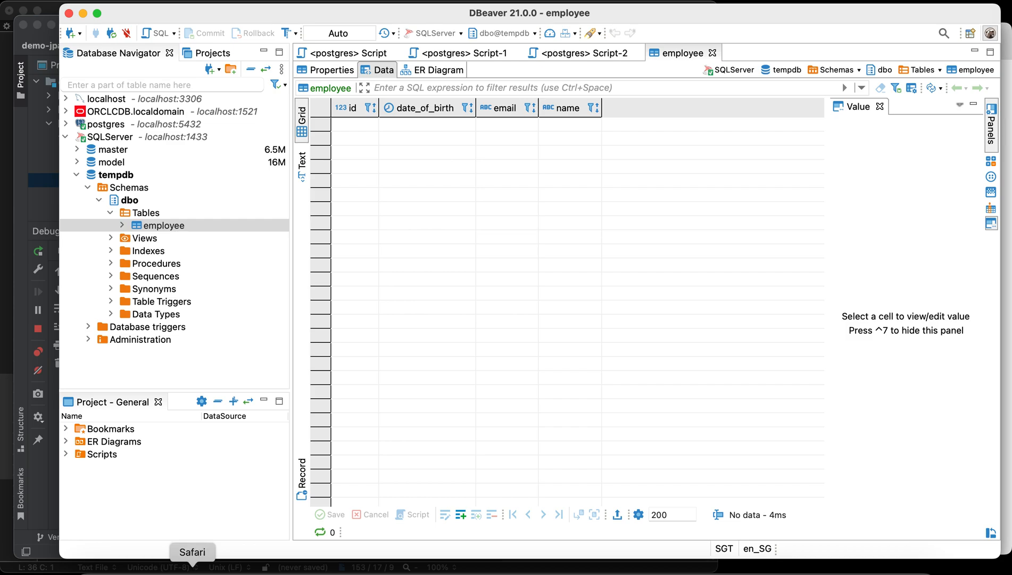
mouse_move(389, 225)
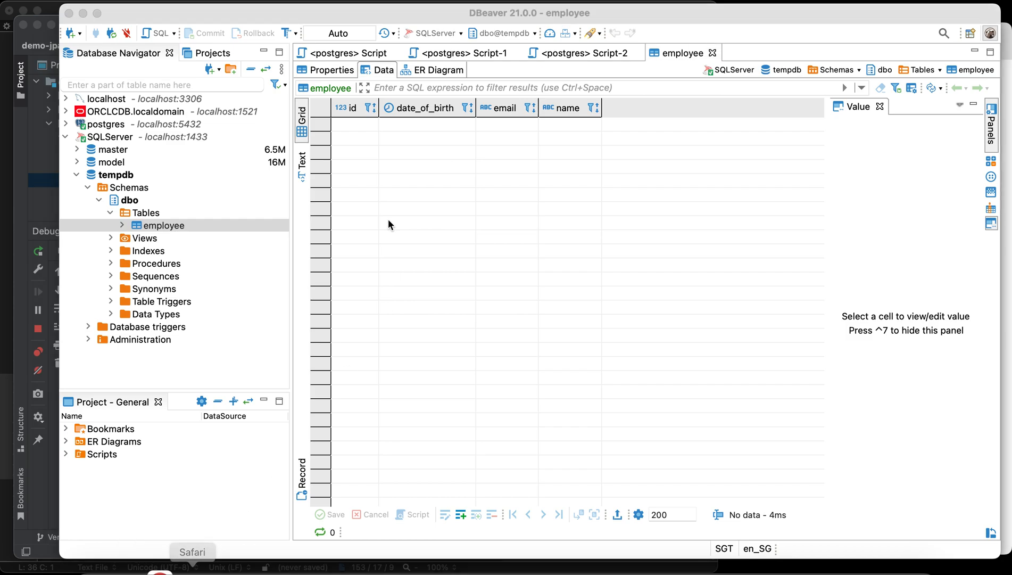
Step: Request localhost:8080/testInsert in Chrome, hit the breakpoint in IntelliJ and resume execution
left_click(191, 552)
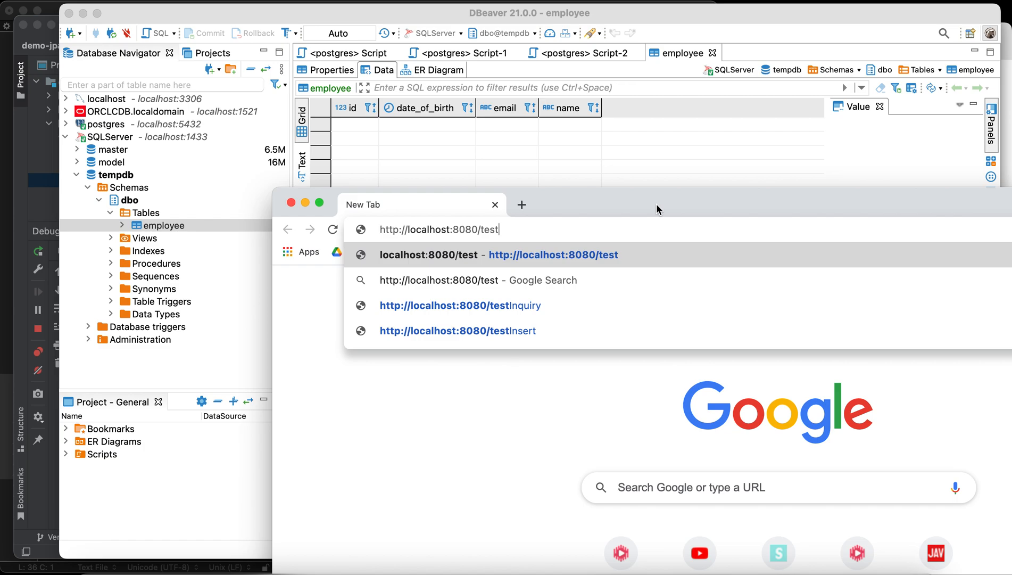
left_click(456, 330)
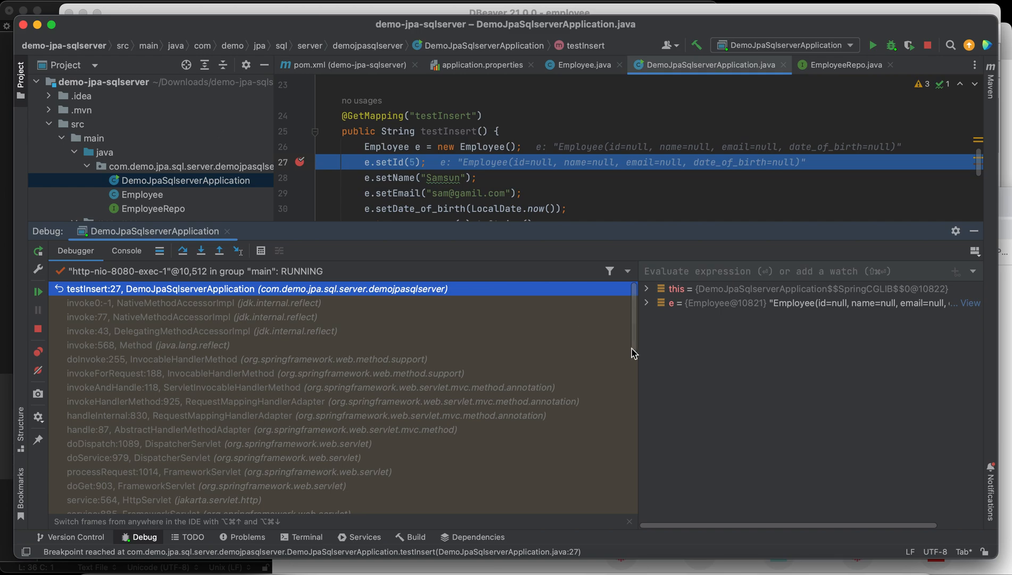
left_click(39, 291)
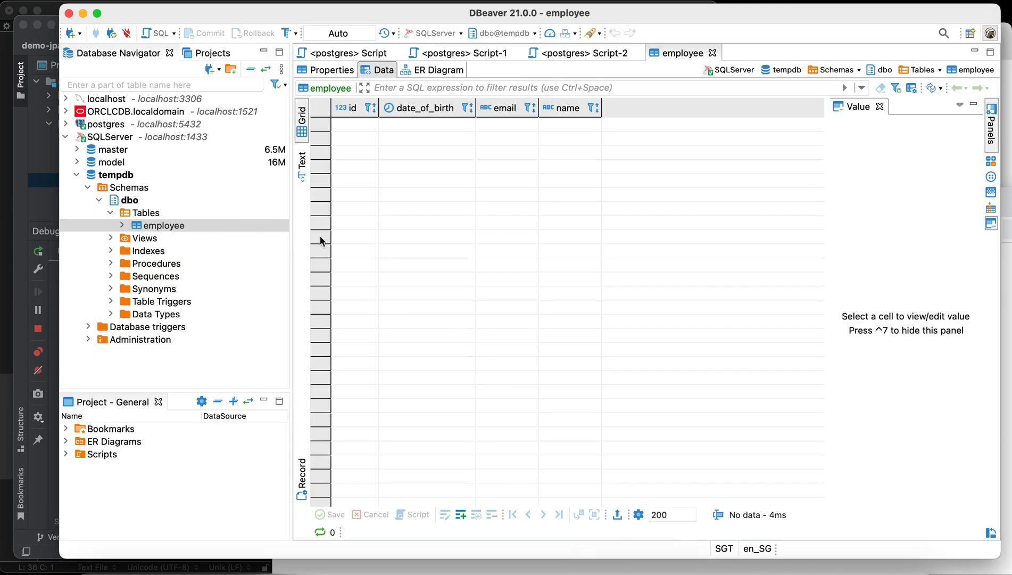
mouse_move(934, 91)
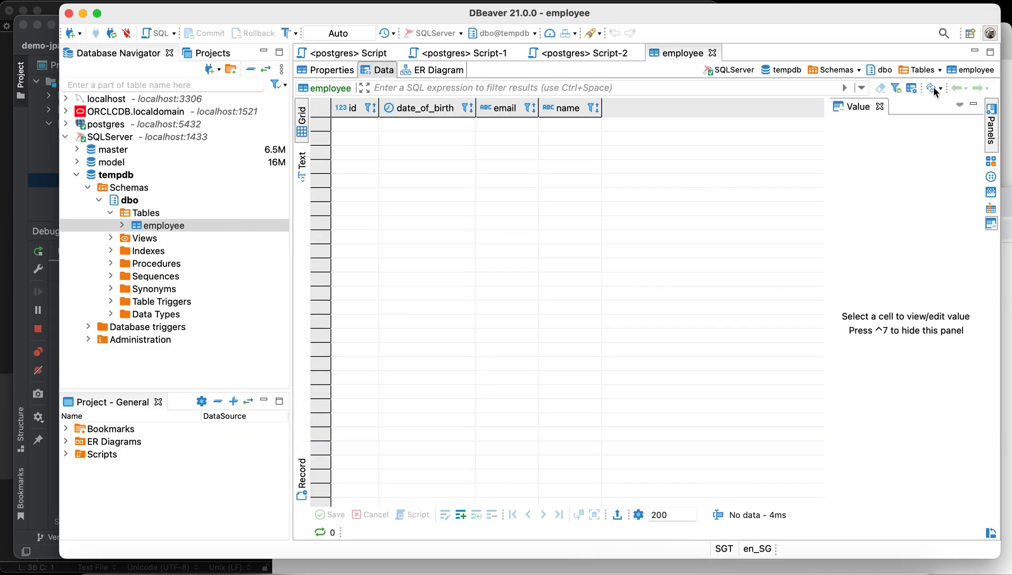
left_click(932, 88)
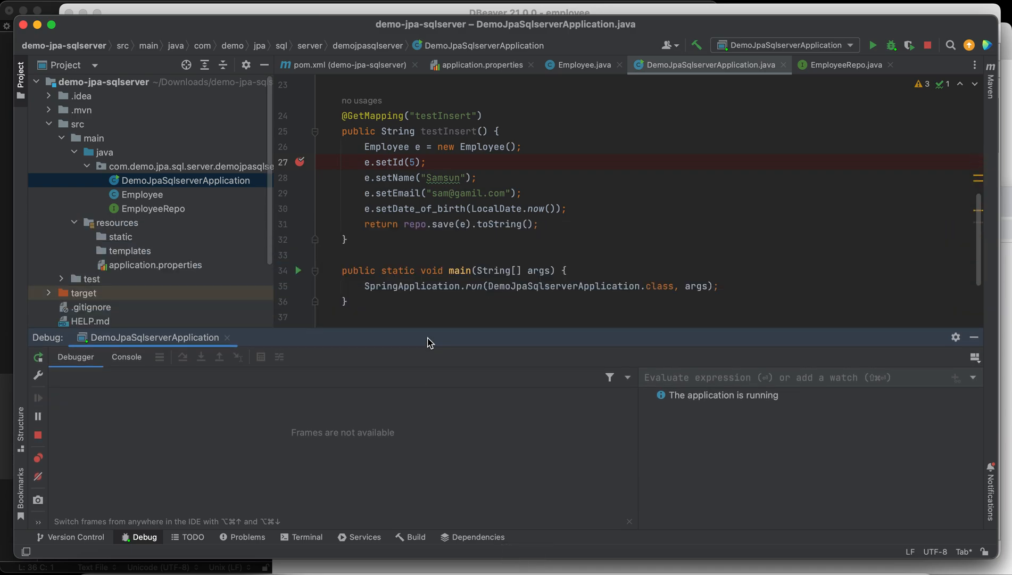
Step: View the testInsert response, then load localhost:8080/testInquiry showing the id 5 employee
scroll("up", 3)
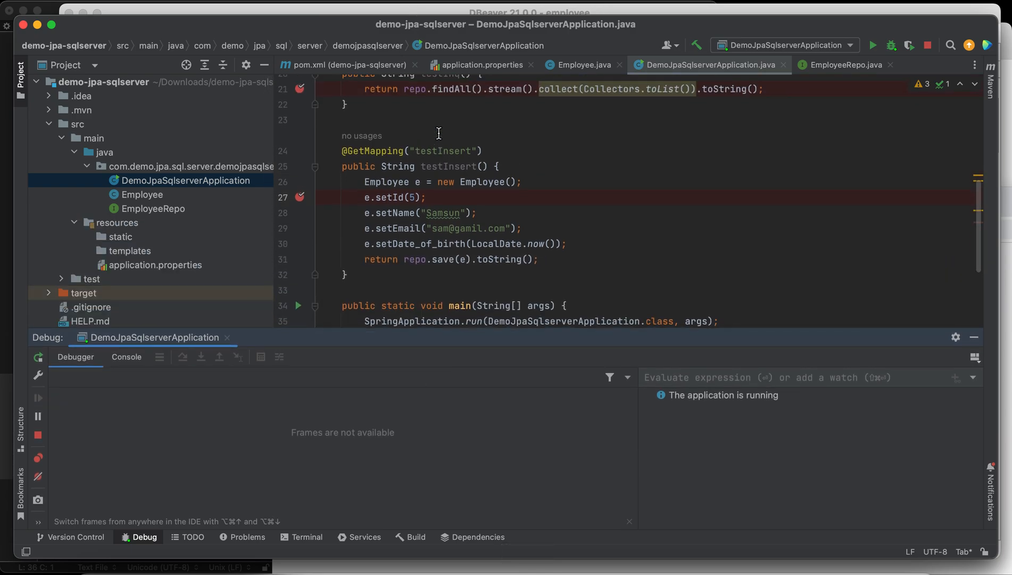
scroll("up", 3)
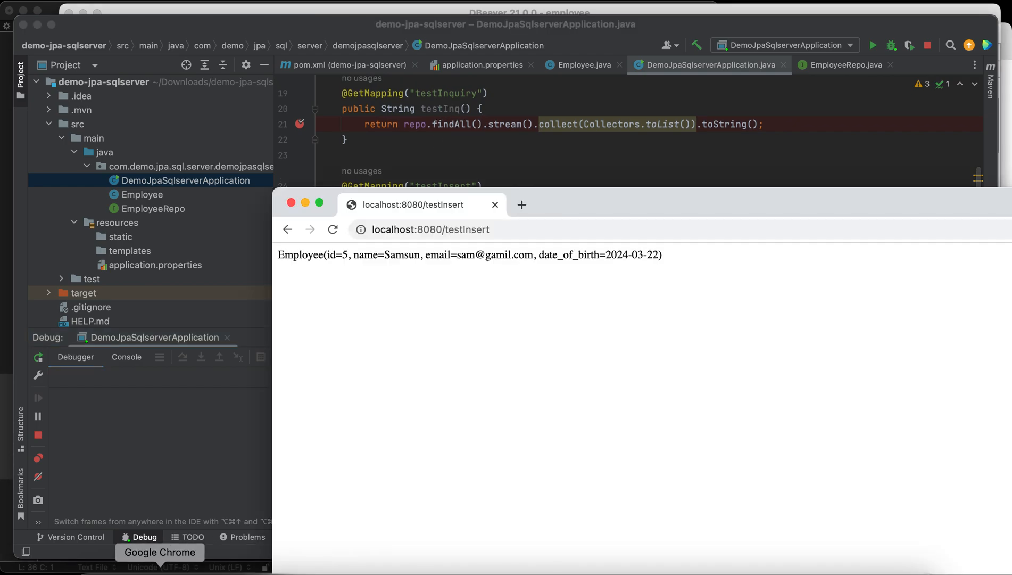
left_click(452, 229)
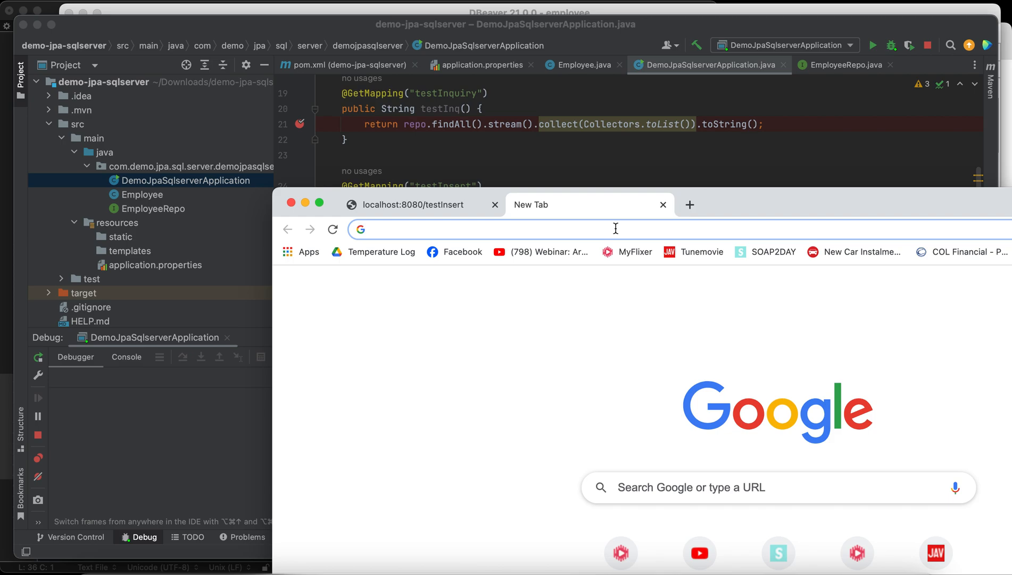
type("http://localhost:8080/testInsert")
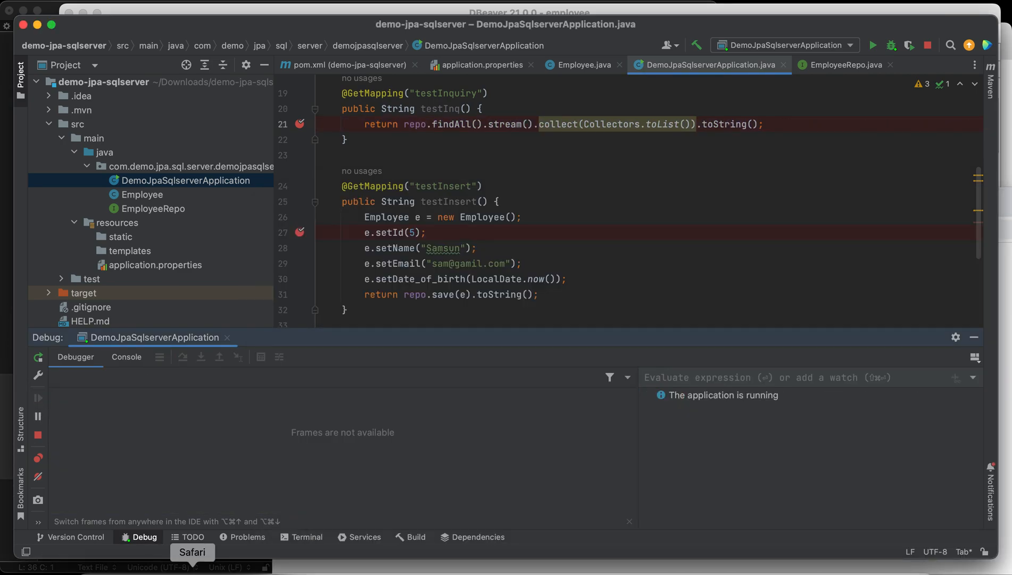
left_click(192, 553)
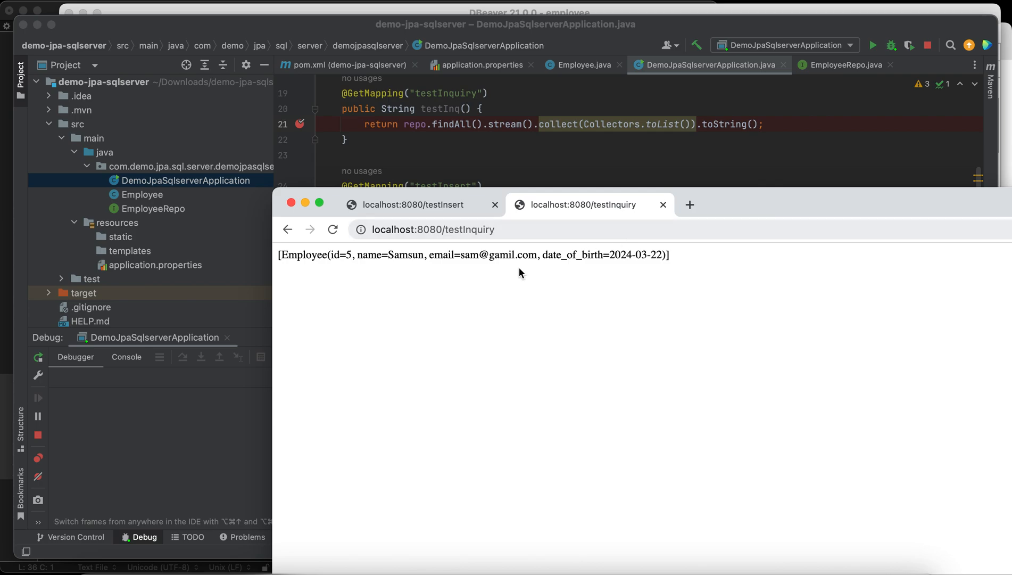